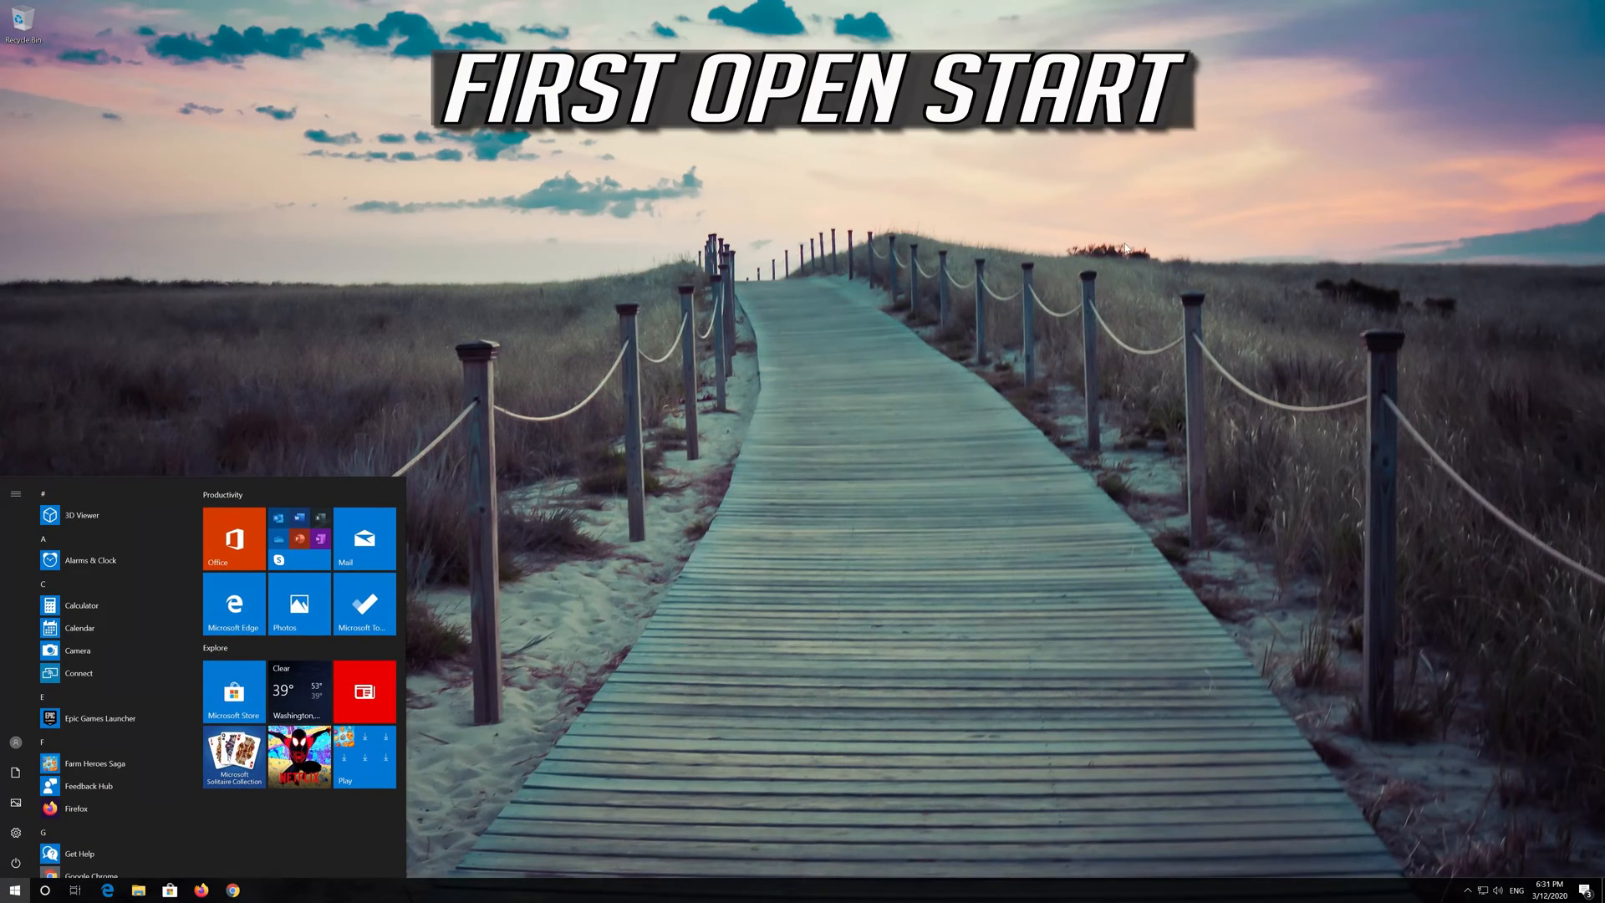
Step: Go to Settings > Apps and scroll the Apps & features list to Microsoft Store
click(15, 494)
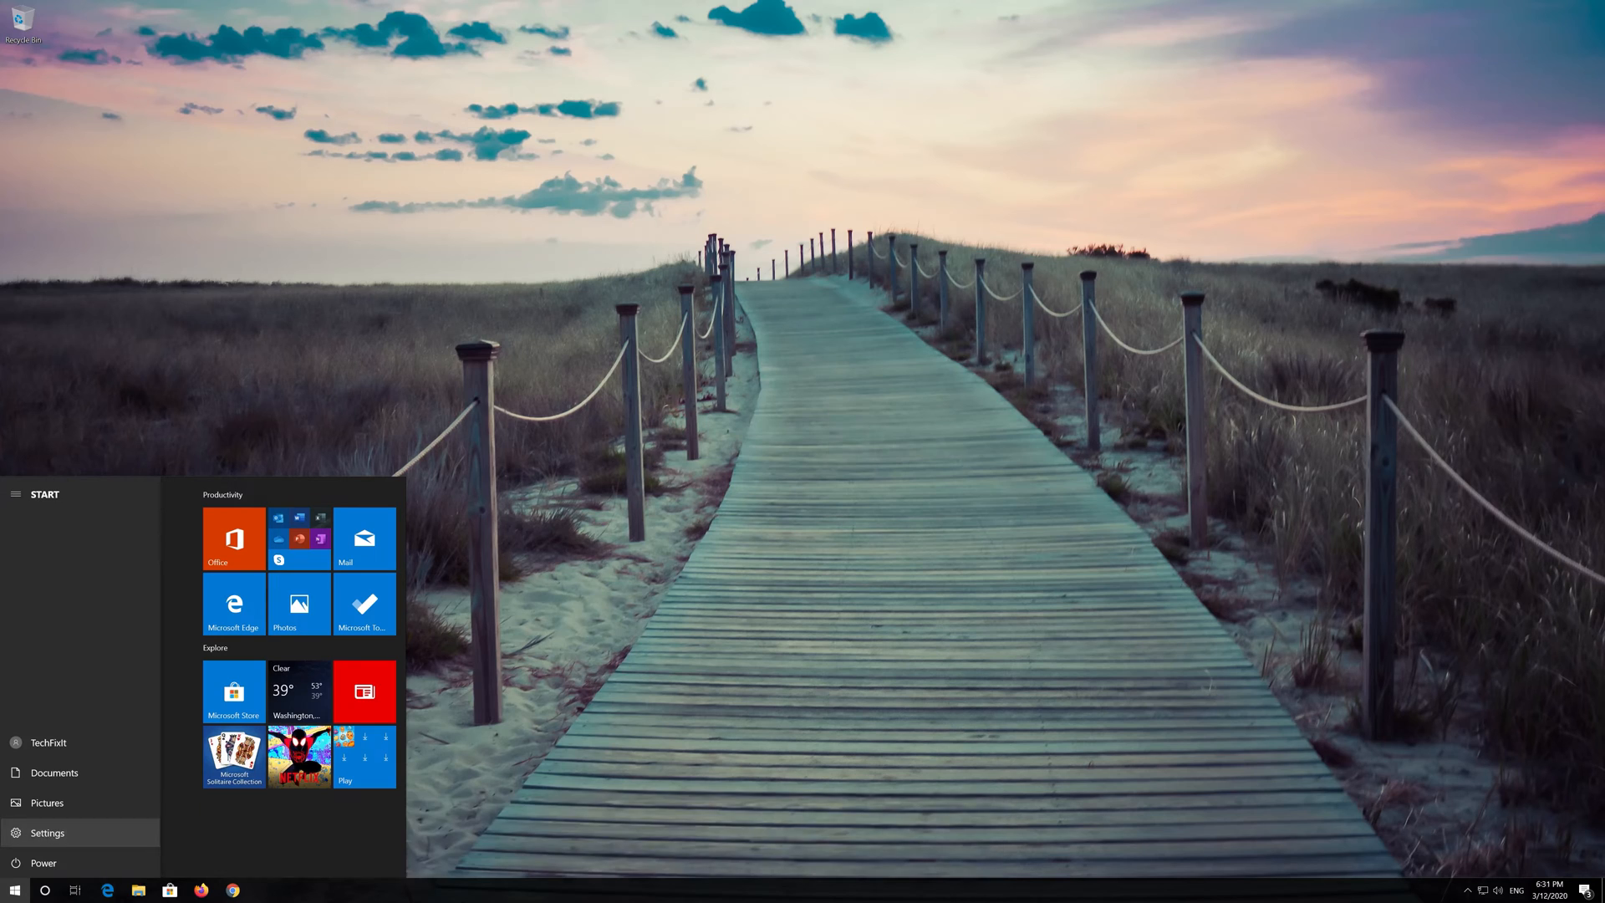
click(49, 832)
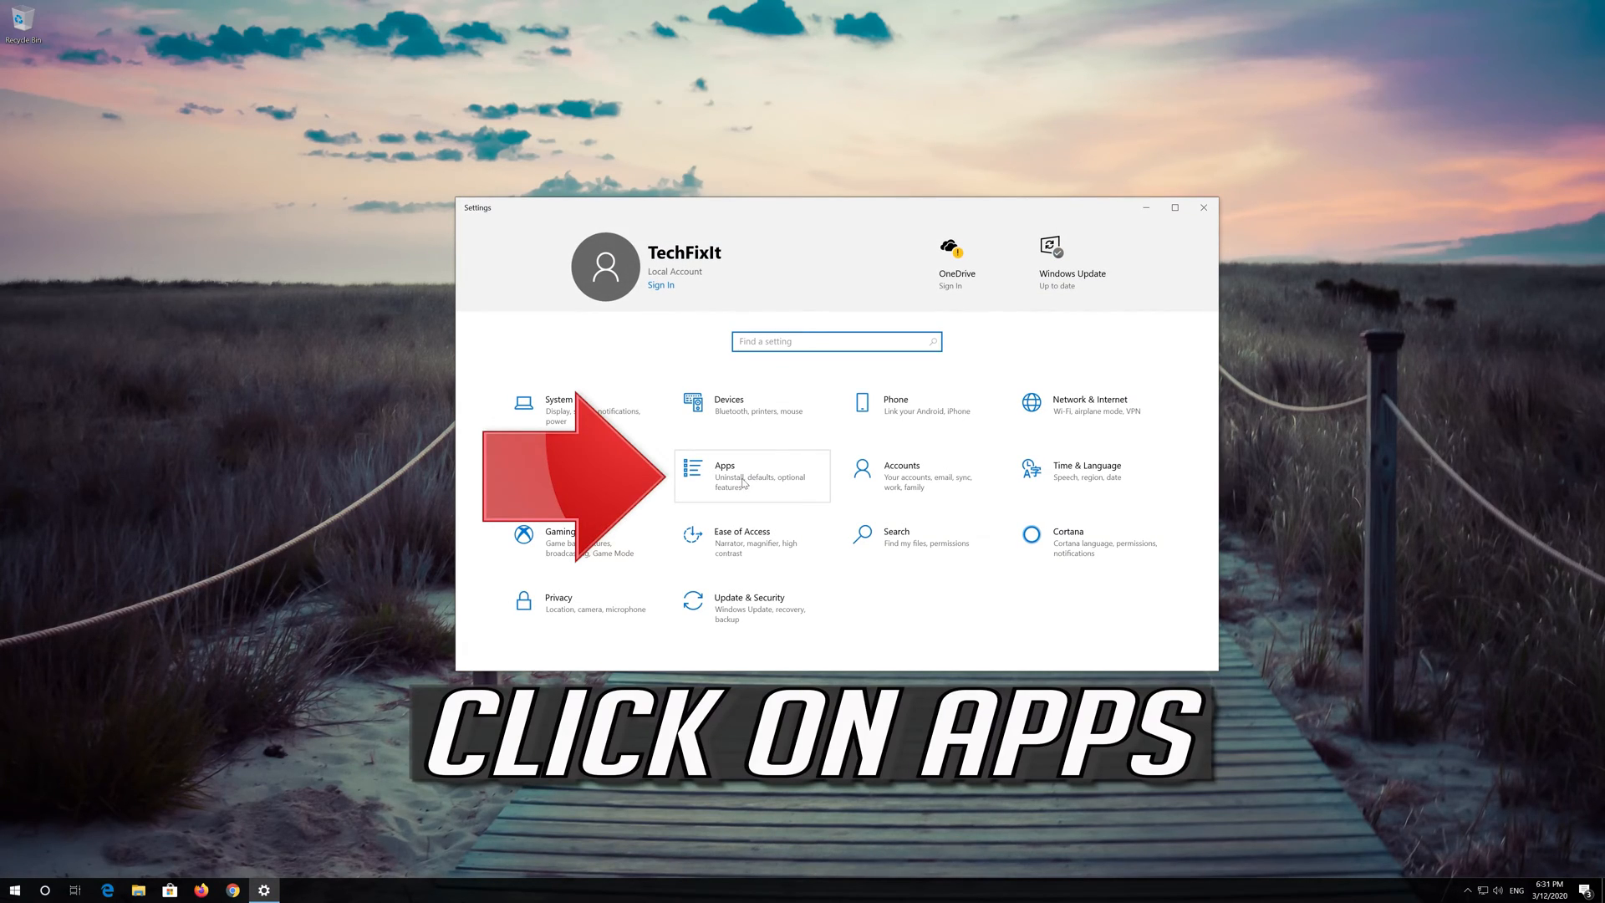
click(724, 475)
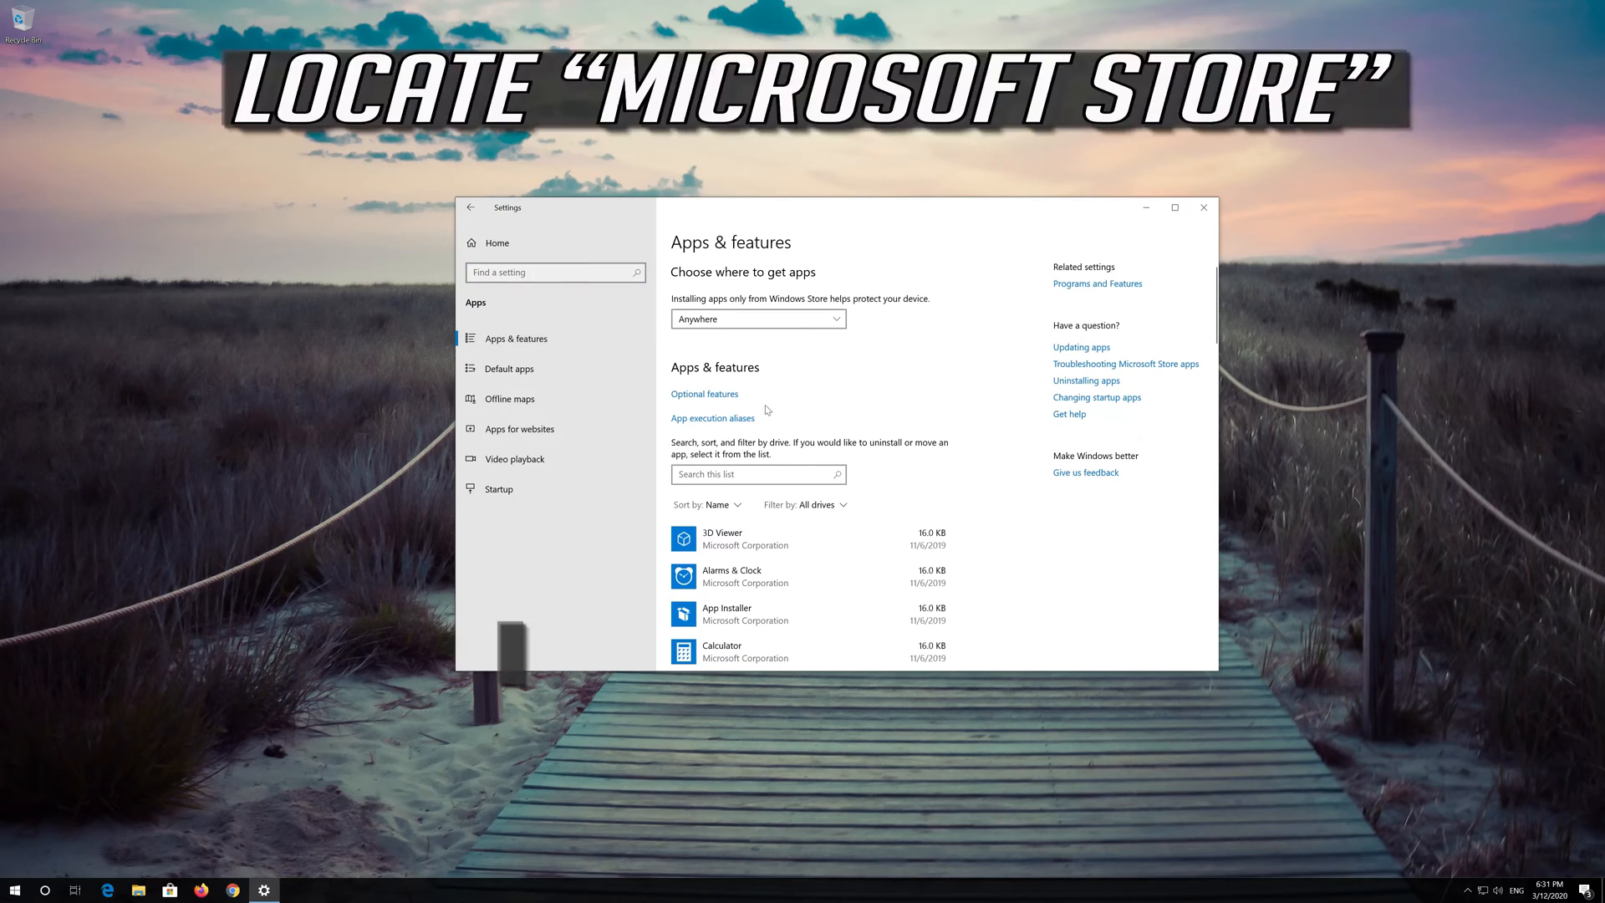
scroll(down, 3)
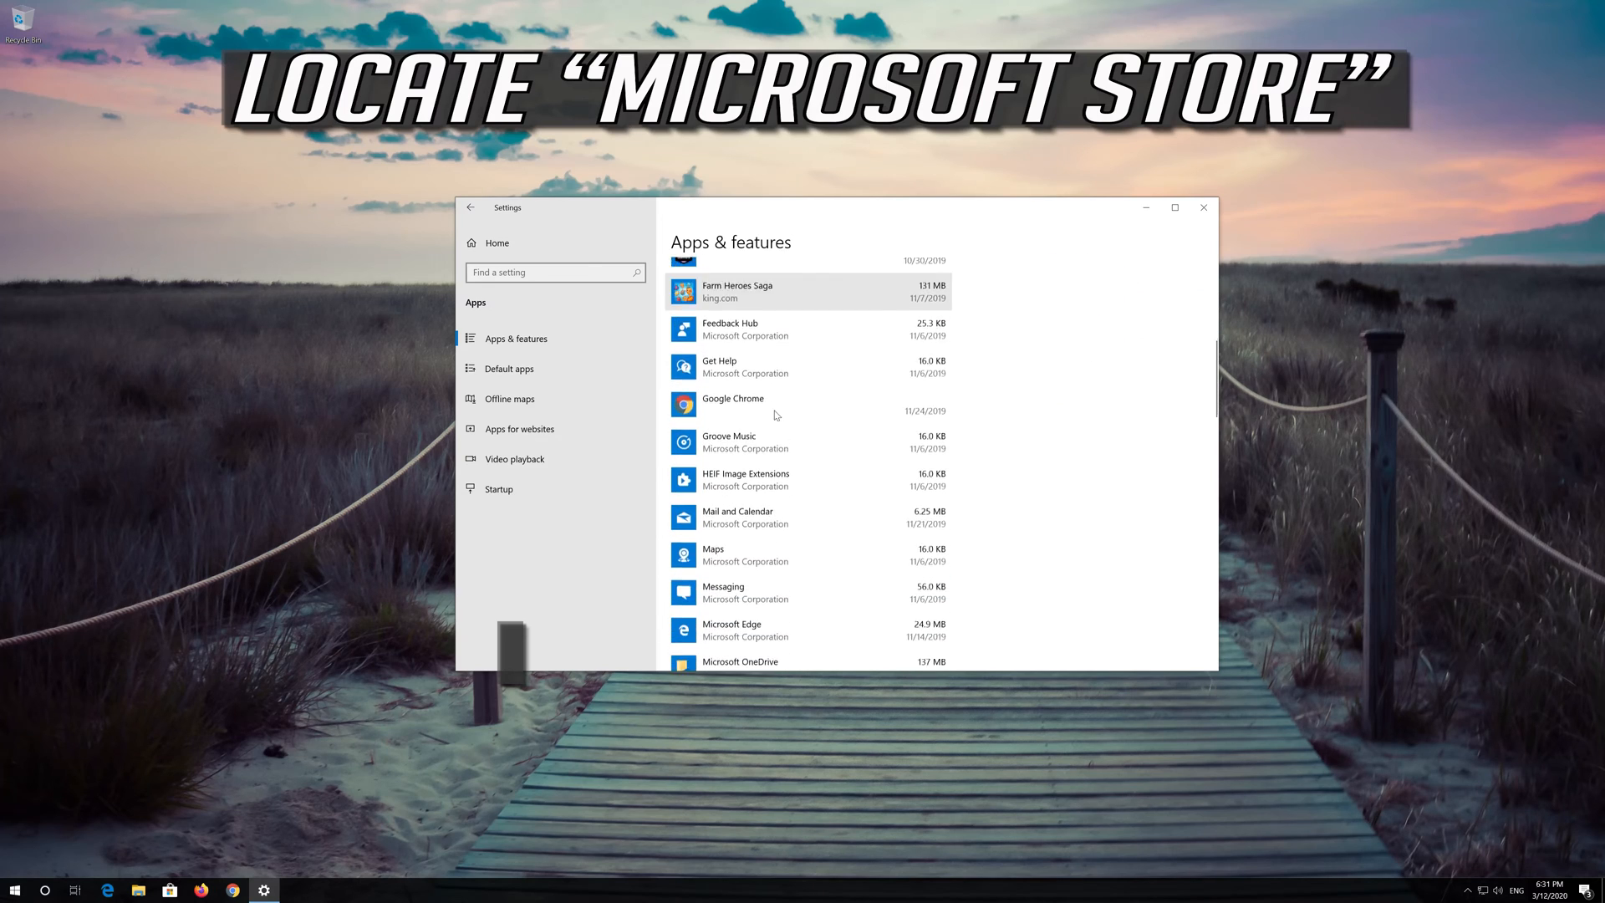
scroll(down, 3)
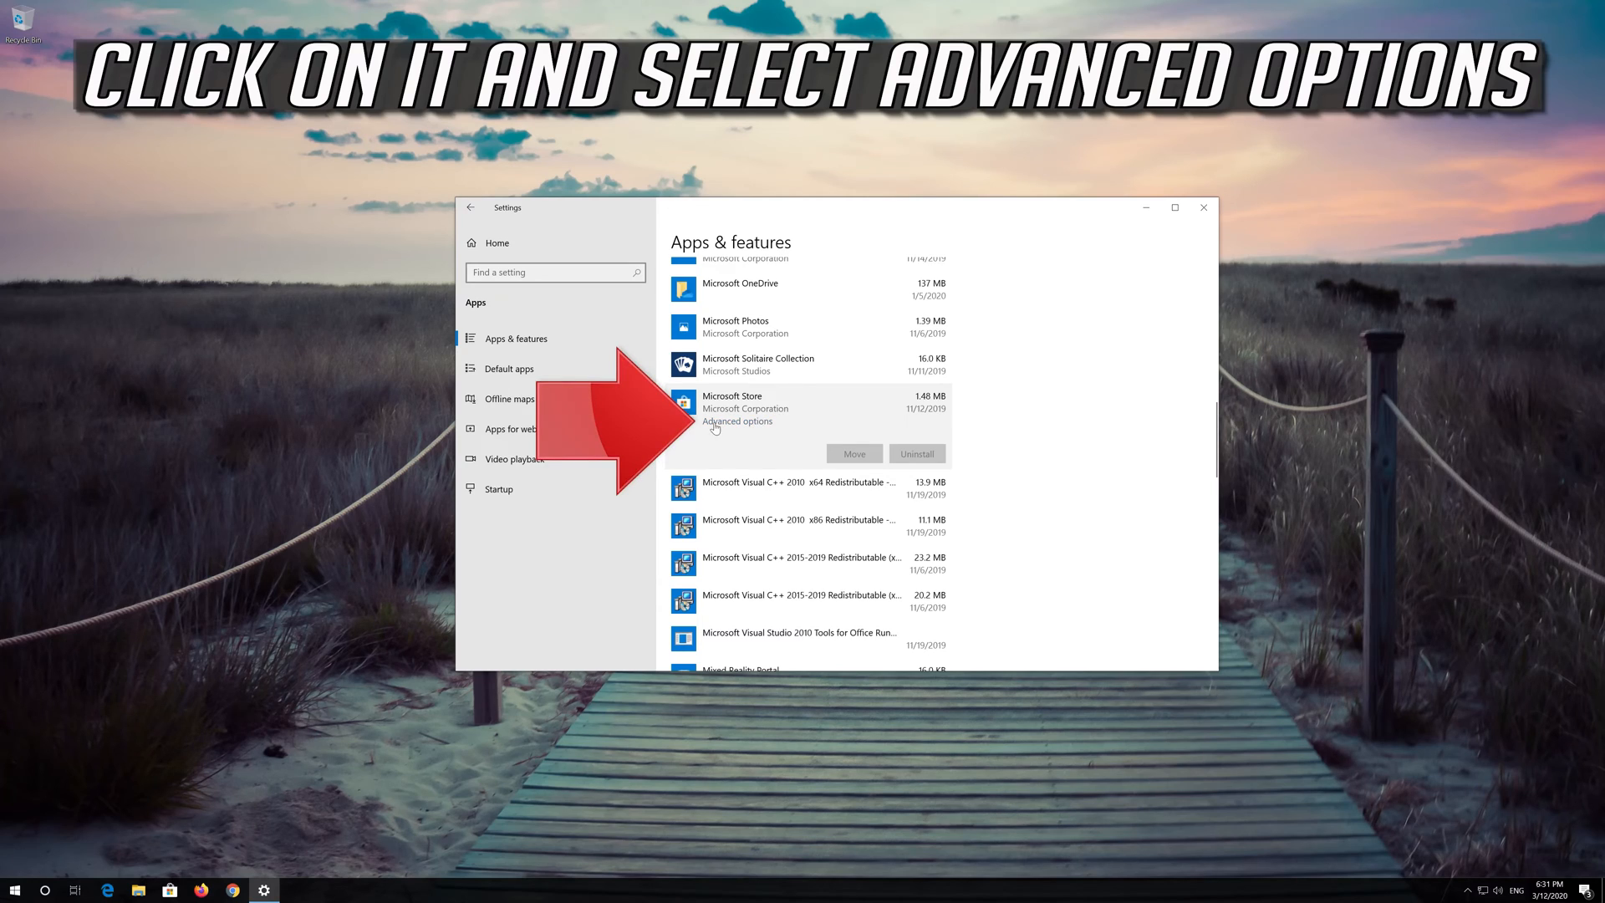
mouse_move(761, 421)
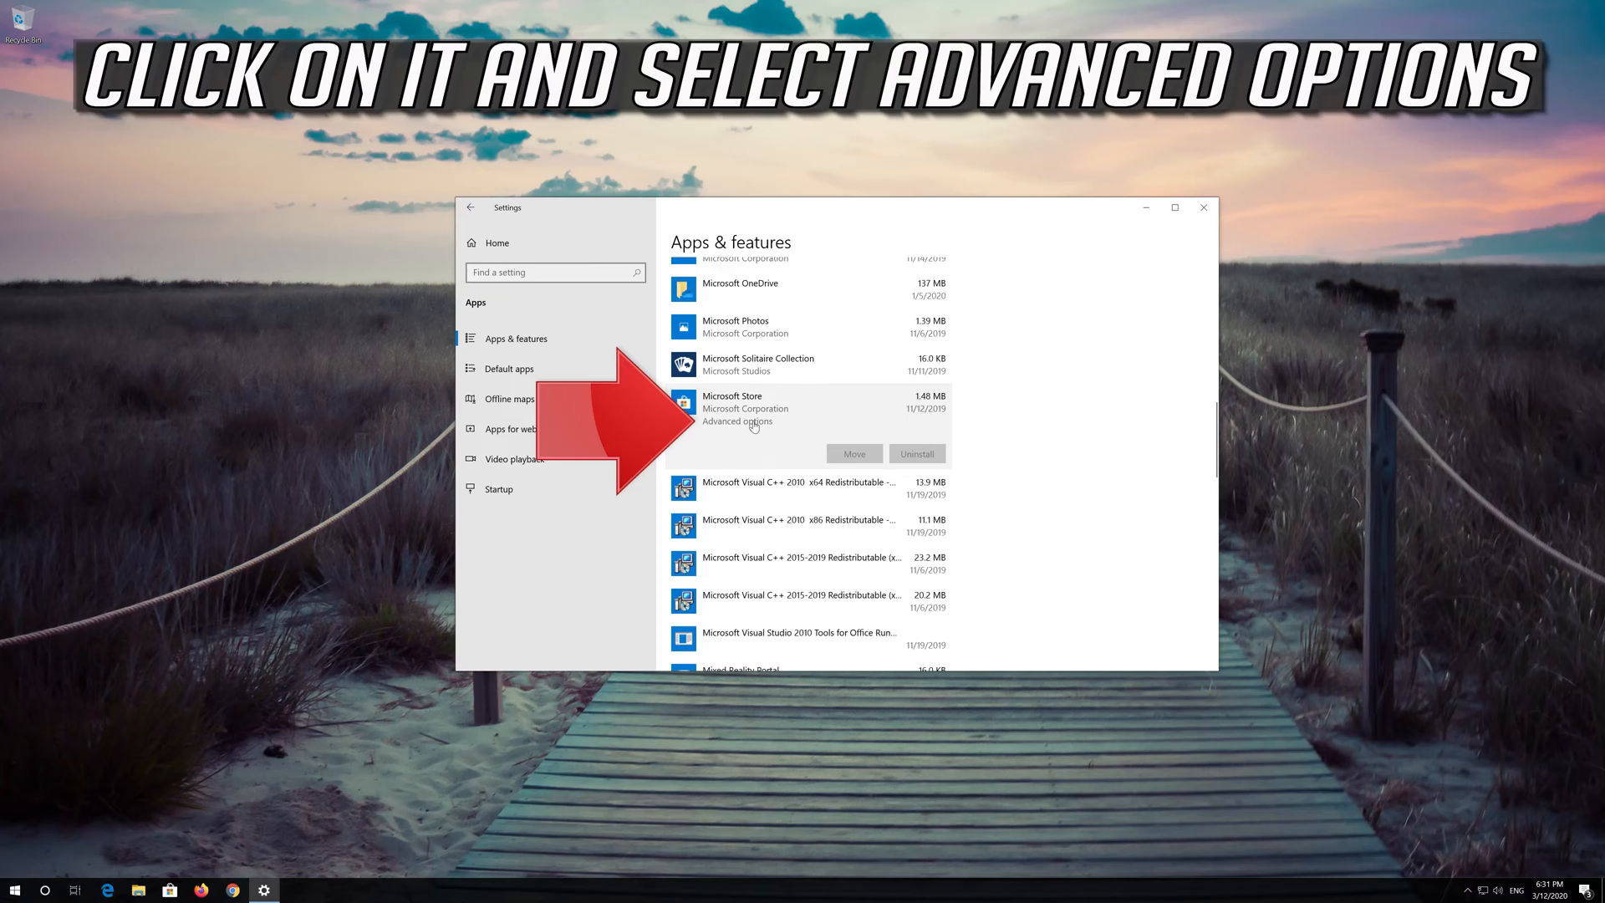
Step: From Microsoft Store's Advanced options, reset the app and confirm deleting its data
click(737, 422)
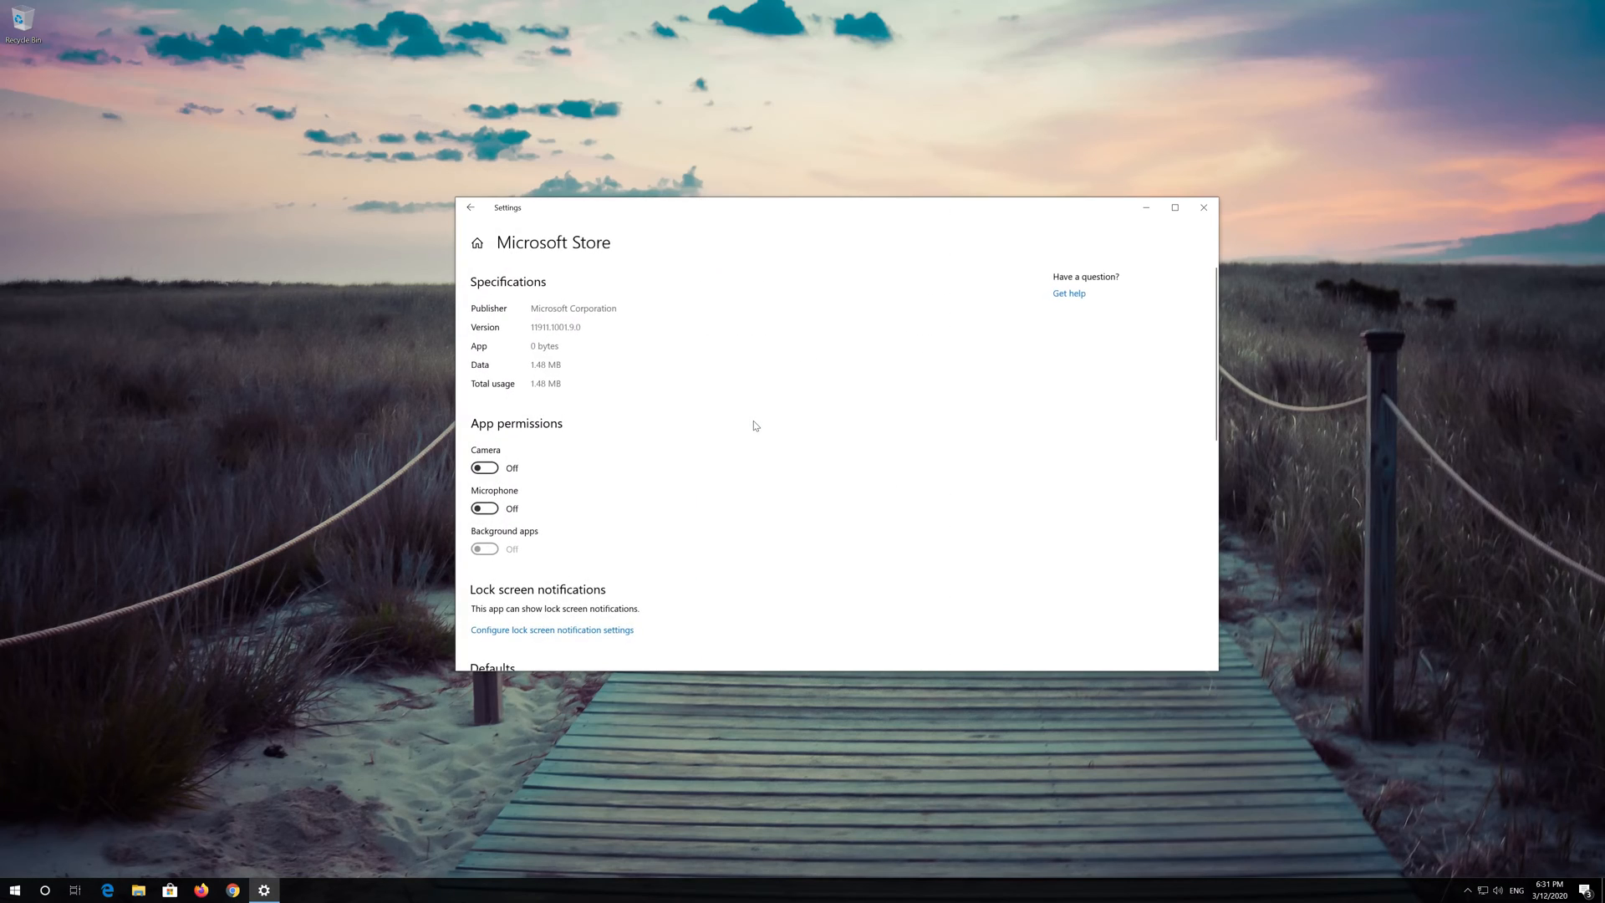
scroll(down, 3)
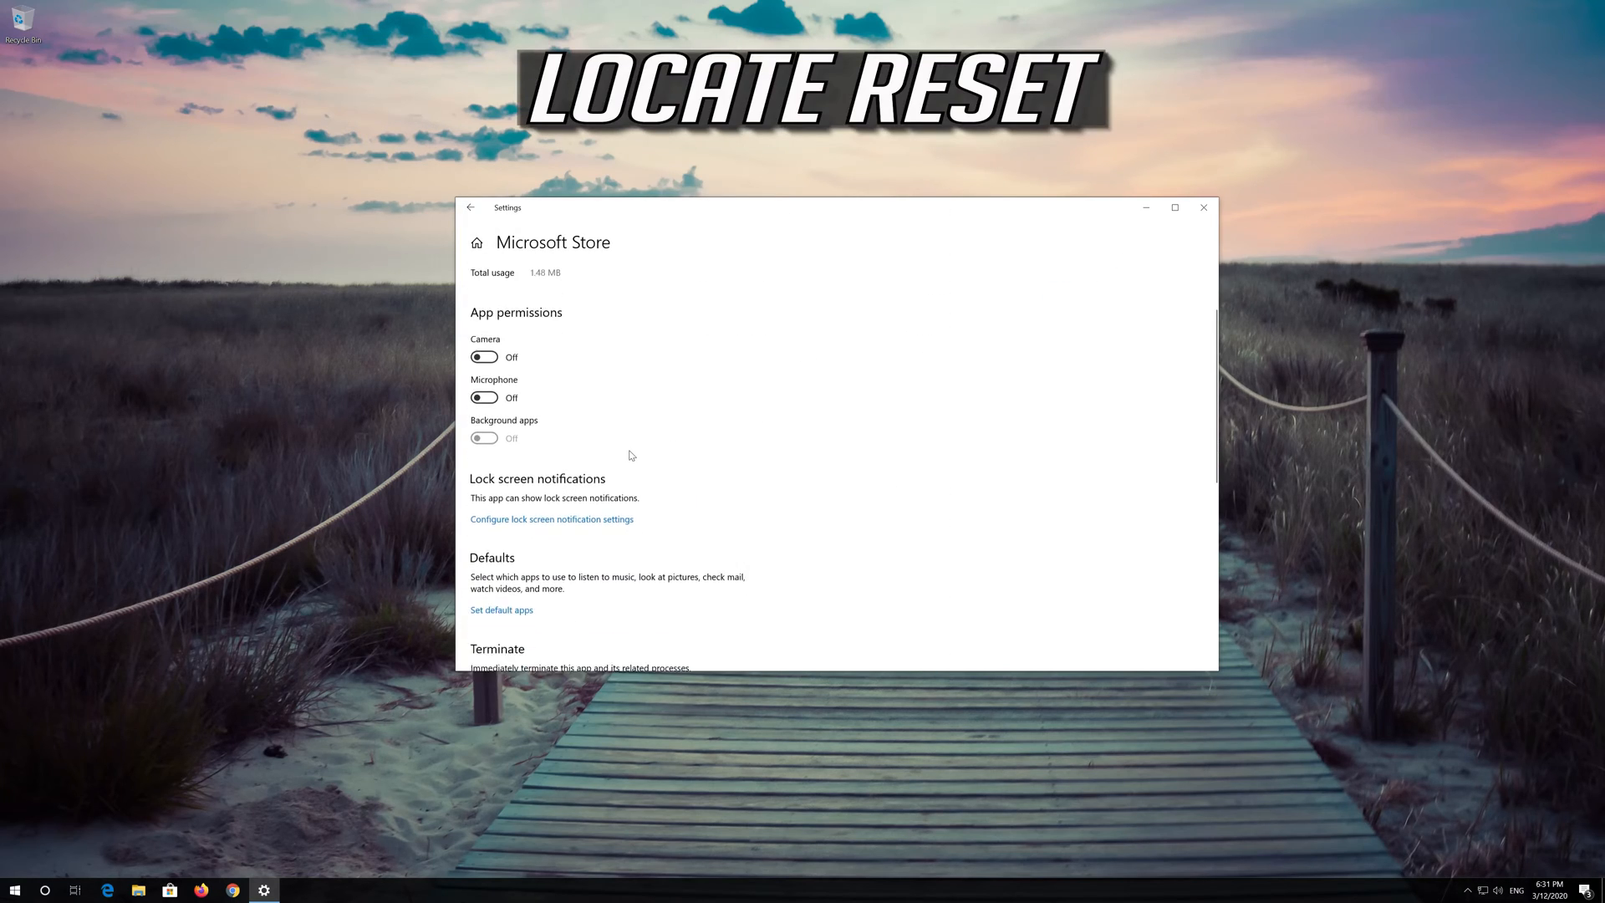
scroll(down, 3)
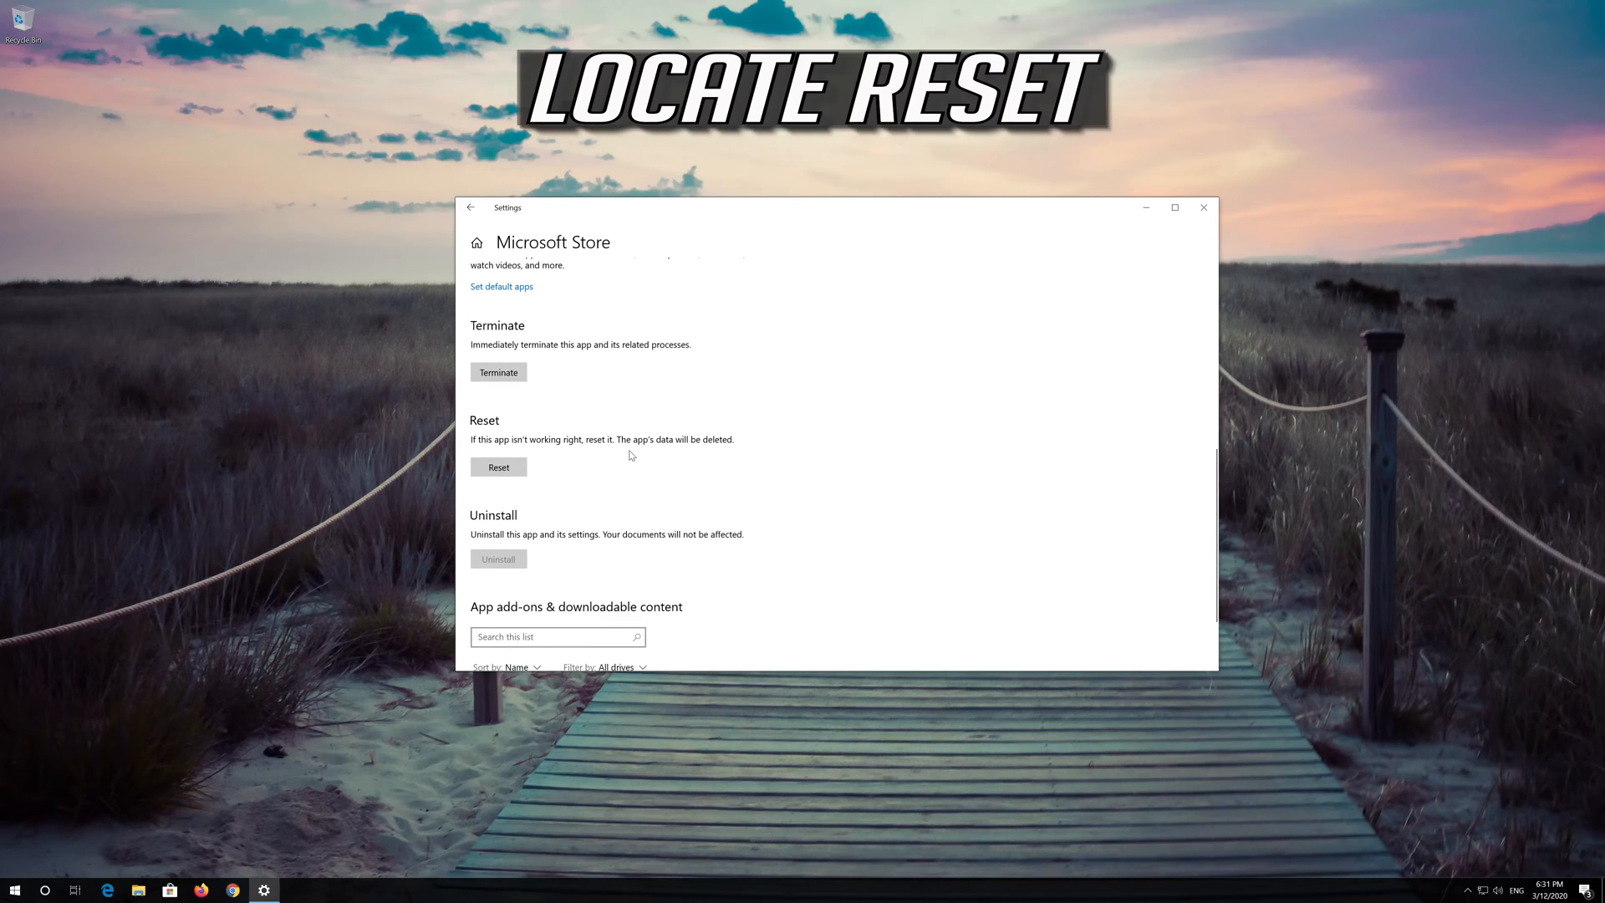
mouse_move(493, 437)
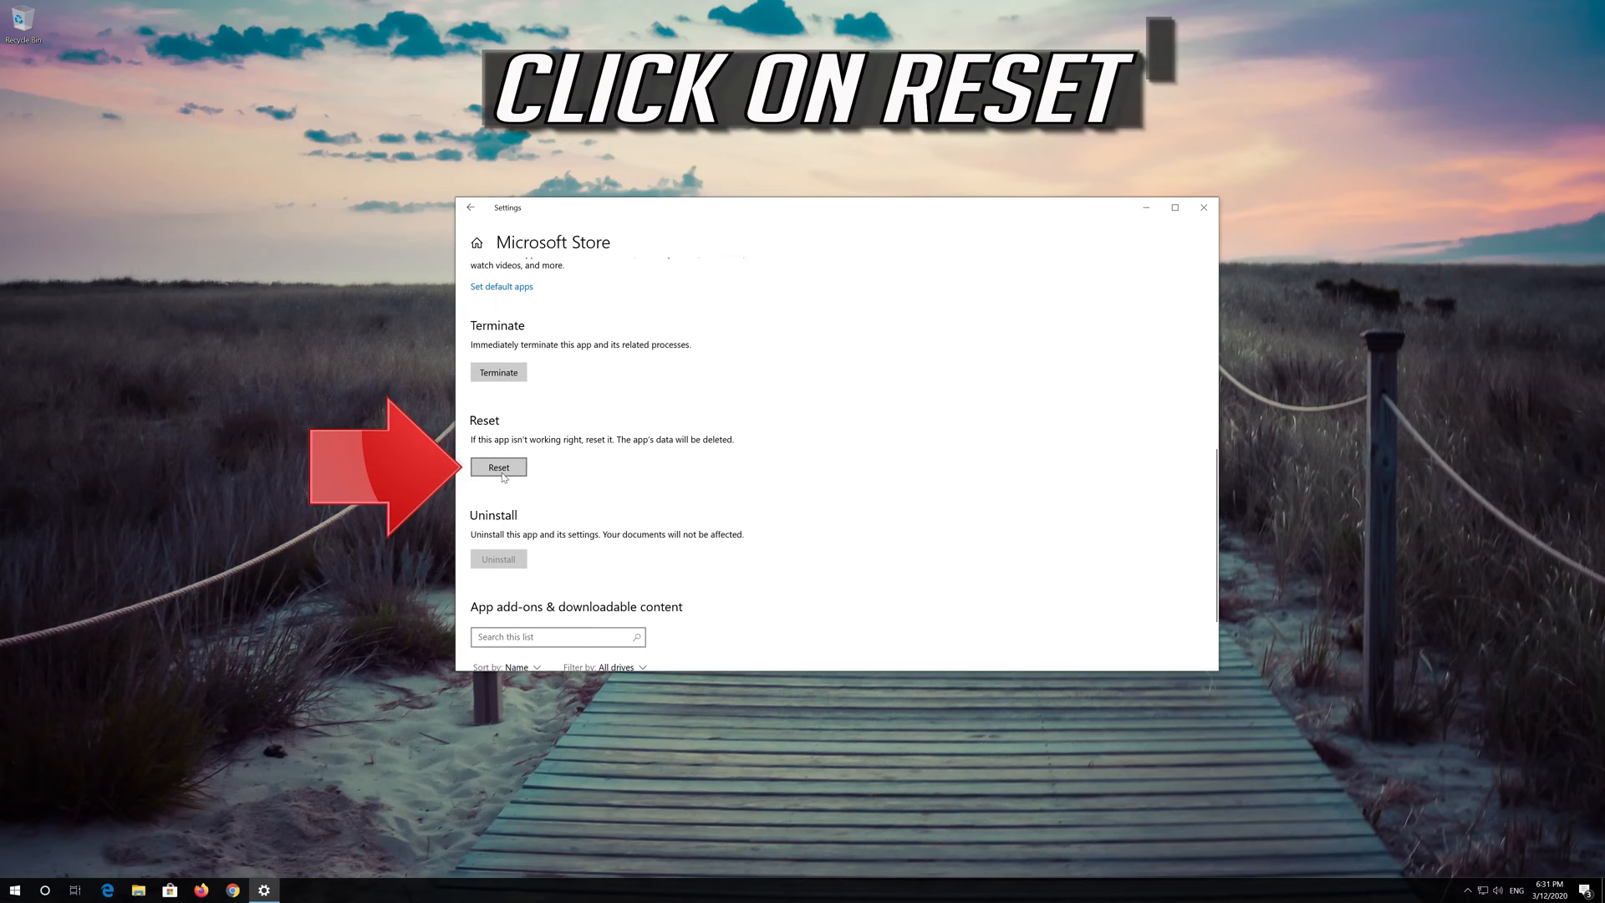
click(498, 467)
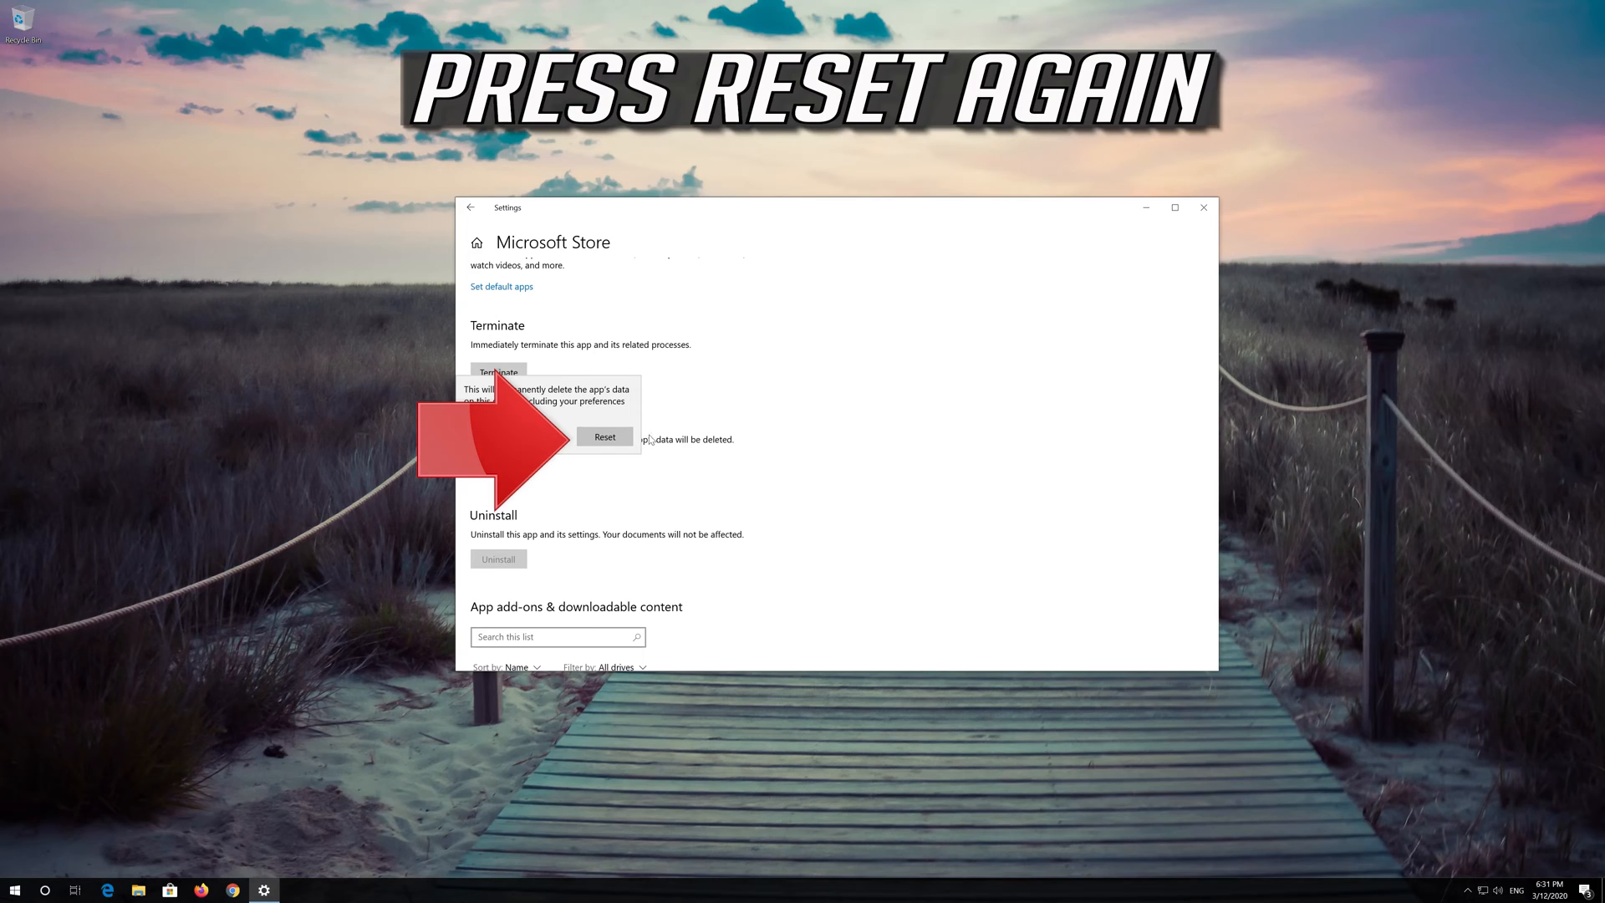
mouse_move(578, 444)
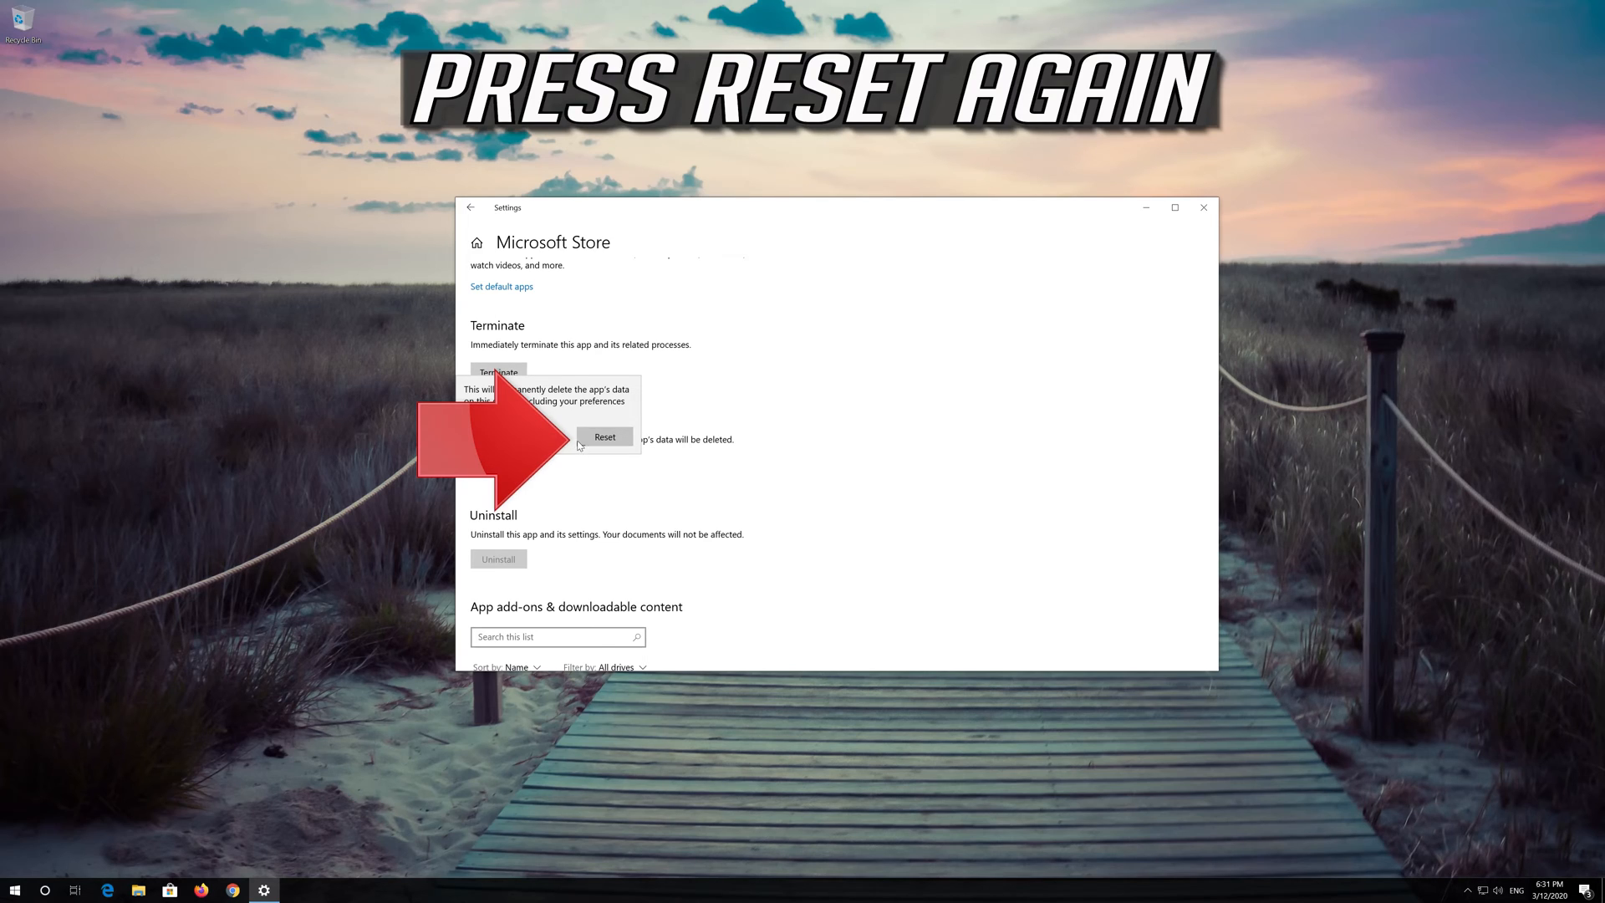
click(603, 436)
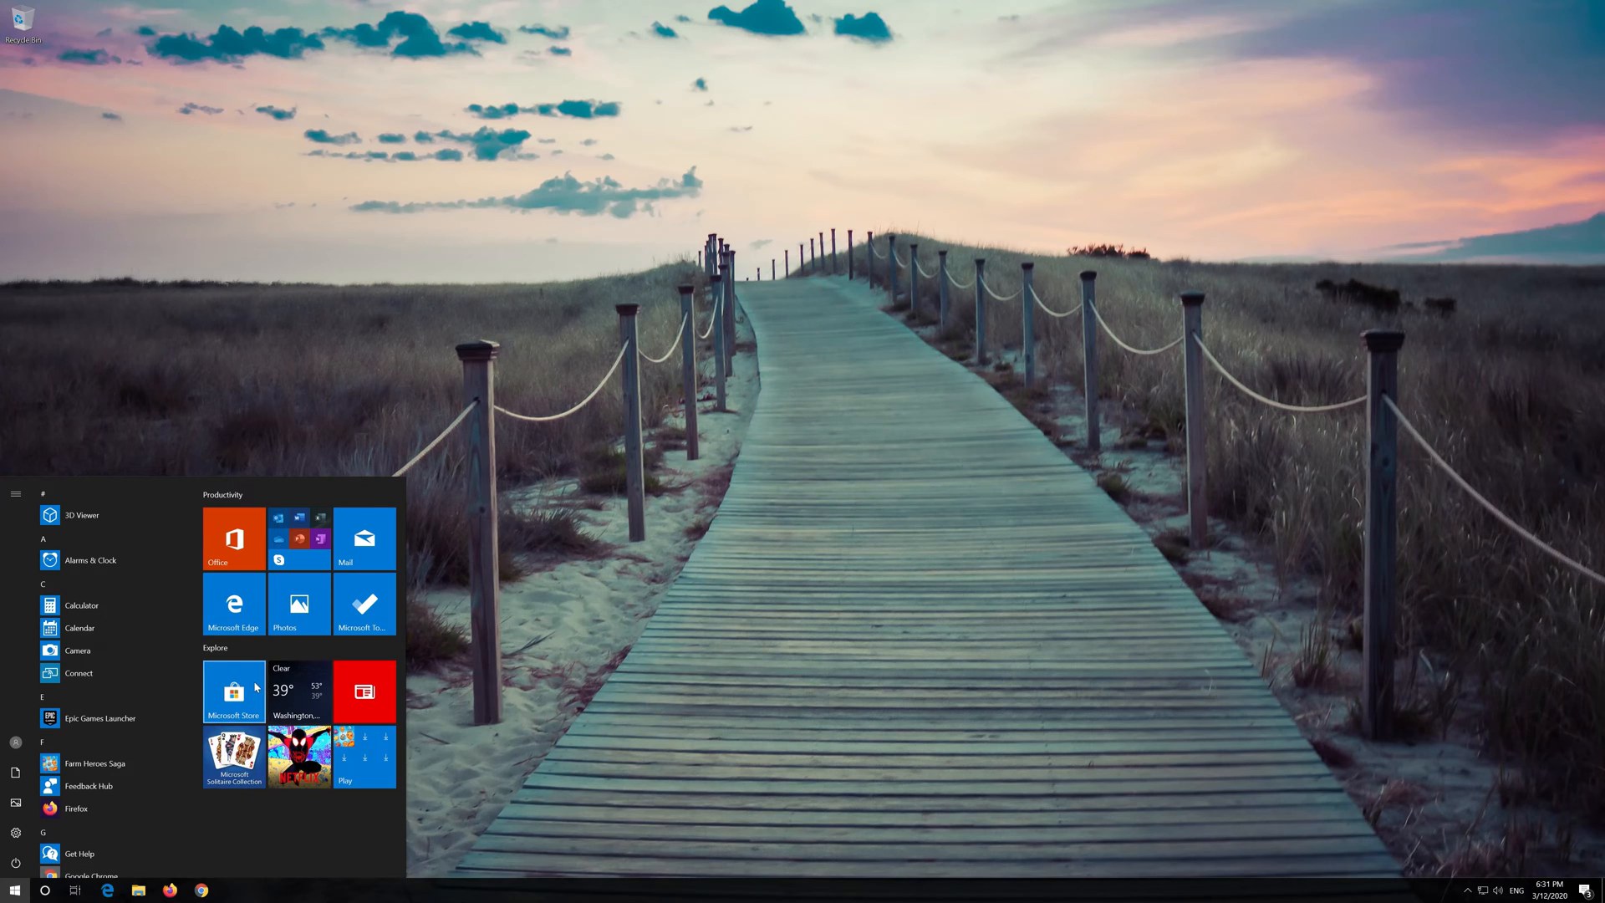
Step: Launch Microsoft Store from Start to confirm its home page loads, then return to Start
click(233, 690)
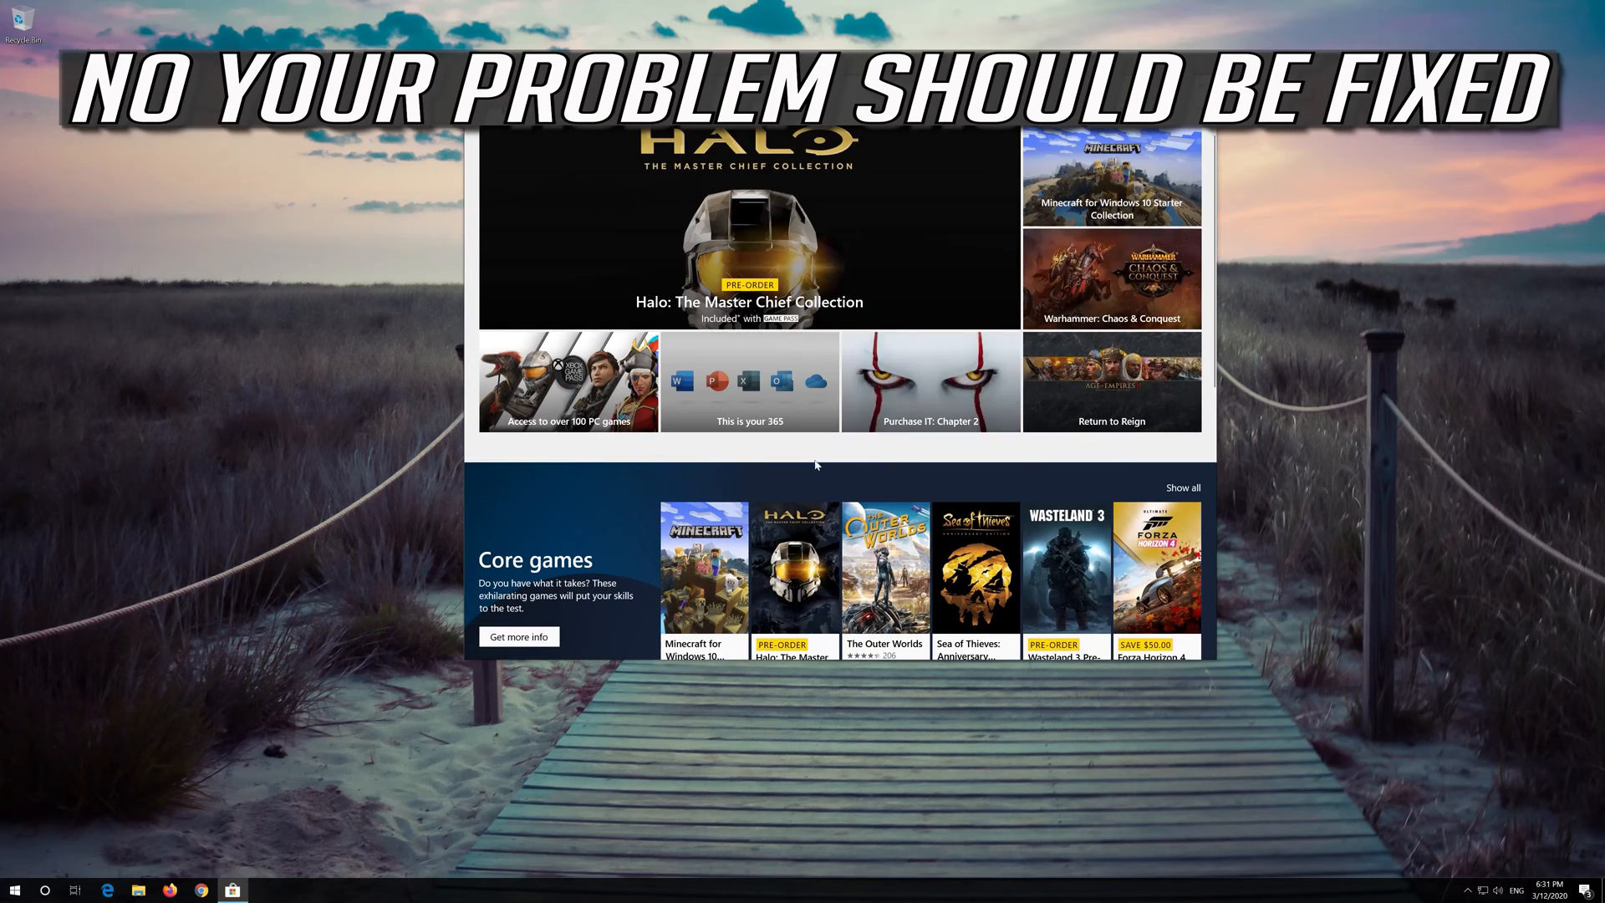
click(15, 888)
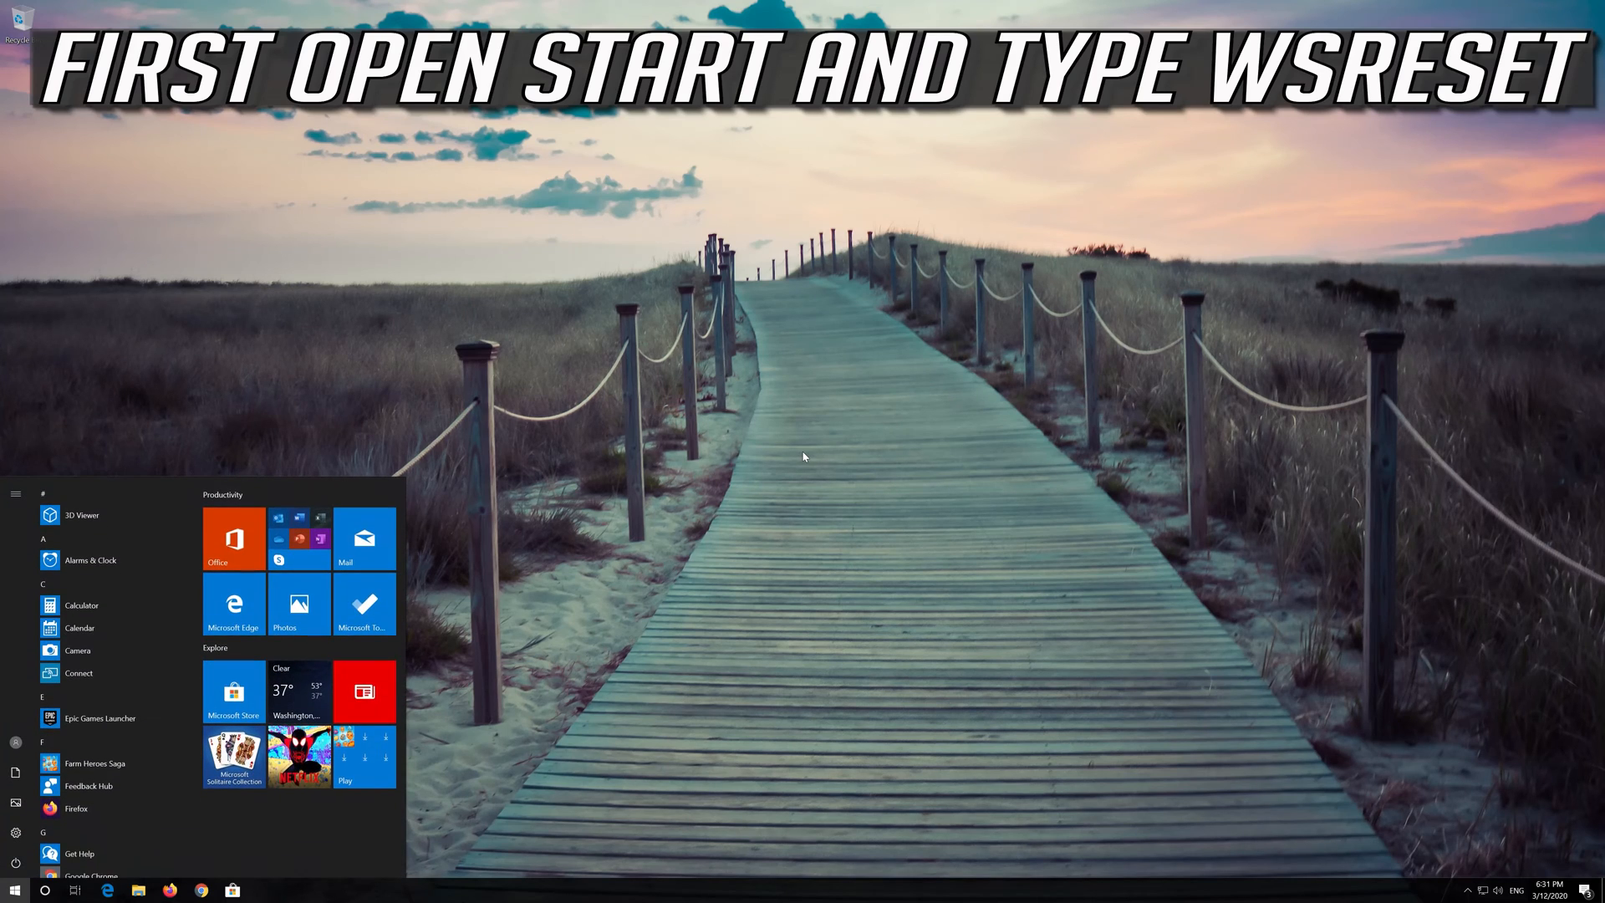
Step: Run wsreset from Start search and close the Store window it reopens
text(wsreset)
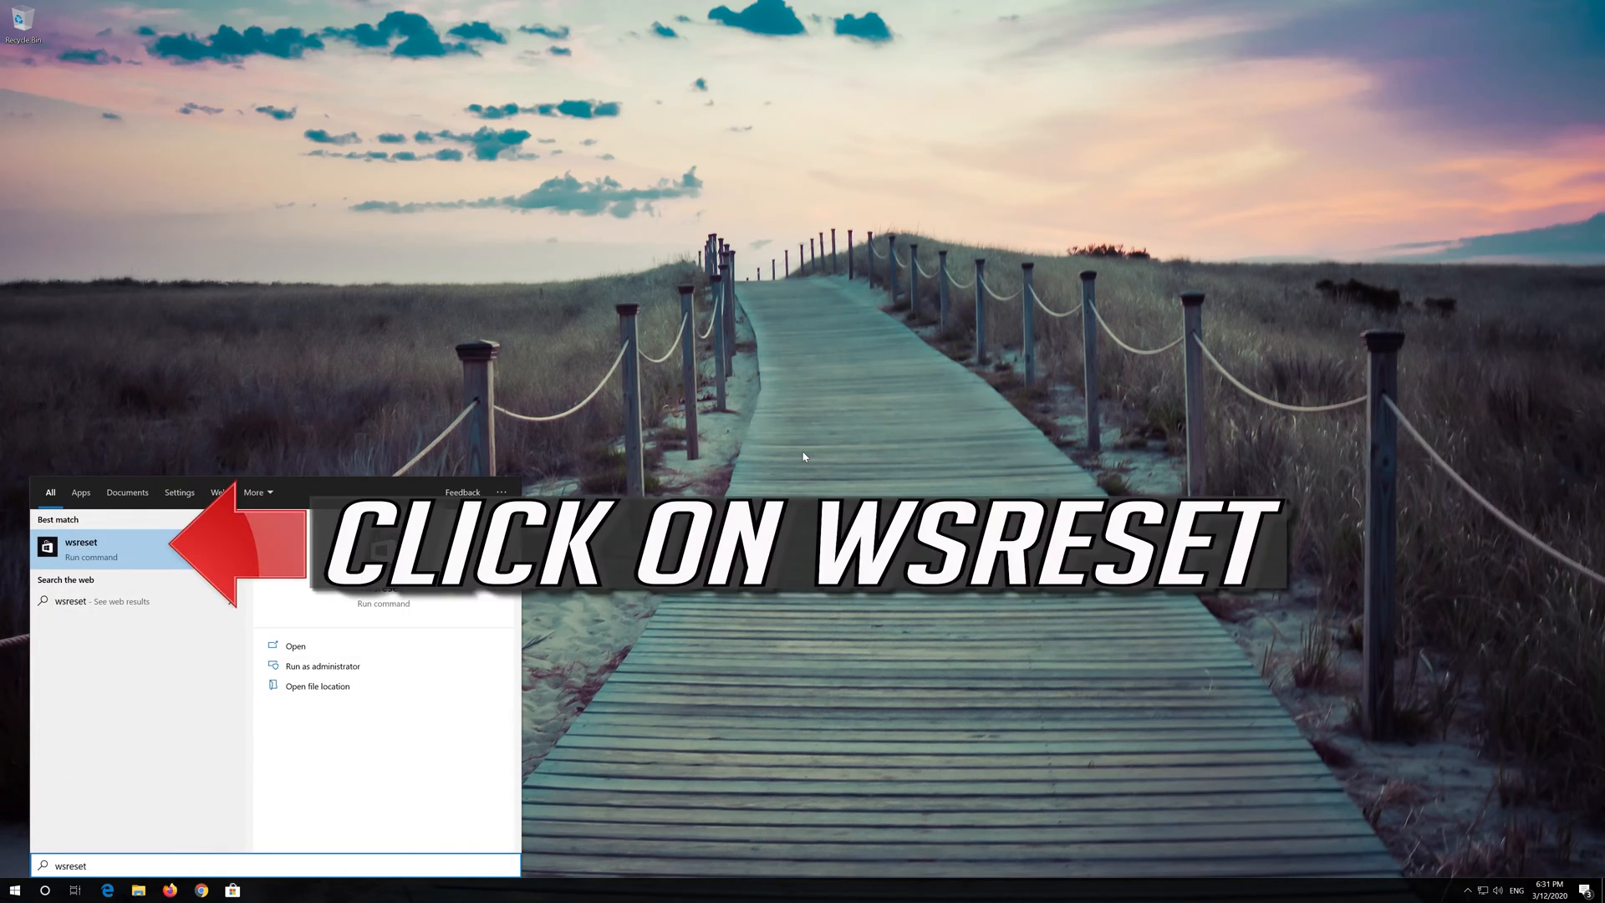
mouse_move(5, 619)
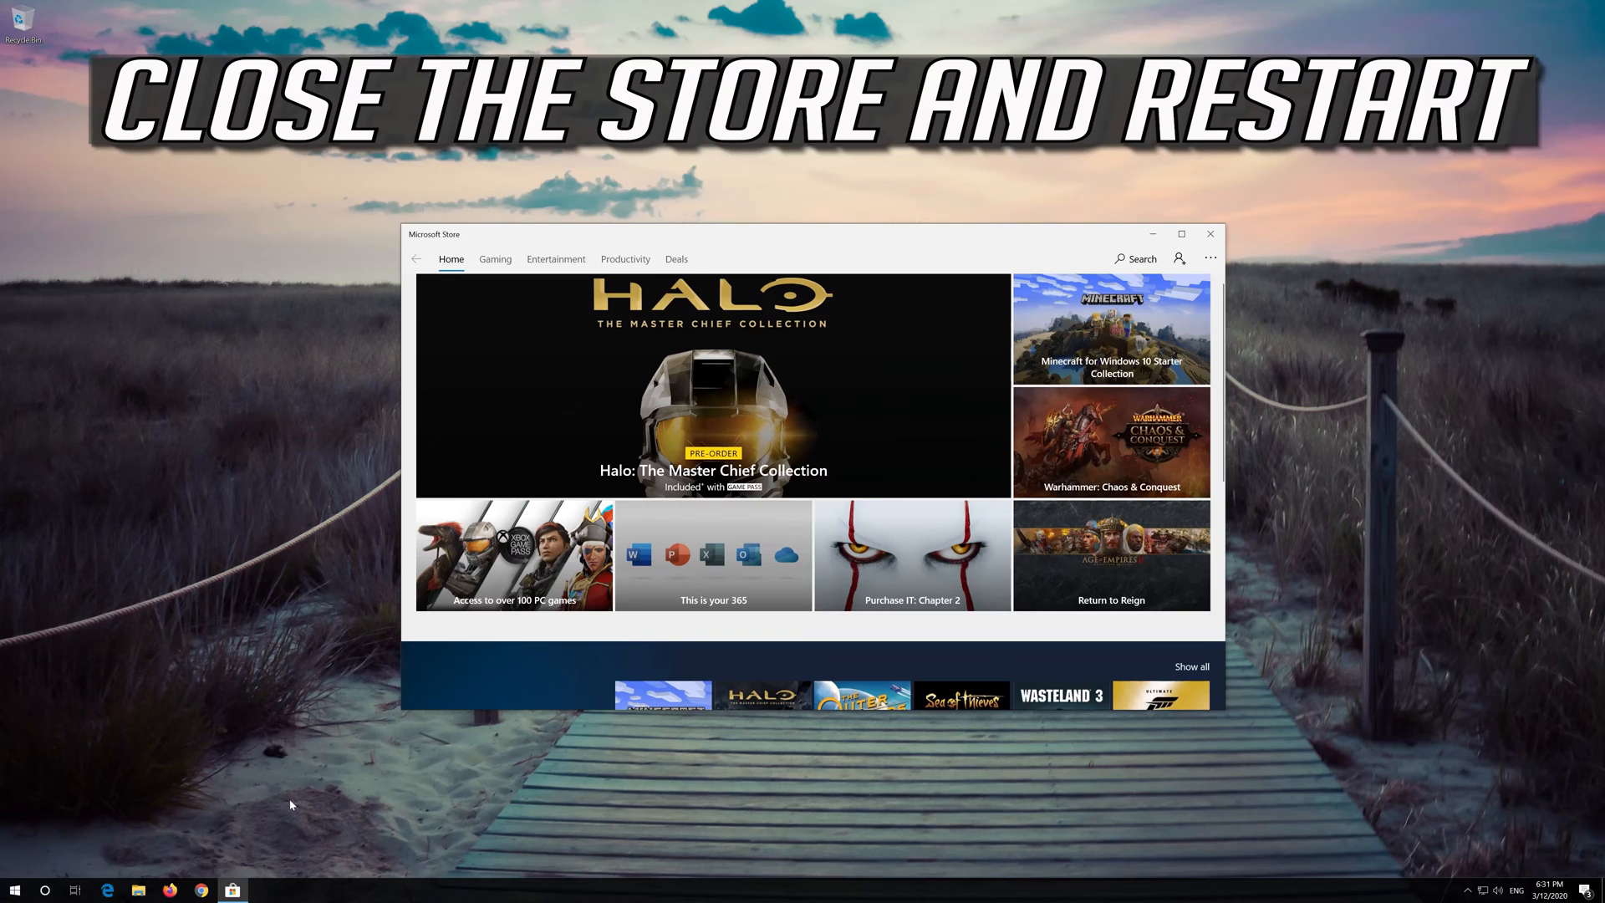
mouse_move(1176, 303)
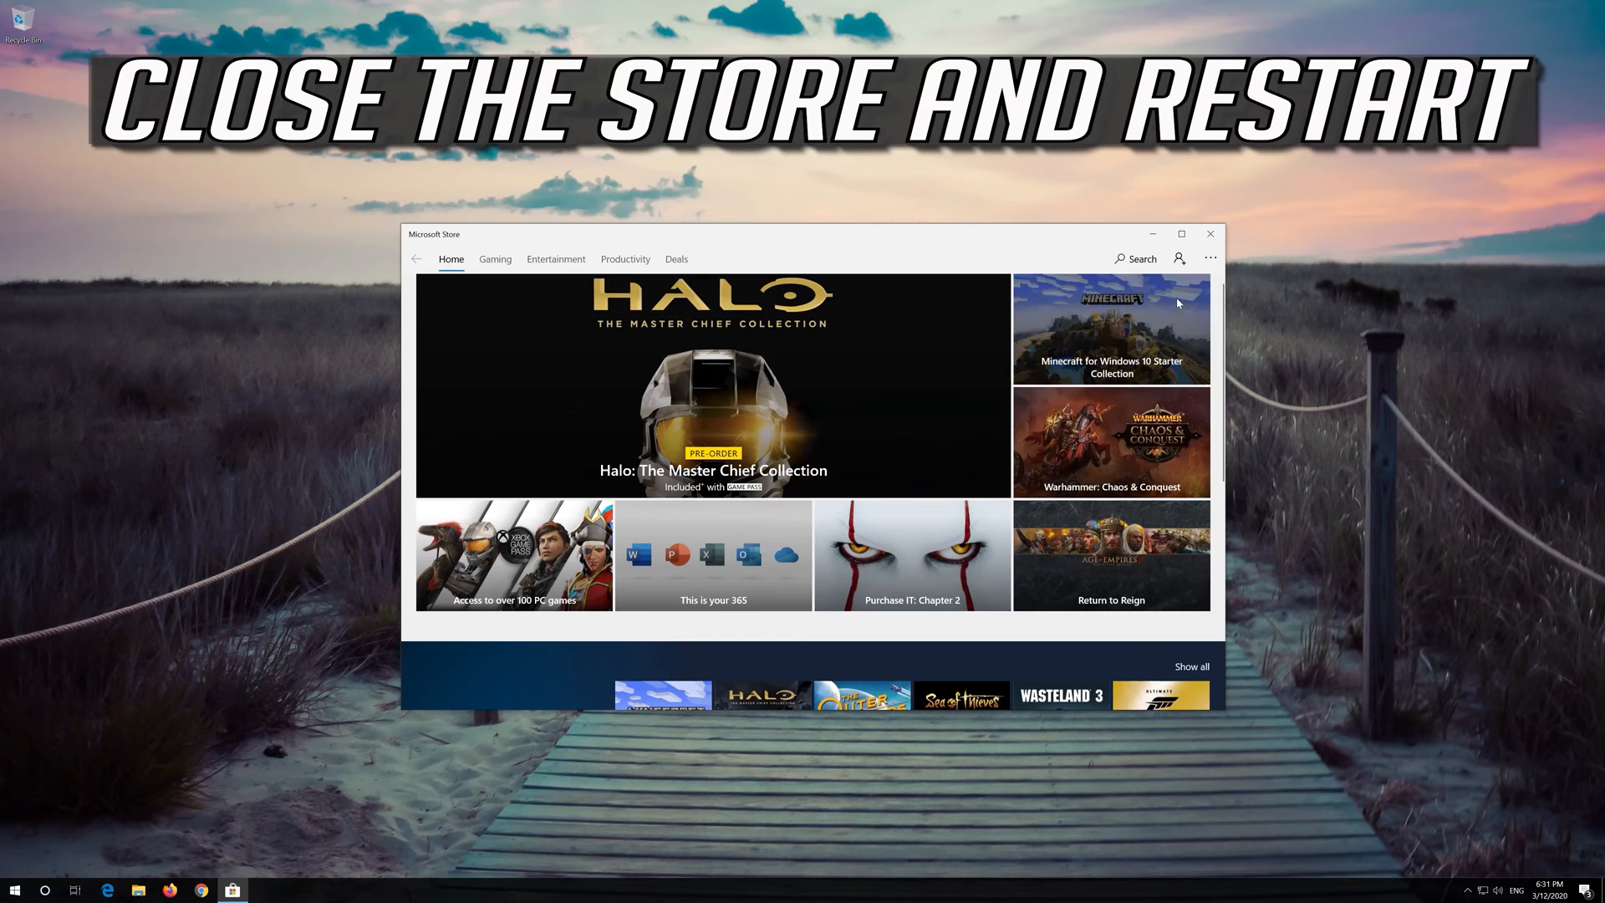
click(1209, 234)
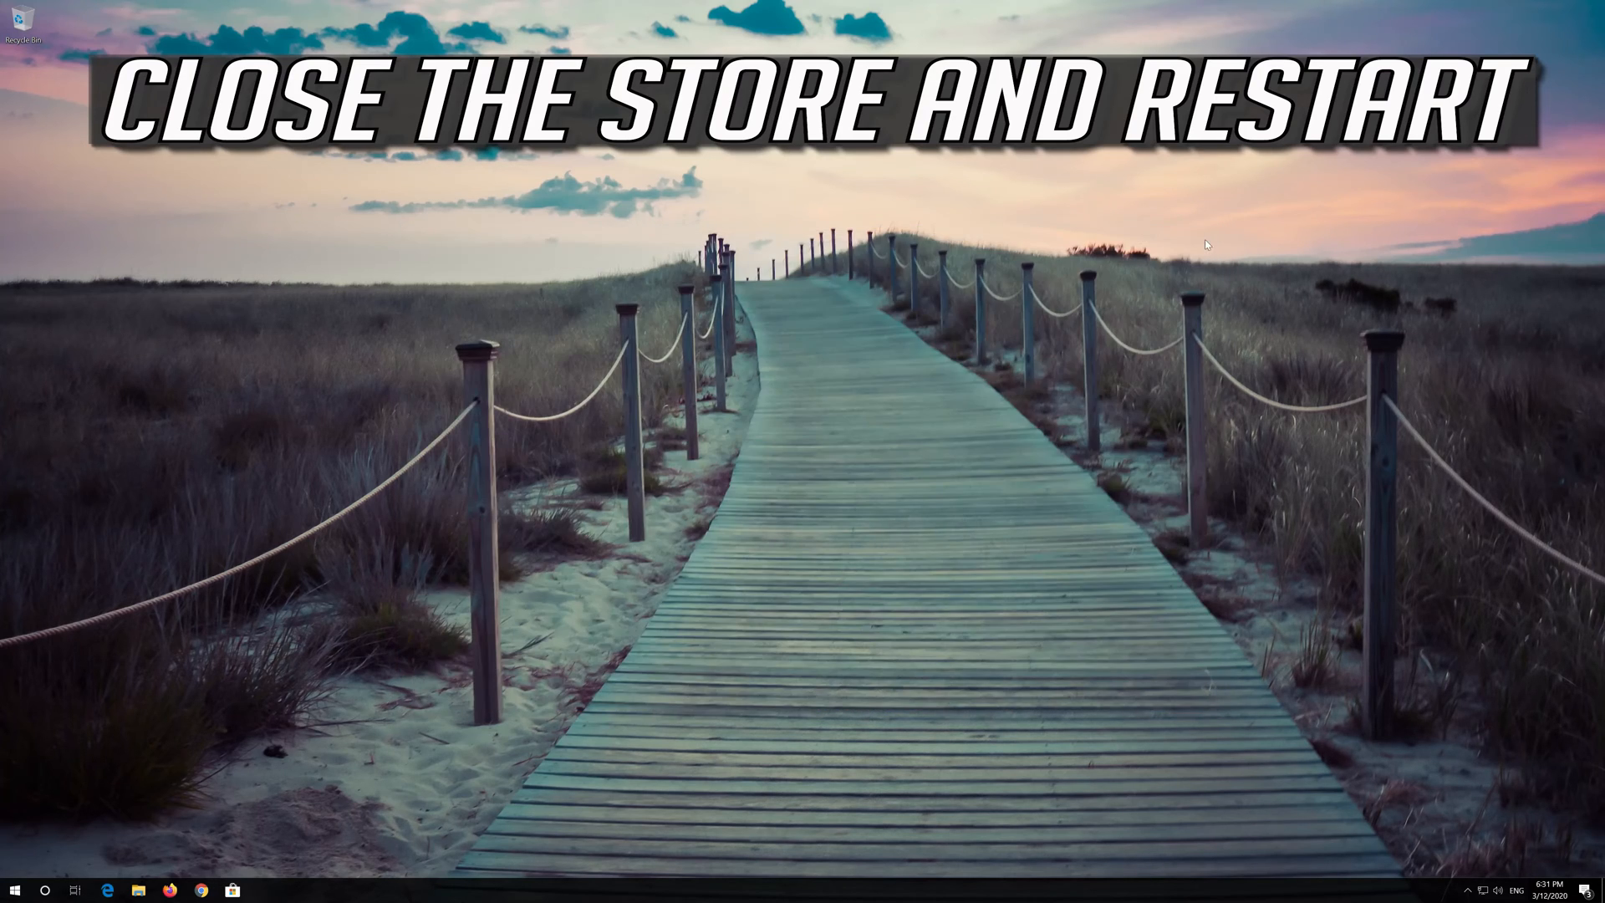
click(15, 886)
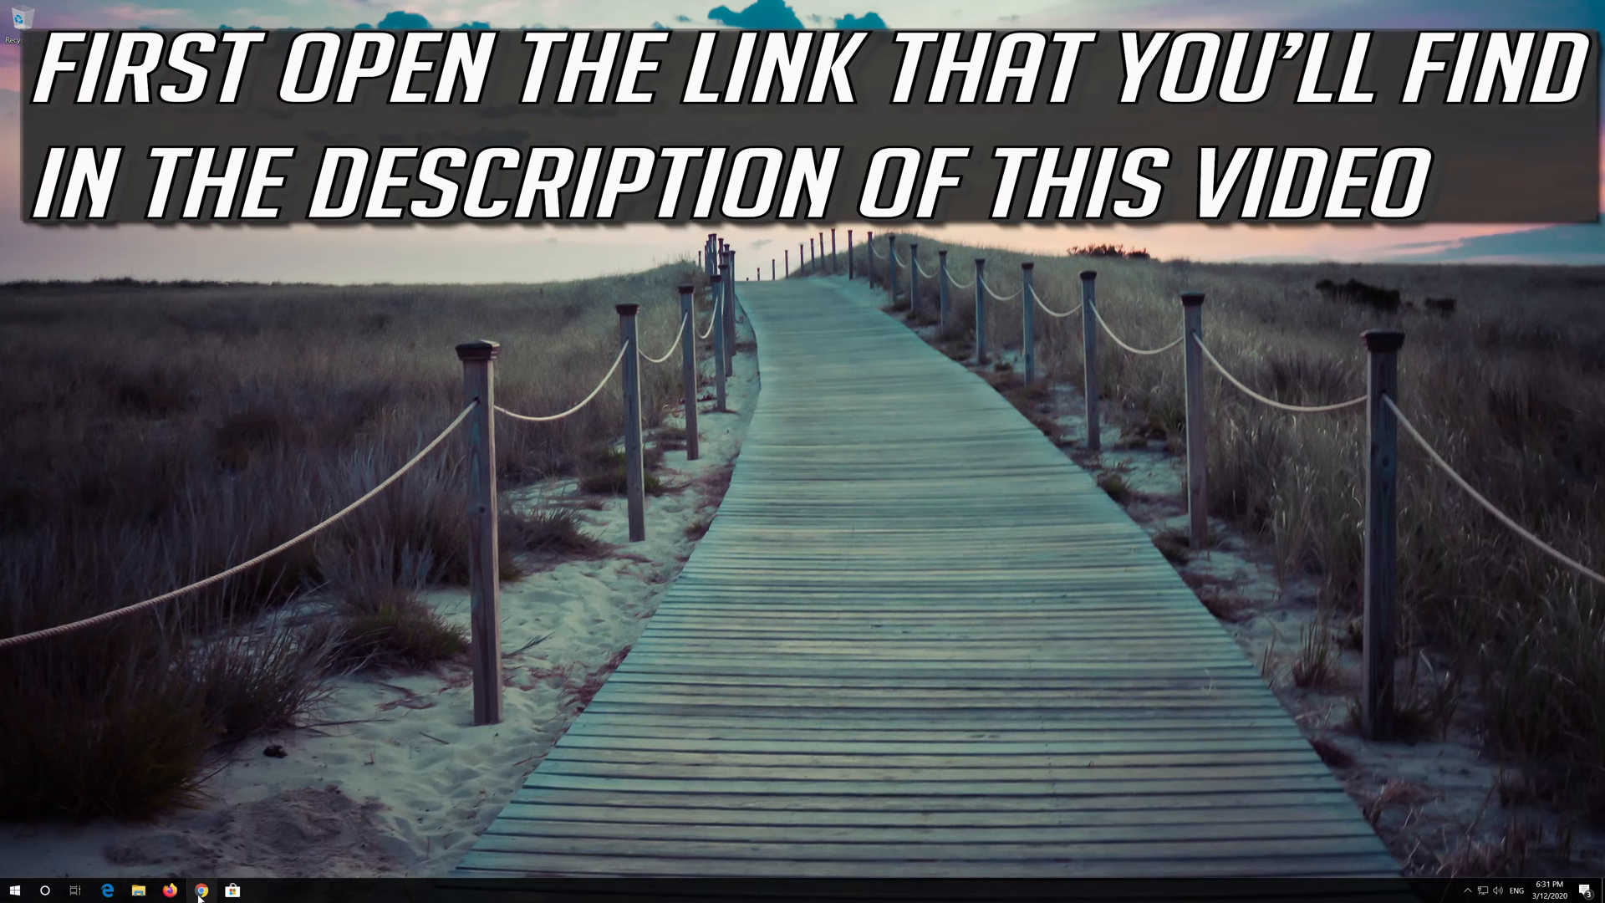
Step: Visit microsoft.com/en-us/software-download/windows10 in Chrome, download the tool, close the browser
click(202, 891)
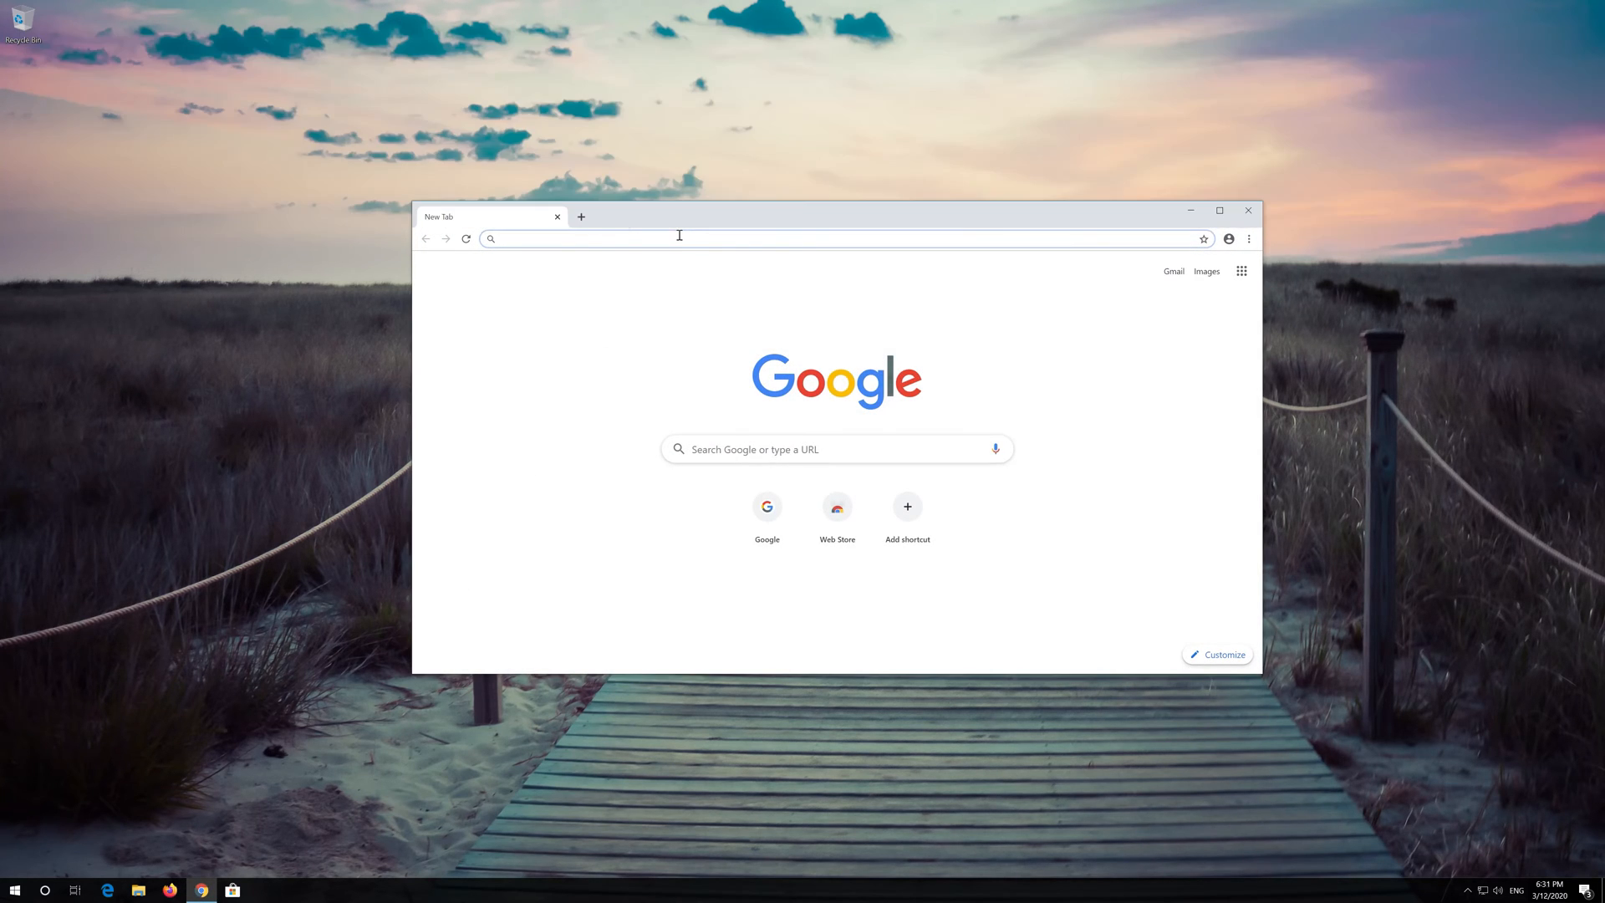
text(microsoft.com/en-us/software-download/windows10)
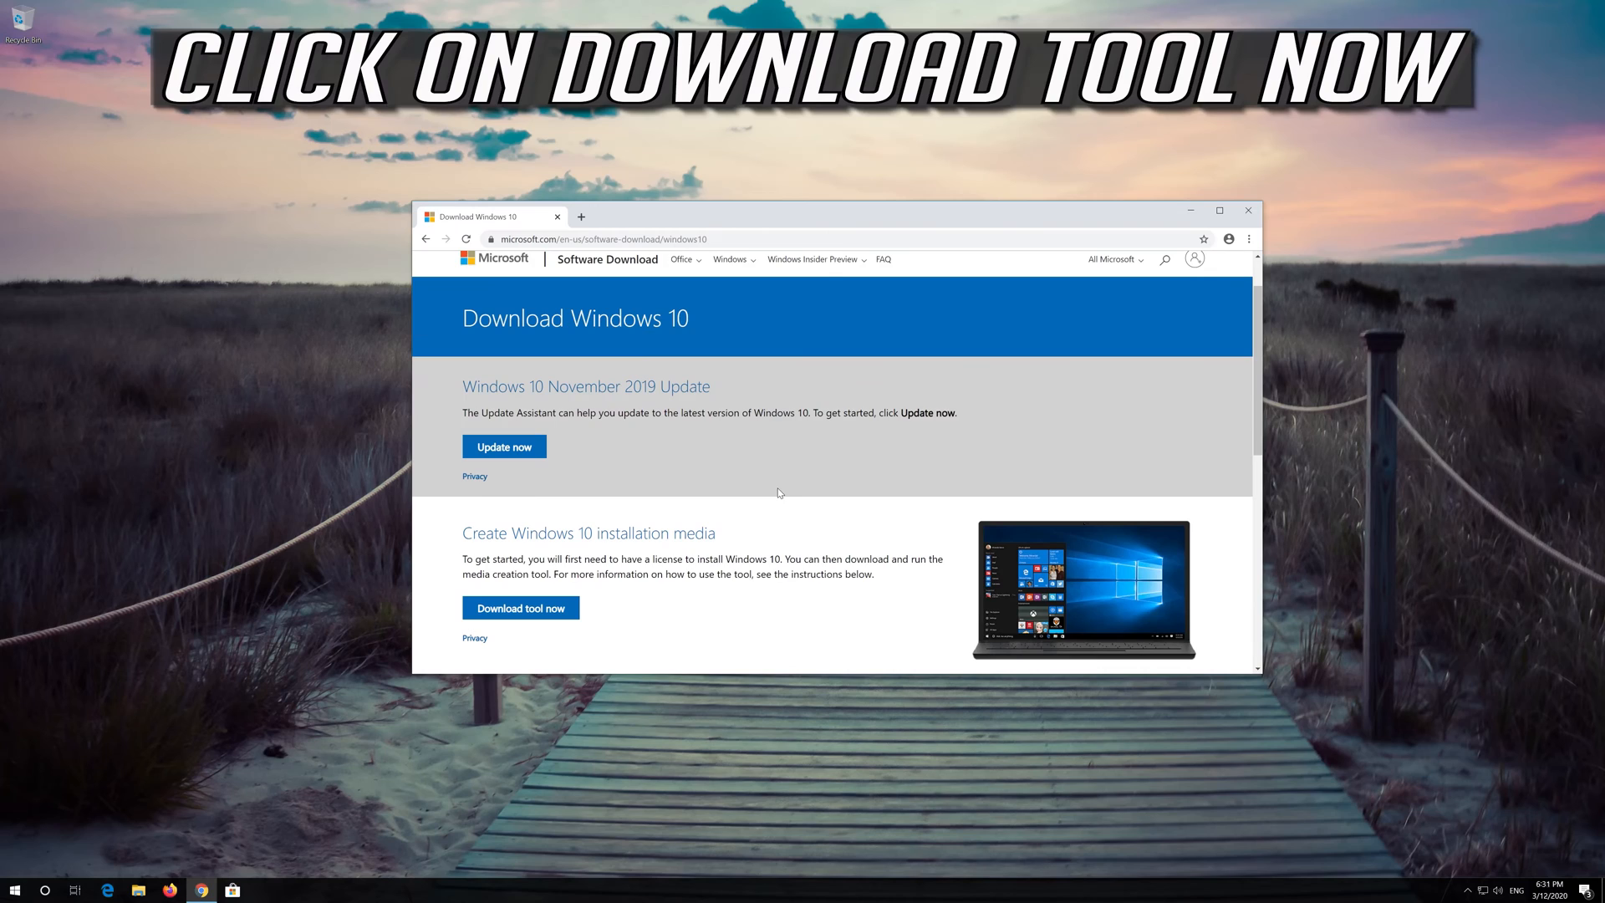
mouse_move(520, 606)
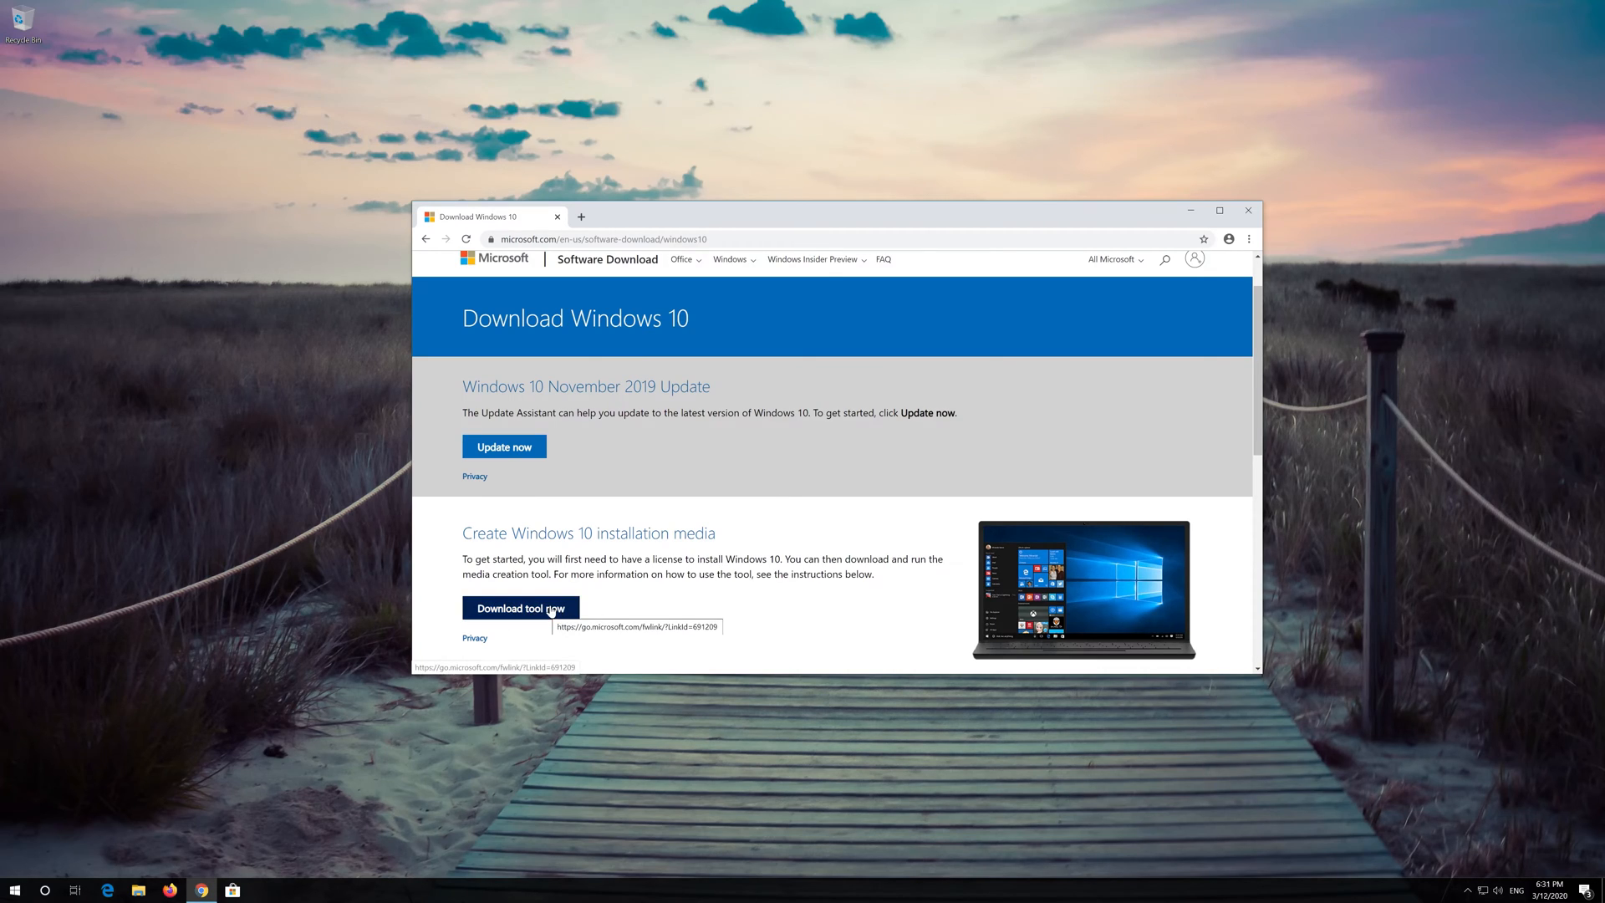
click(520, 607)
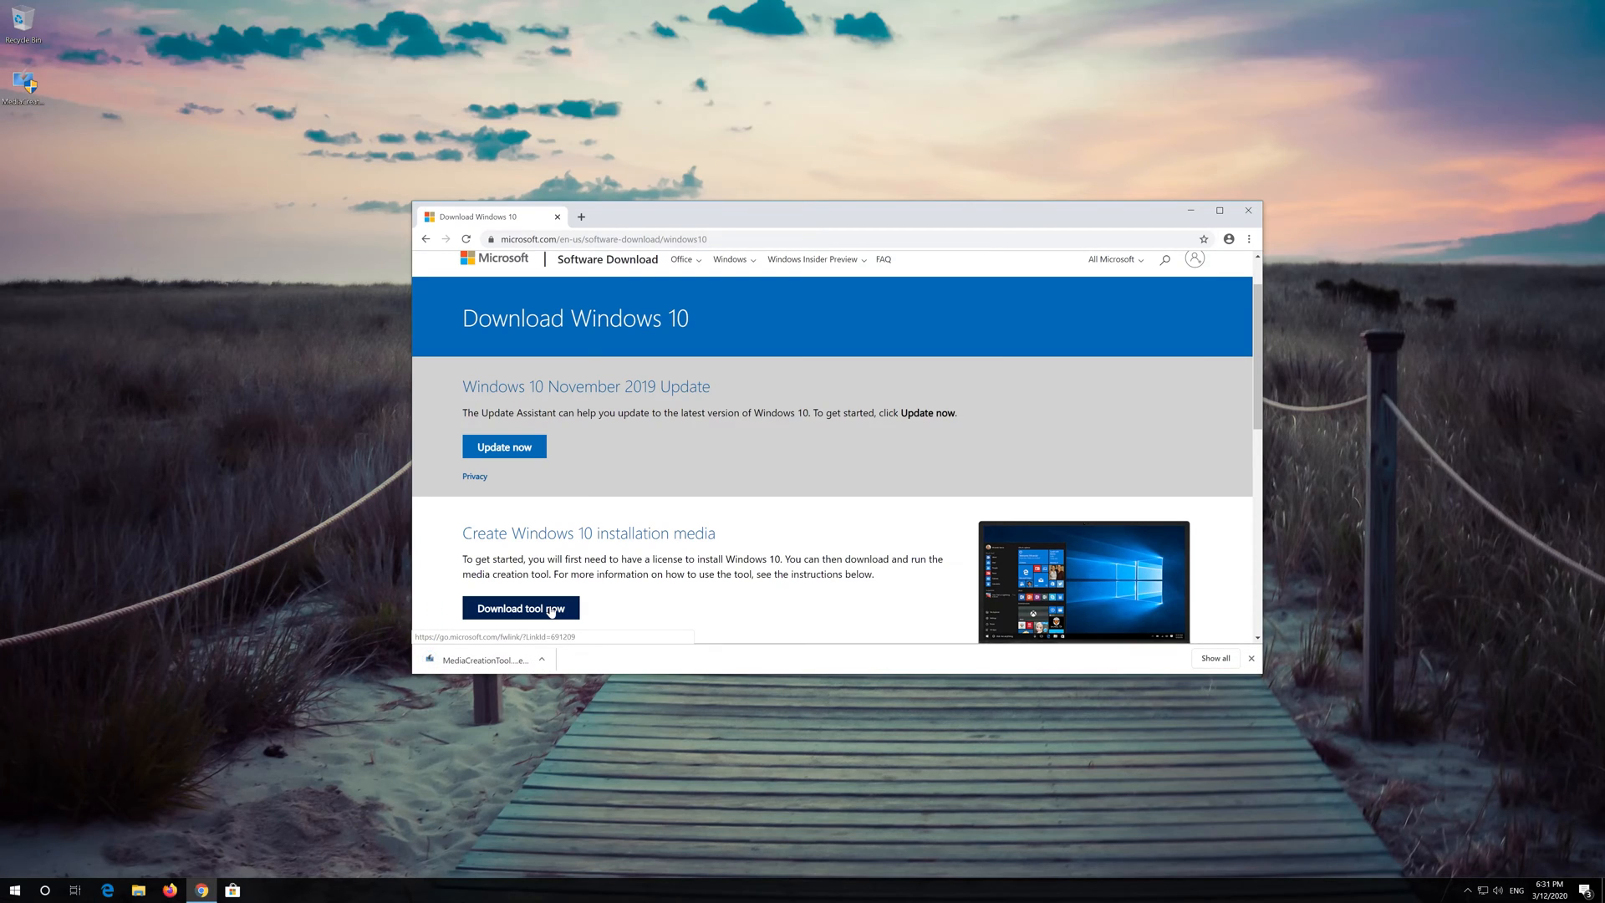
mouse_move(1247, 211)
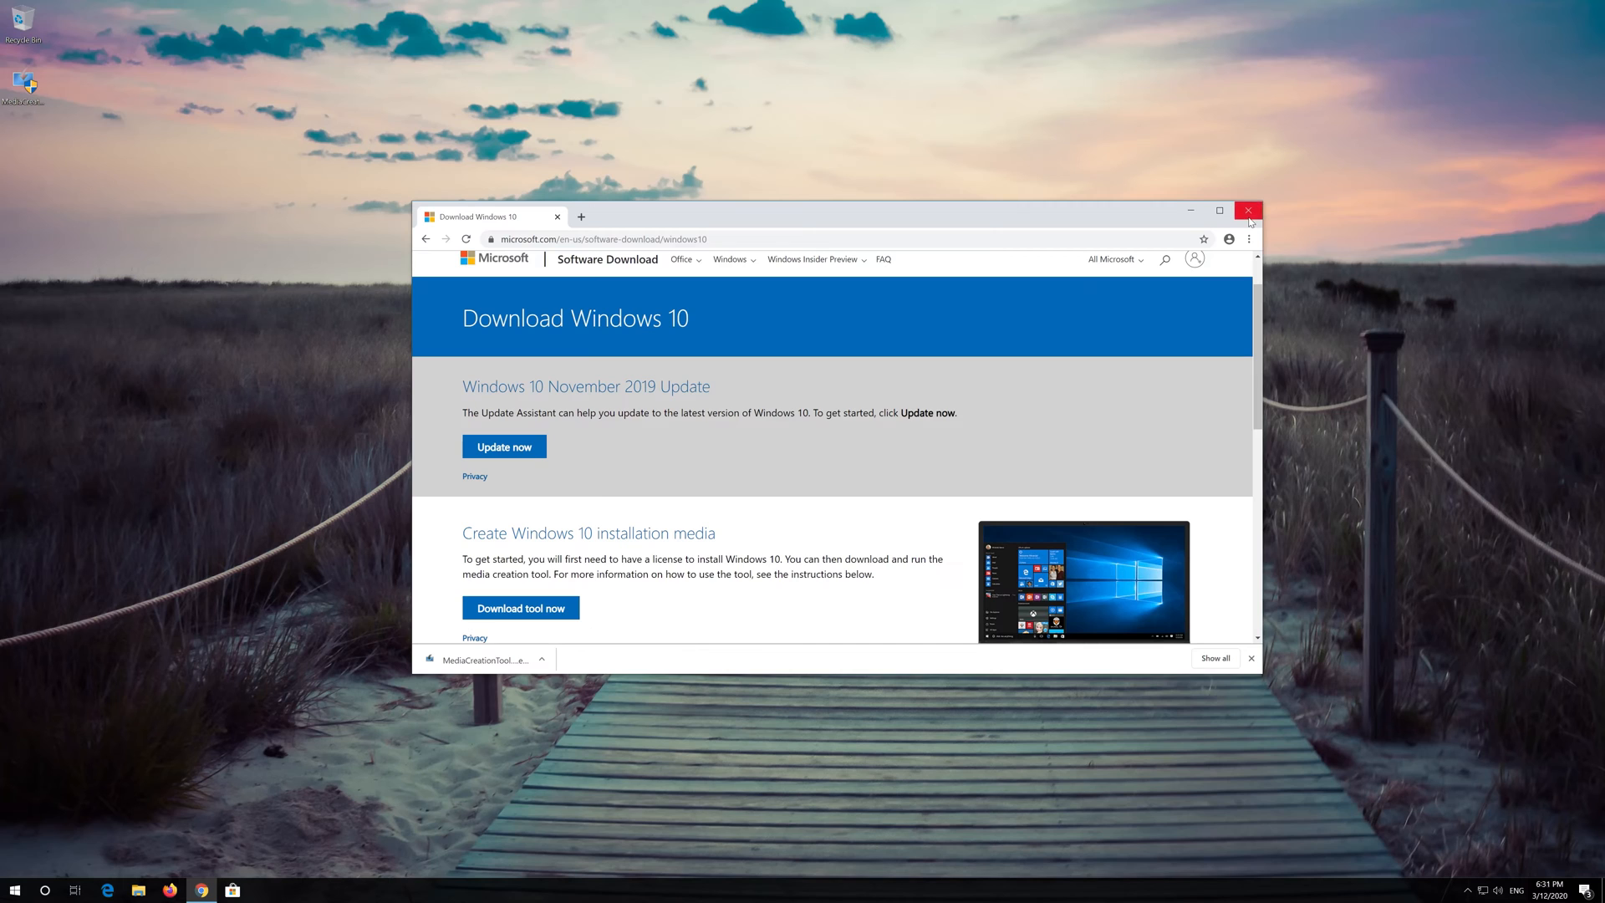
click(1247, 211)
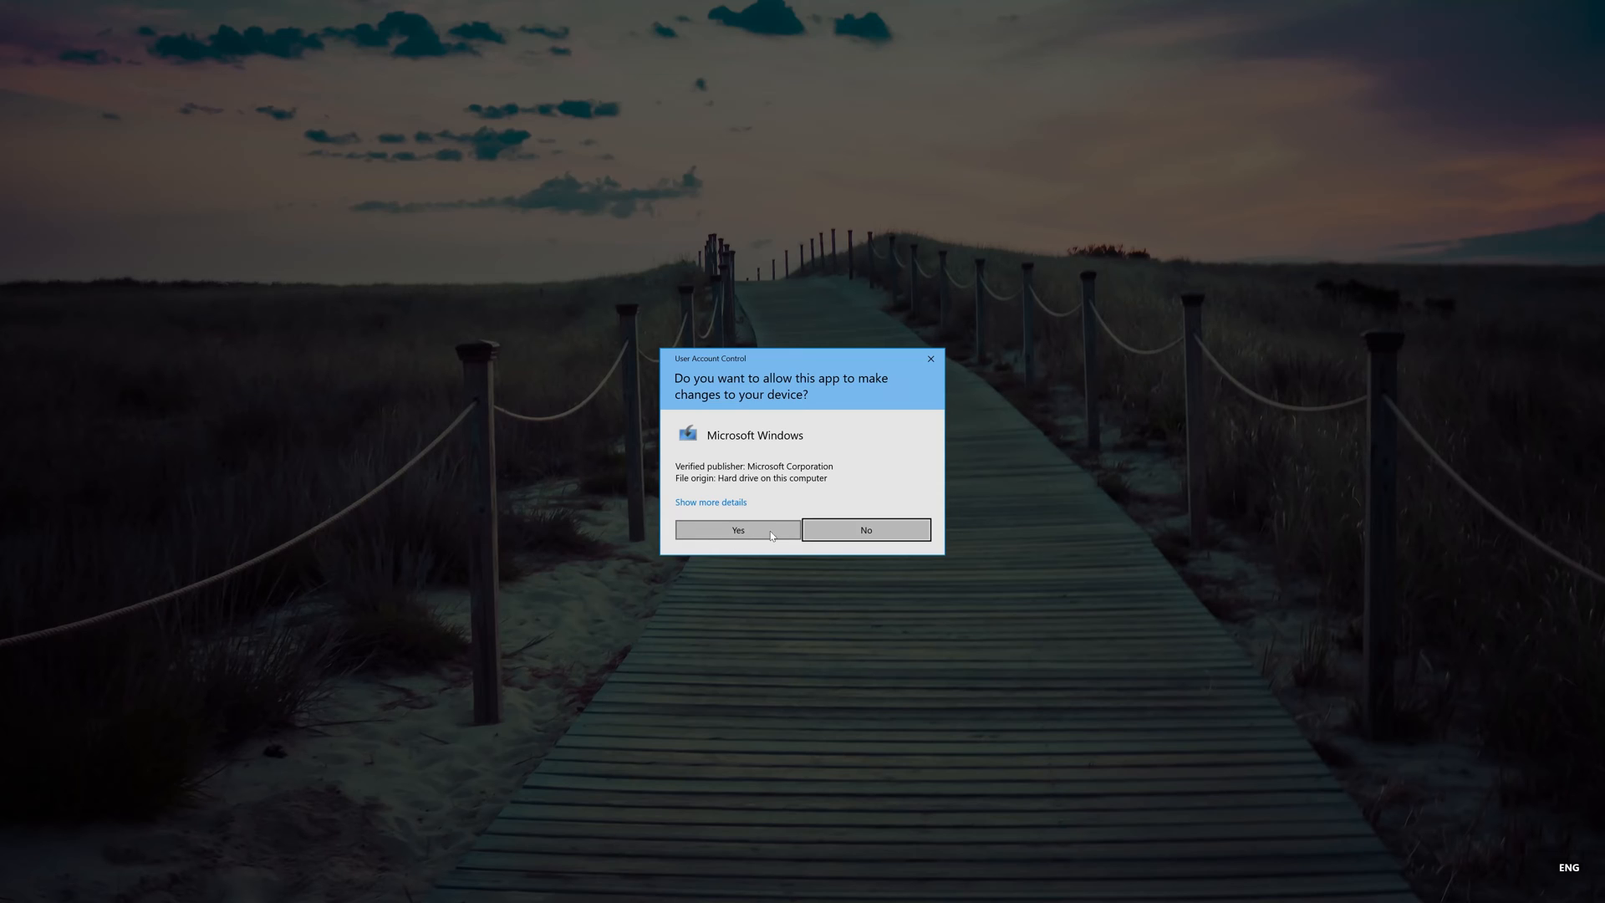
Step: Allow the Media Creation Tool, accept both license terms, choose Upgrade this PC now and install
click(738, 530)
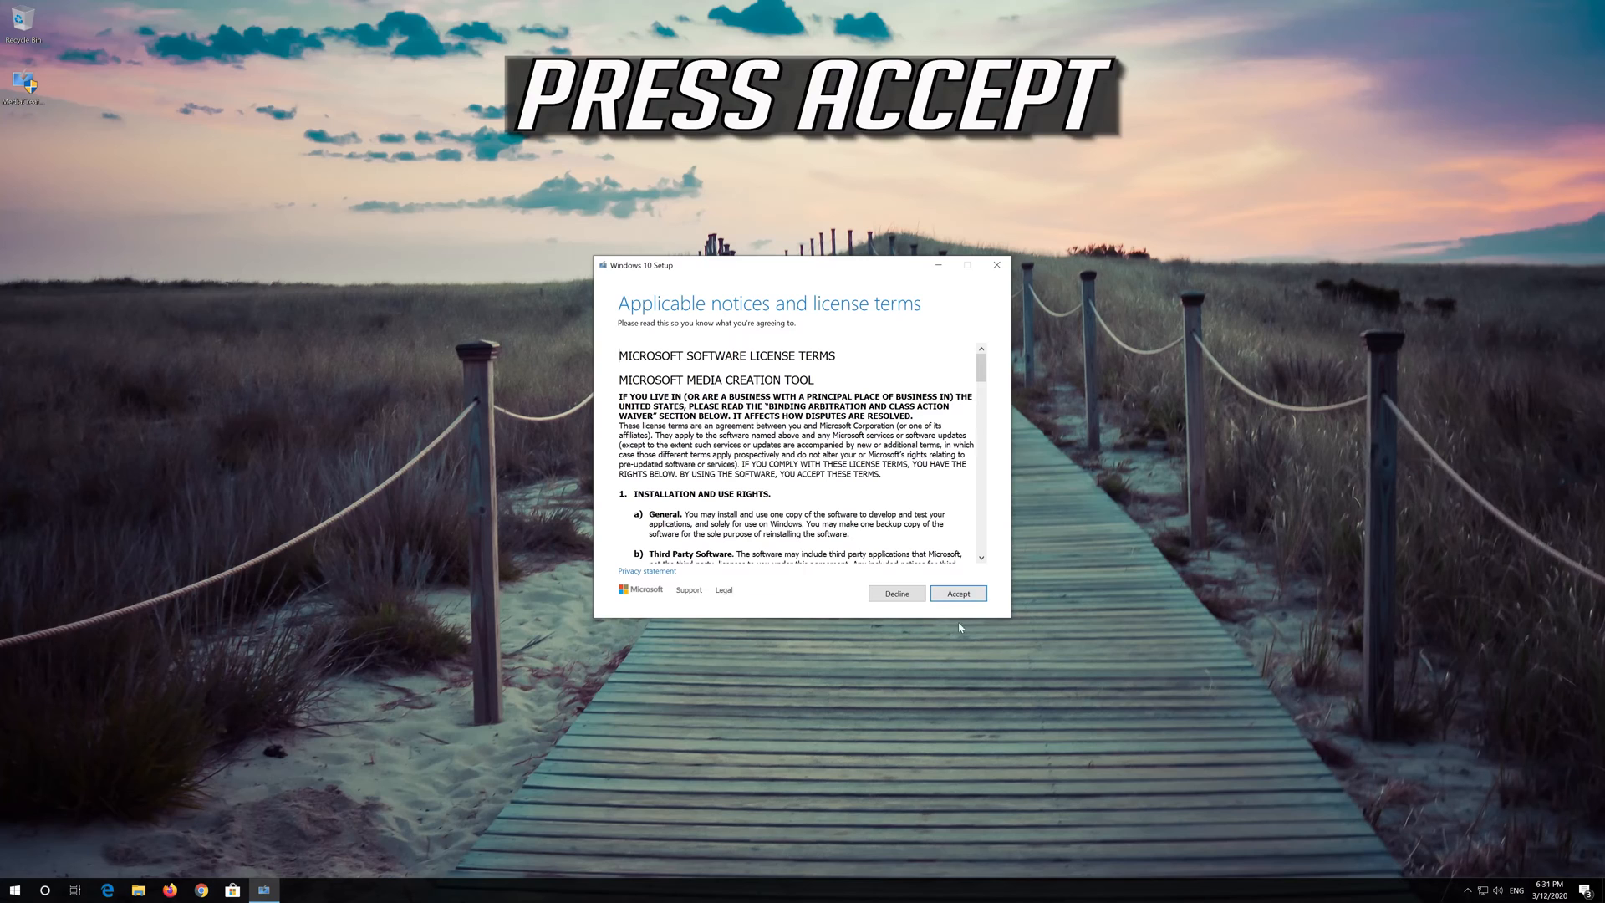
click(957, 592)
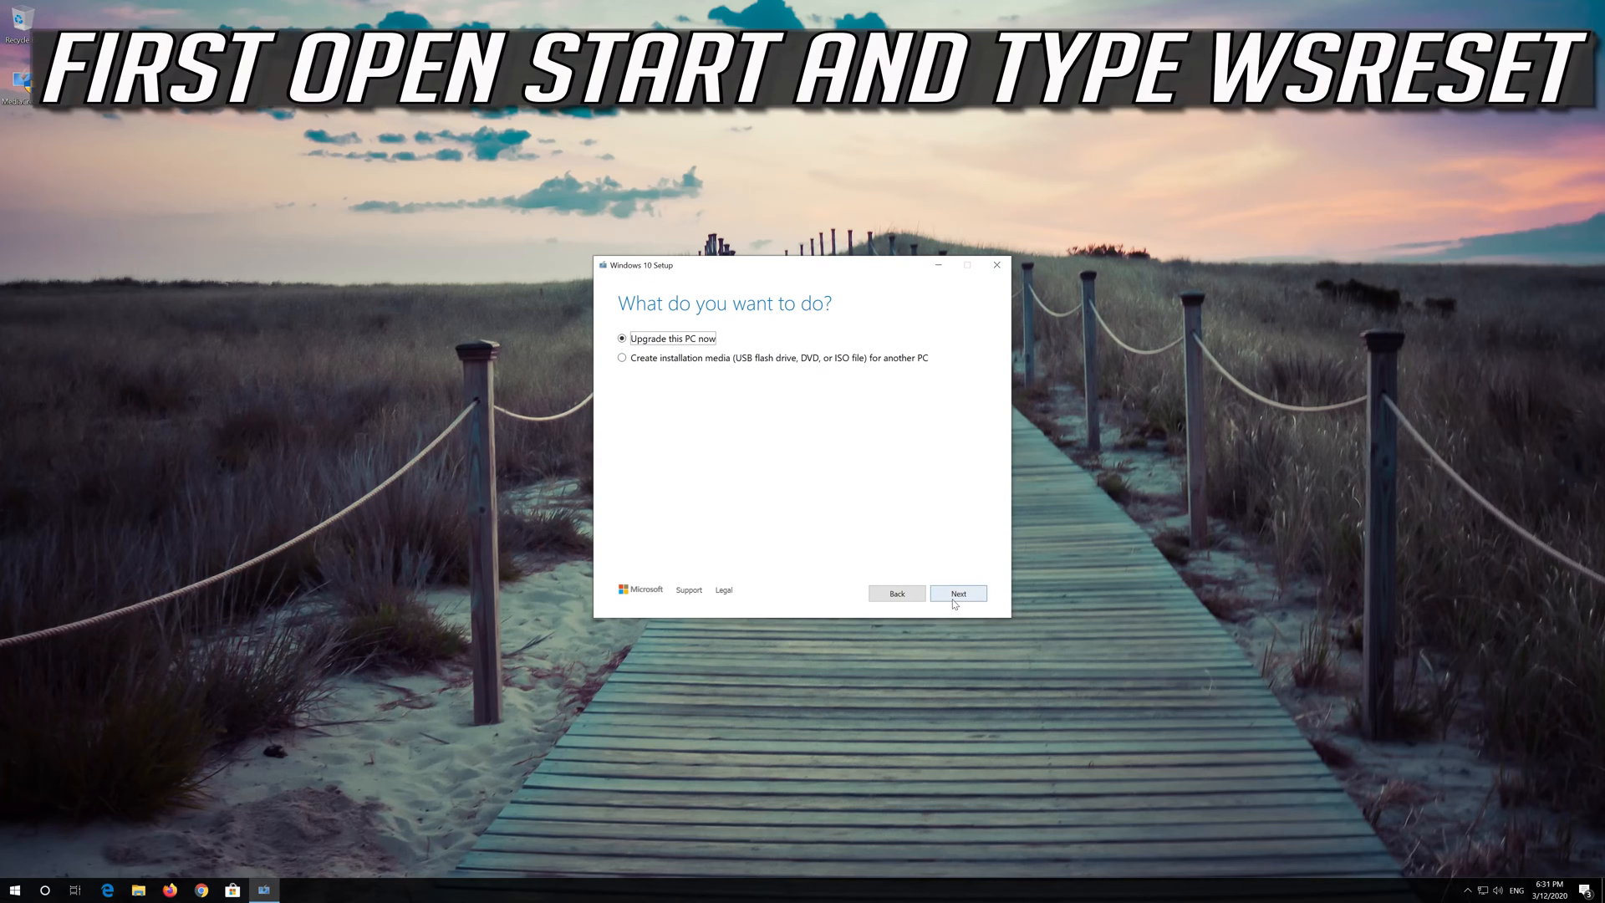
click(956, 592)
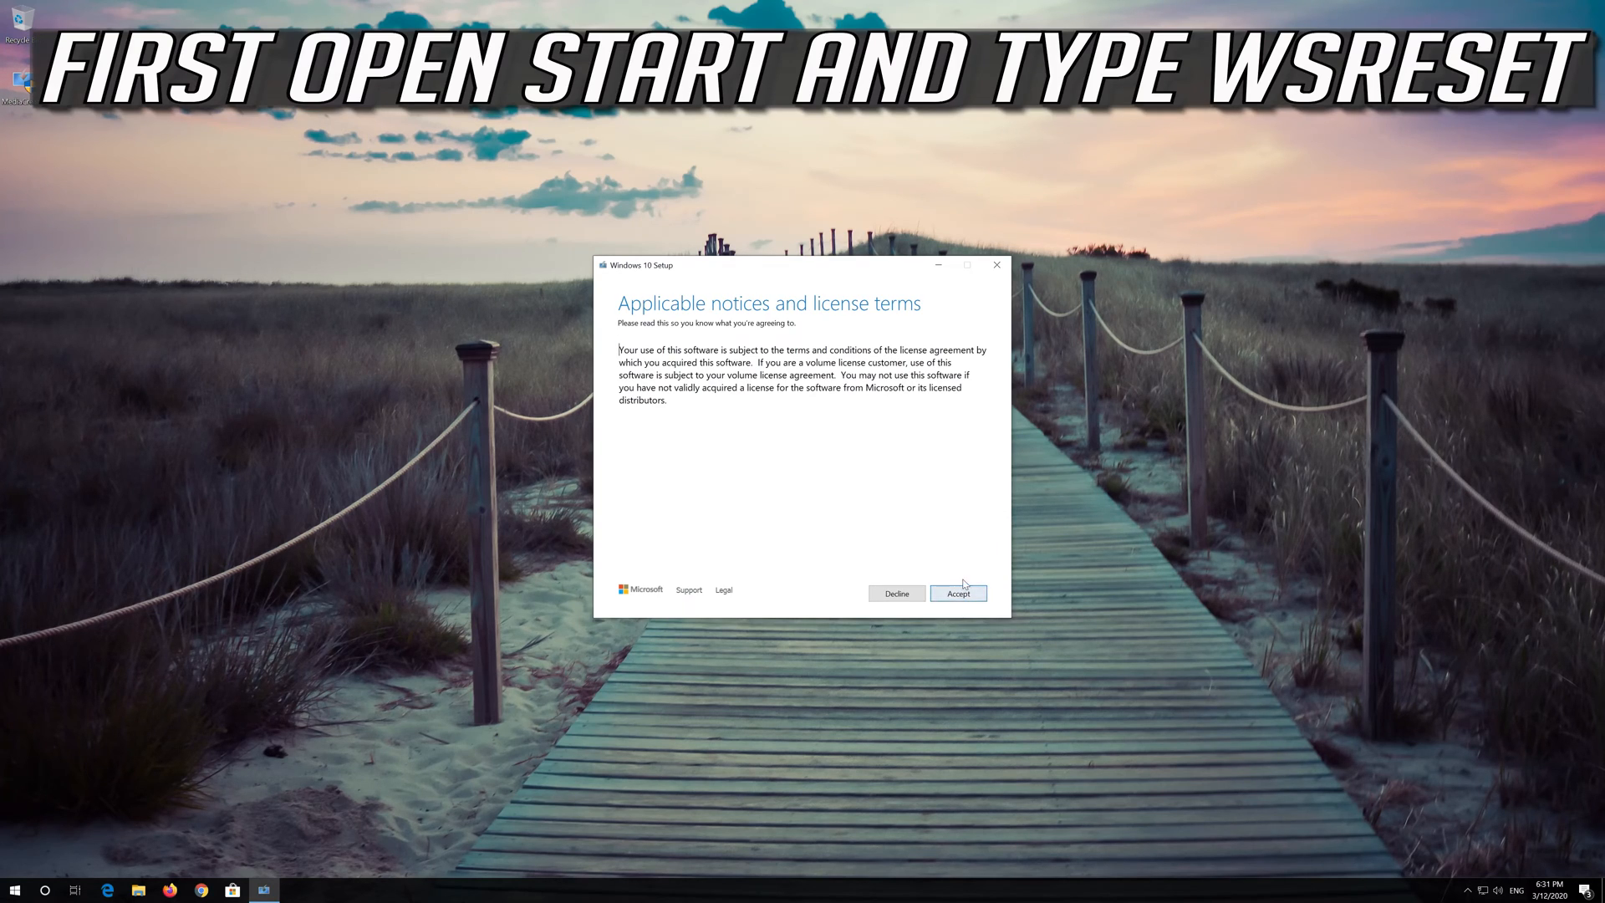
click(958, 592)
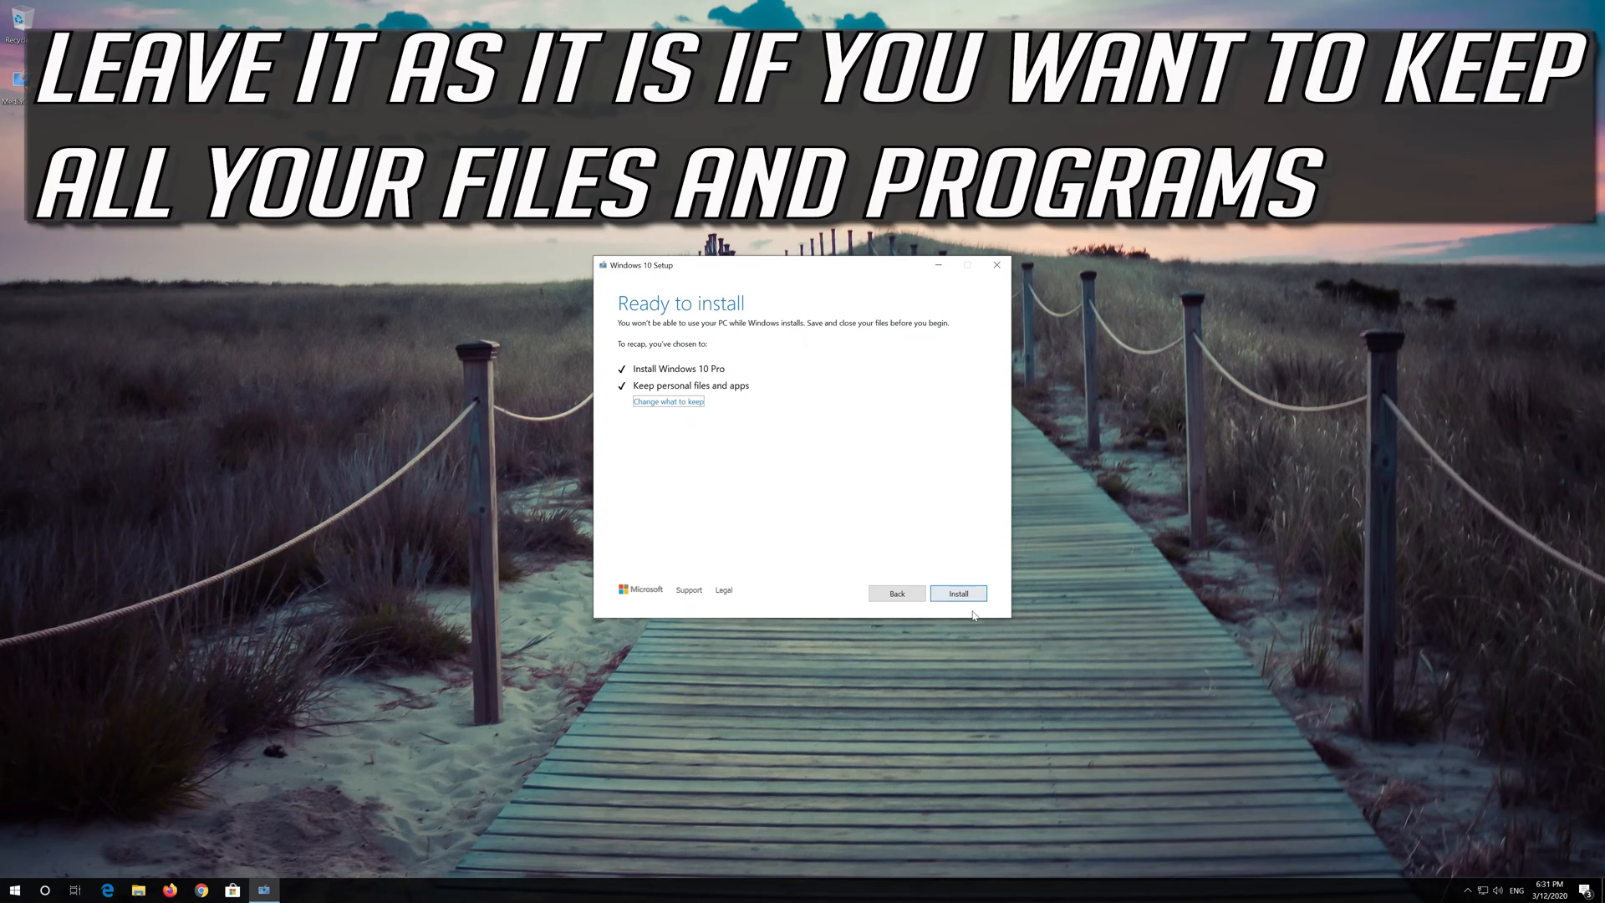
click(956, 591)
text(powershell)
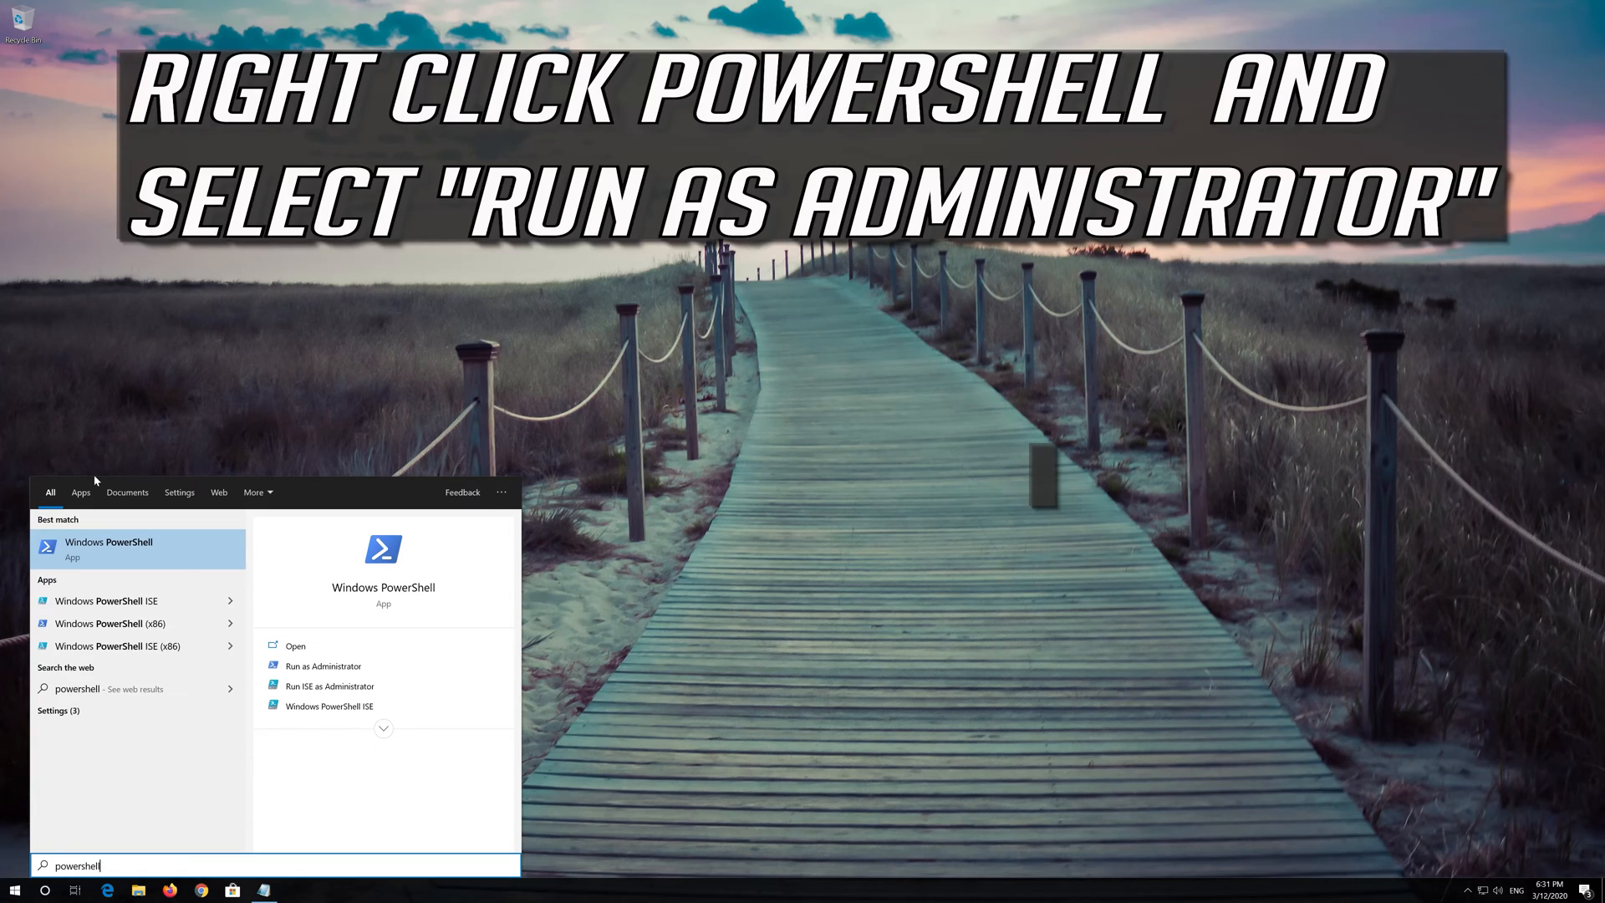
Step: Run the Windows PowerShell search result as administrator
right_click(109, 549)
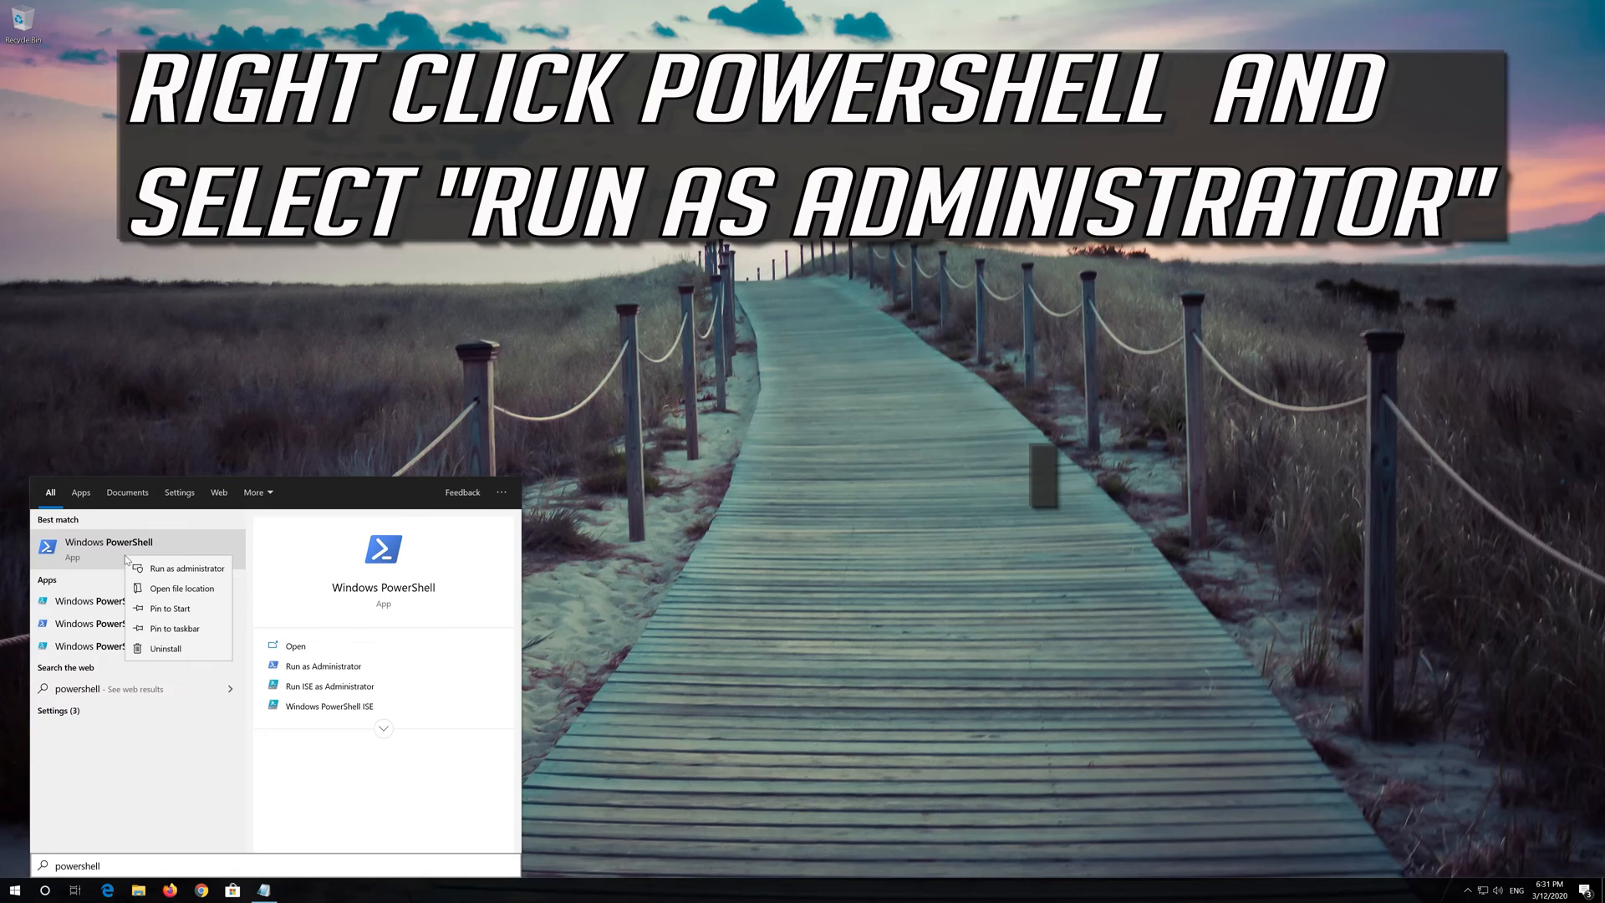
mouse_move(187, 569)
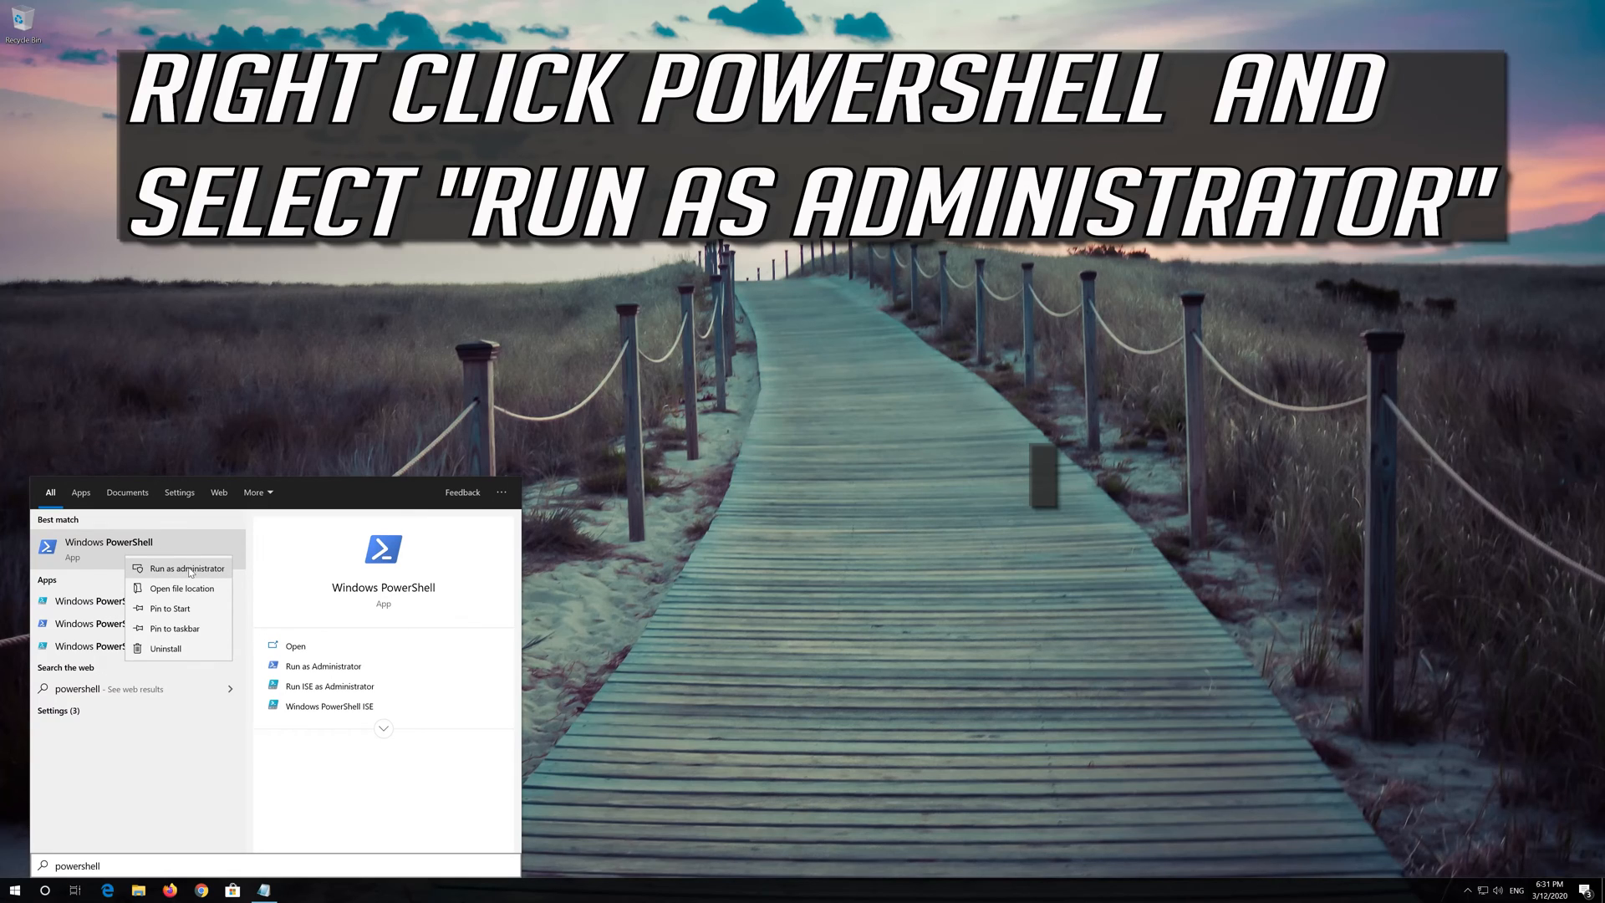
click(185, 568)
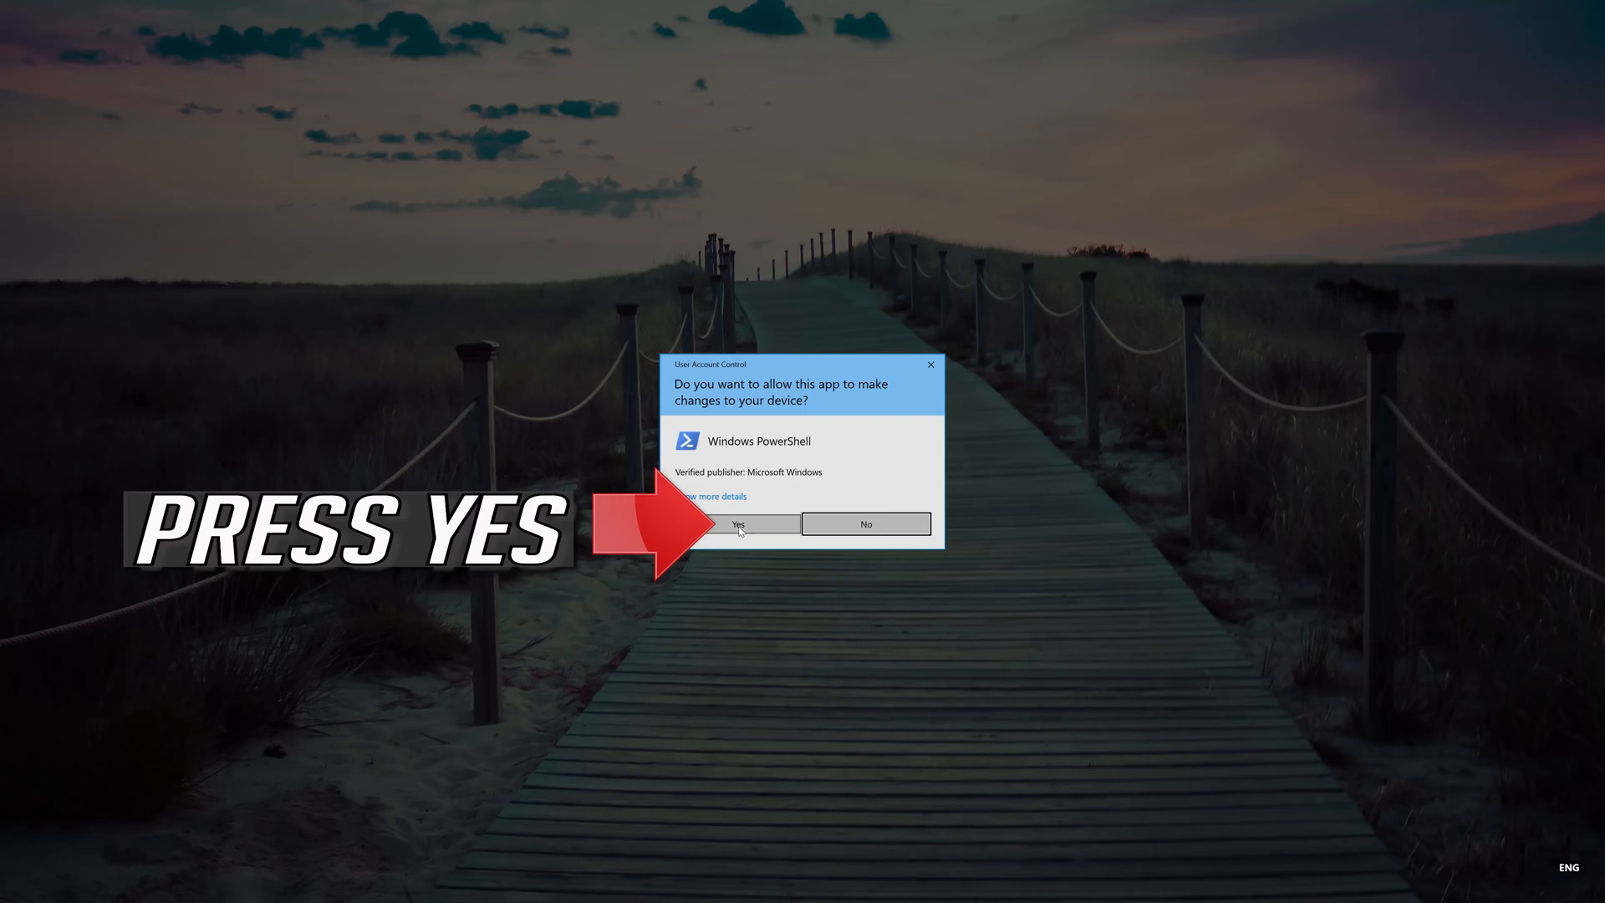
Step: Allow the PowerShell UAC prompt and select the re-register script text in Notepad
click(737, 523)
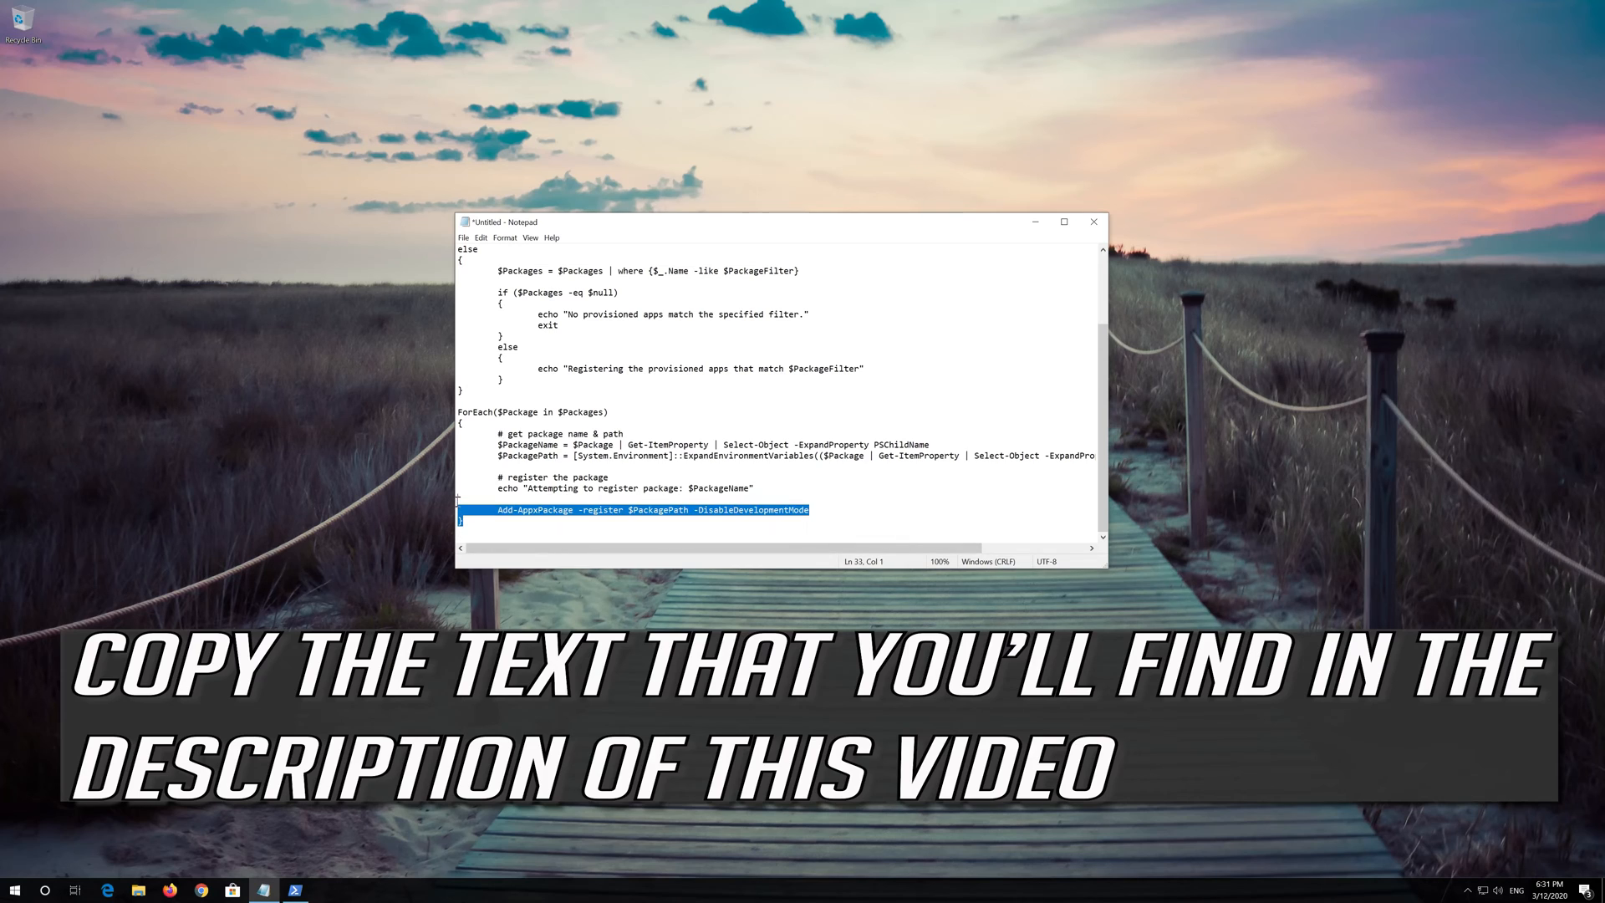
key(ctrl+a)
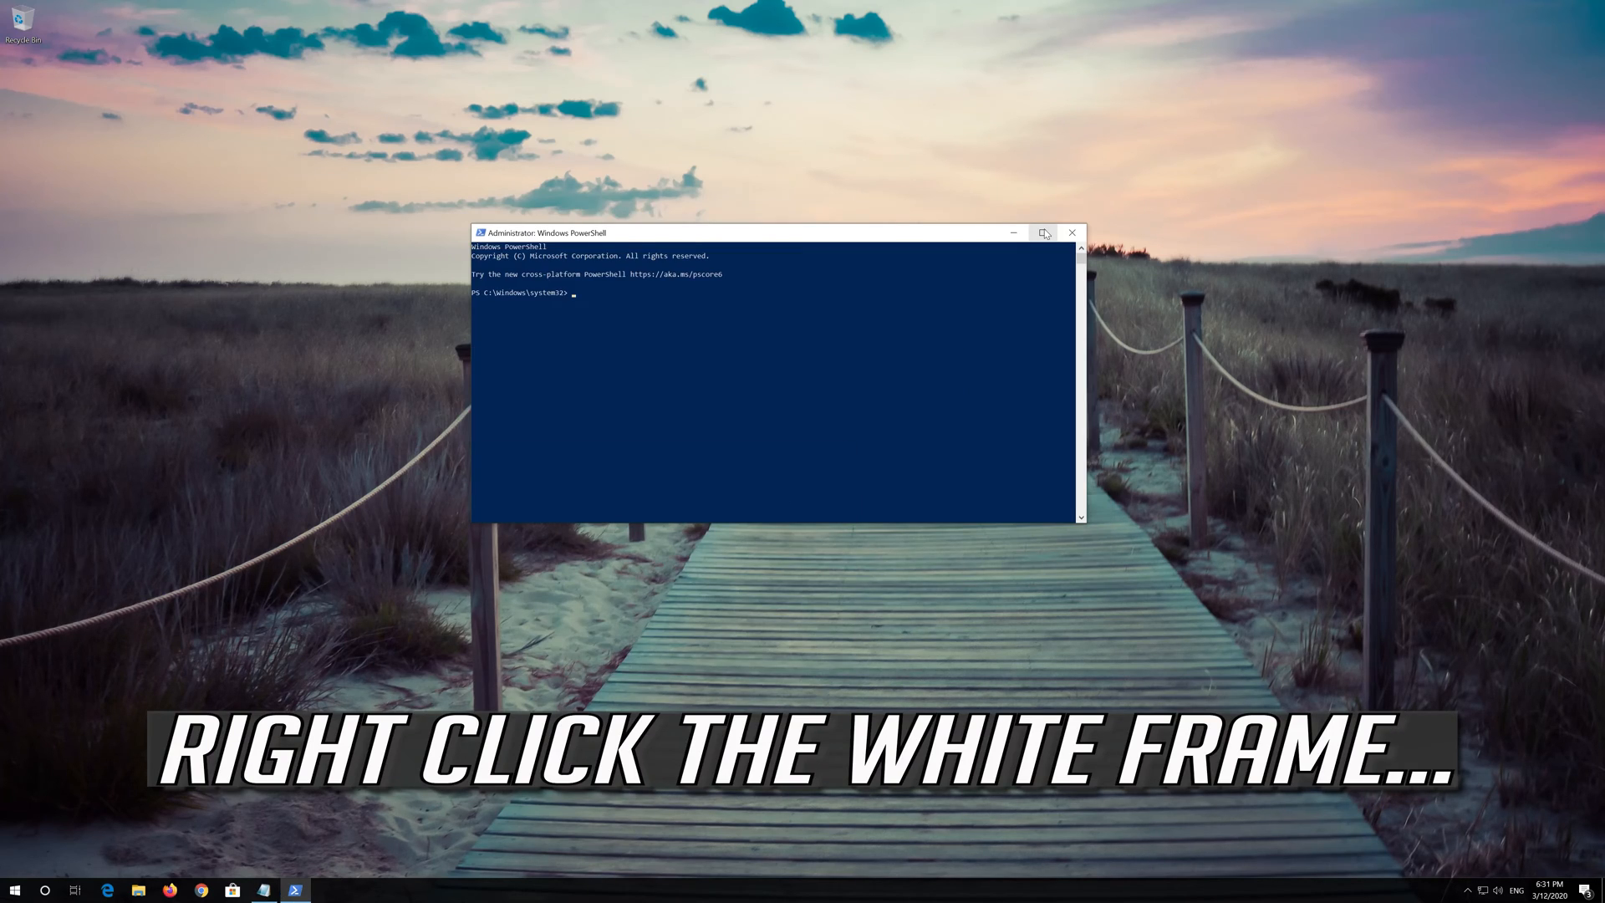
Step: Paste and run the re-register script in PowerShell via Edit > Paste, then exit the session
right_click(614, 232)
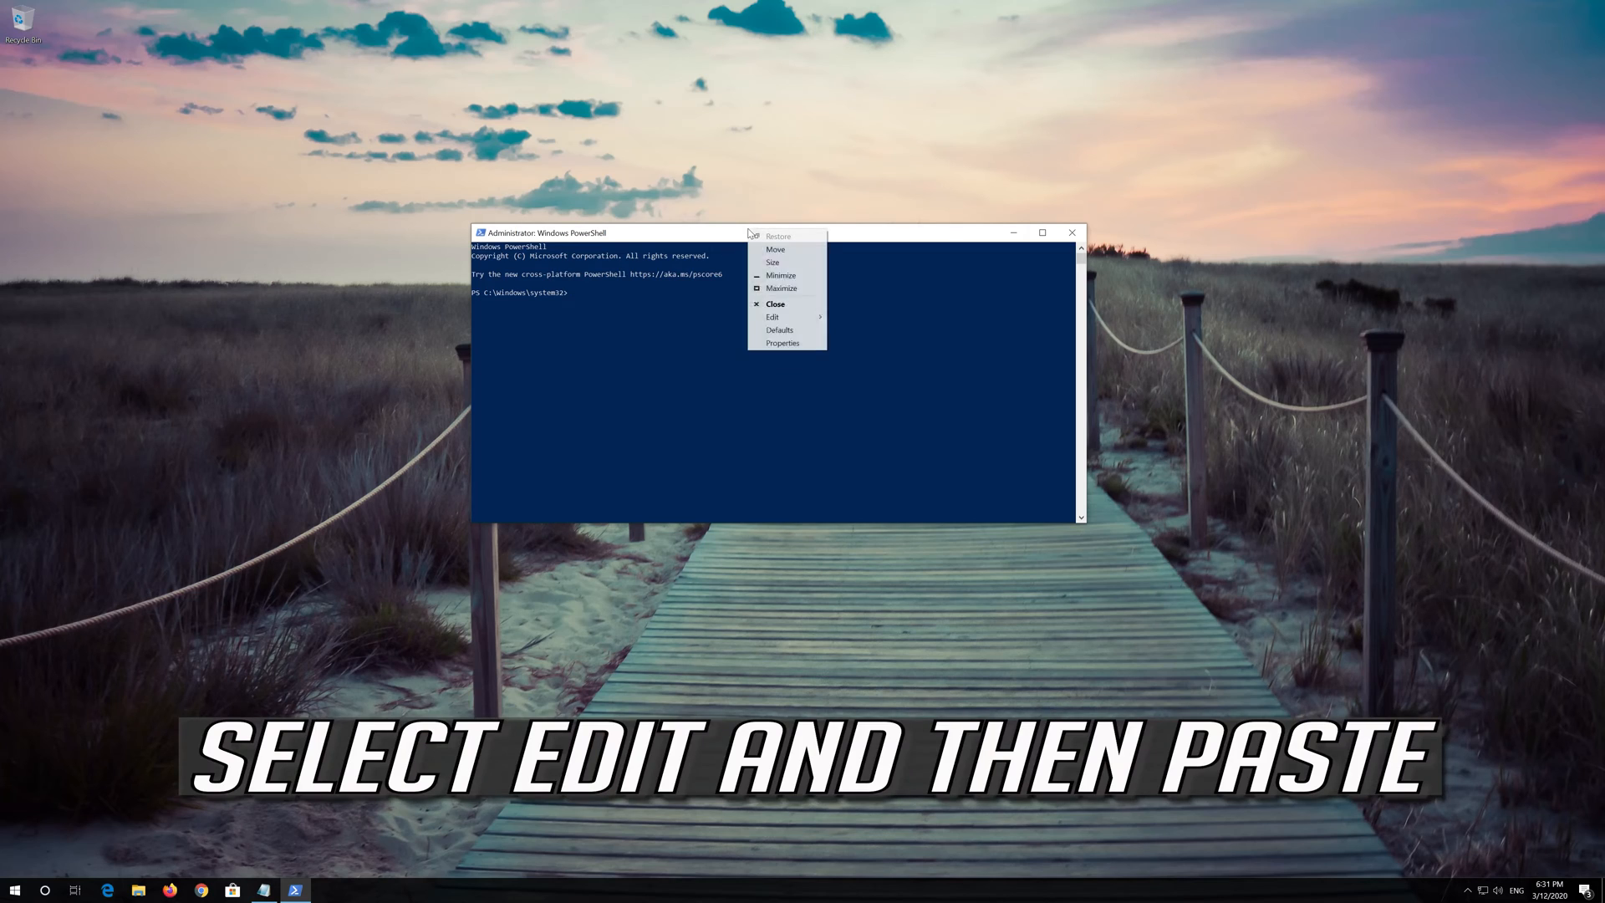
mouse_move(772, 316)
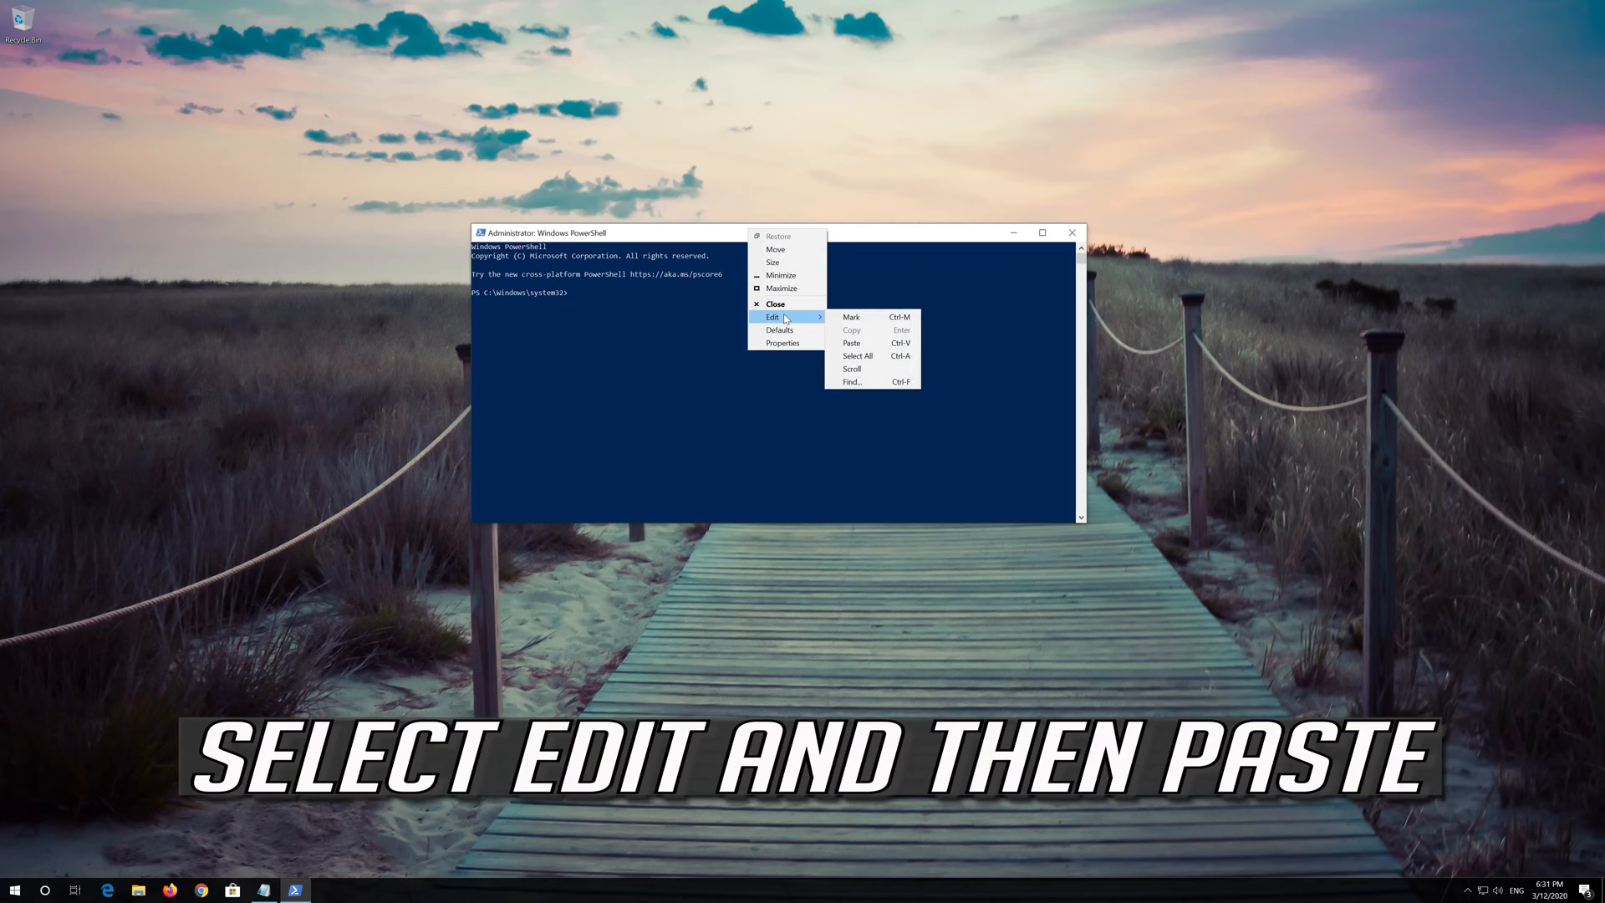
mouse_move(851, 342)
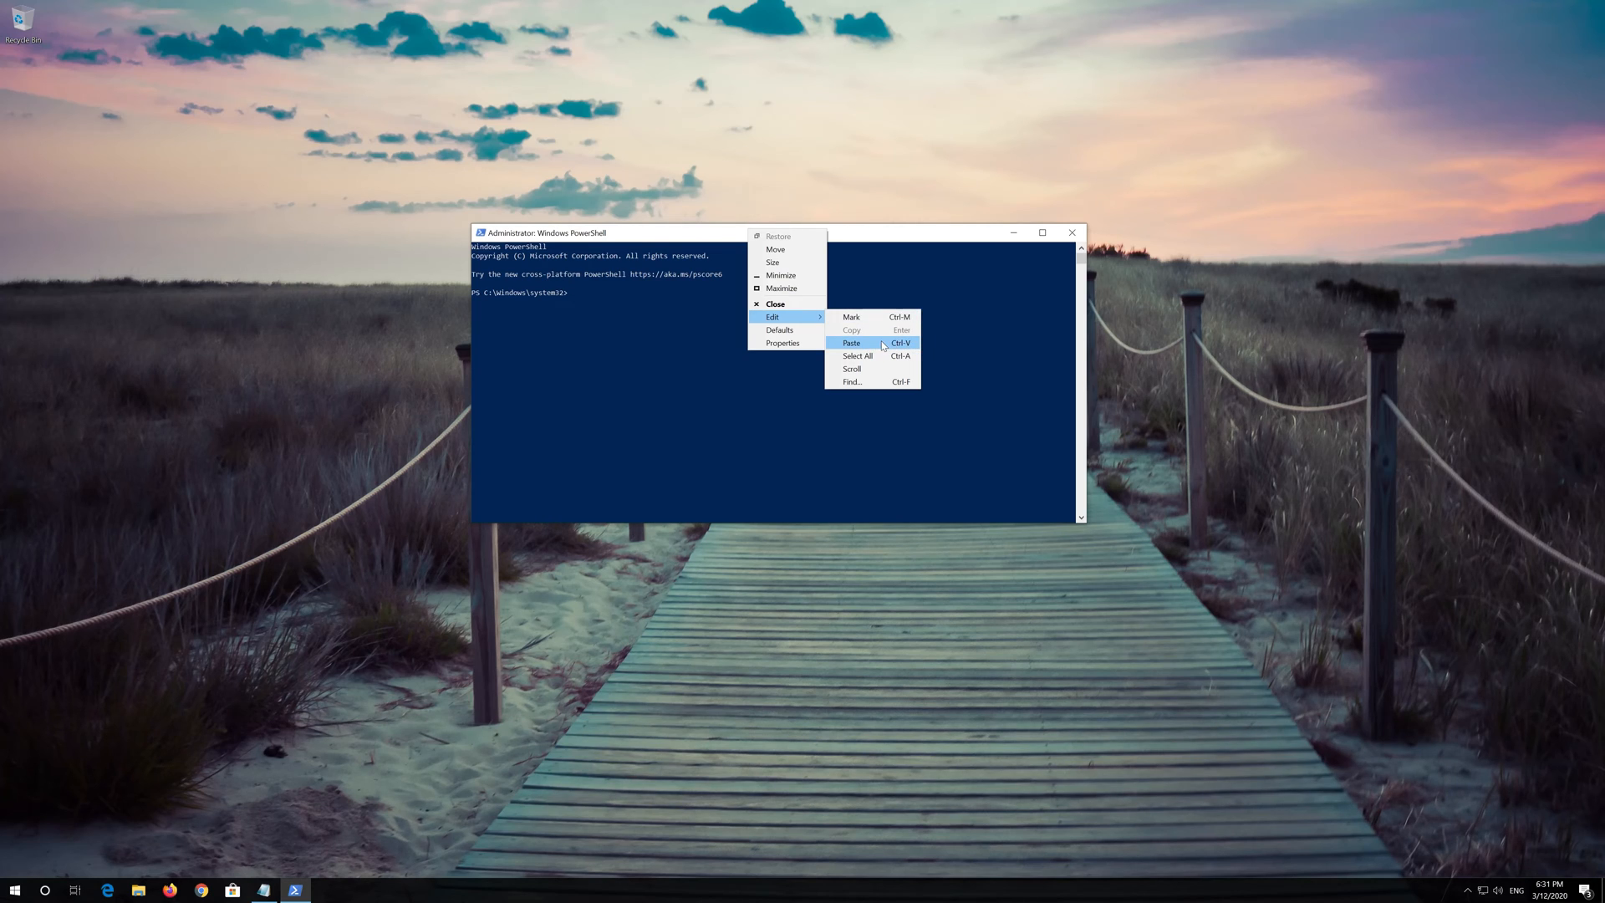
click(851, 343)
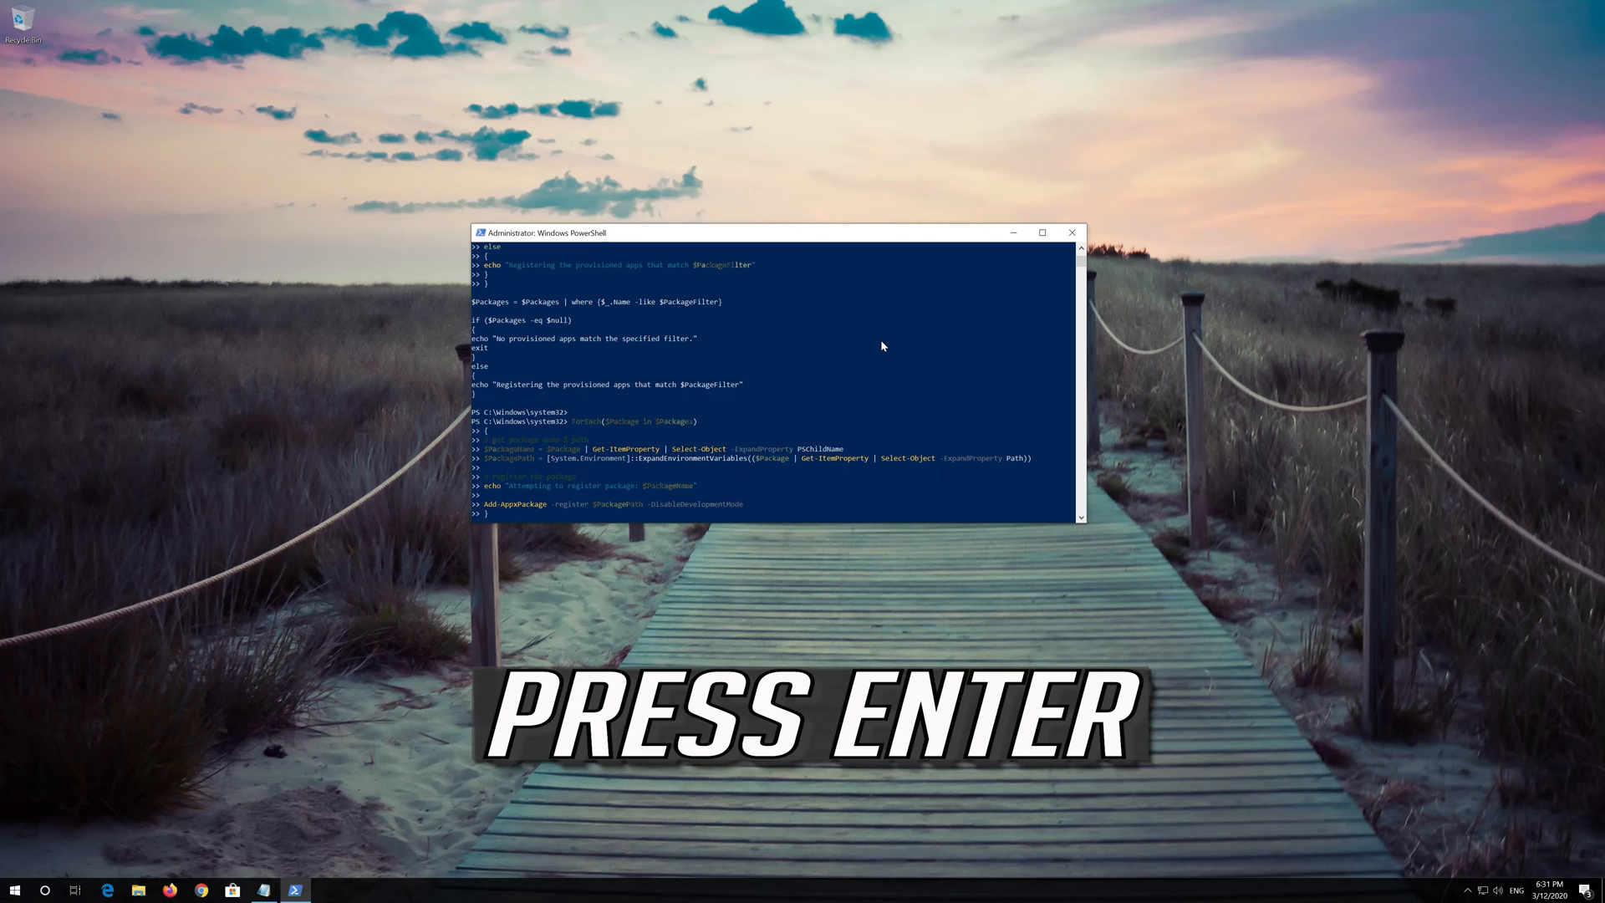
key(Return)
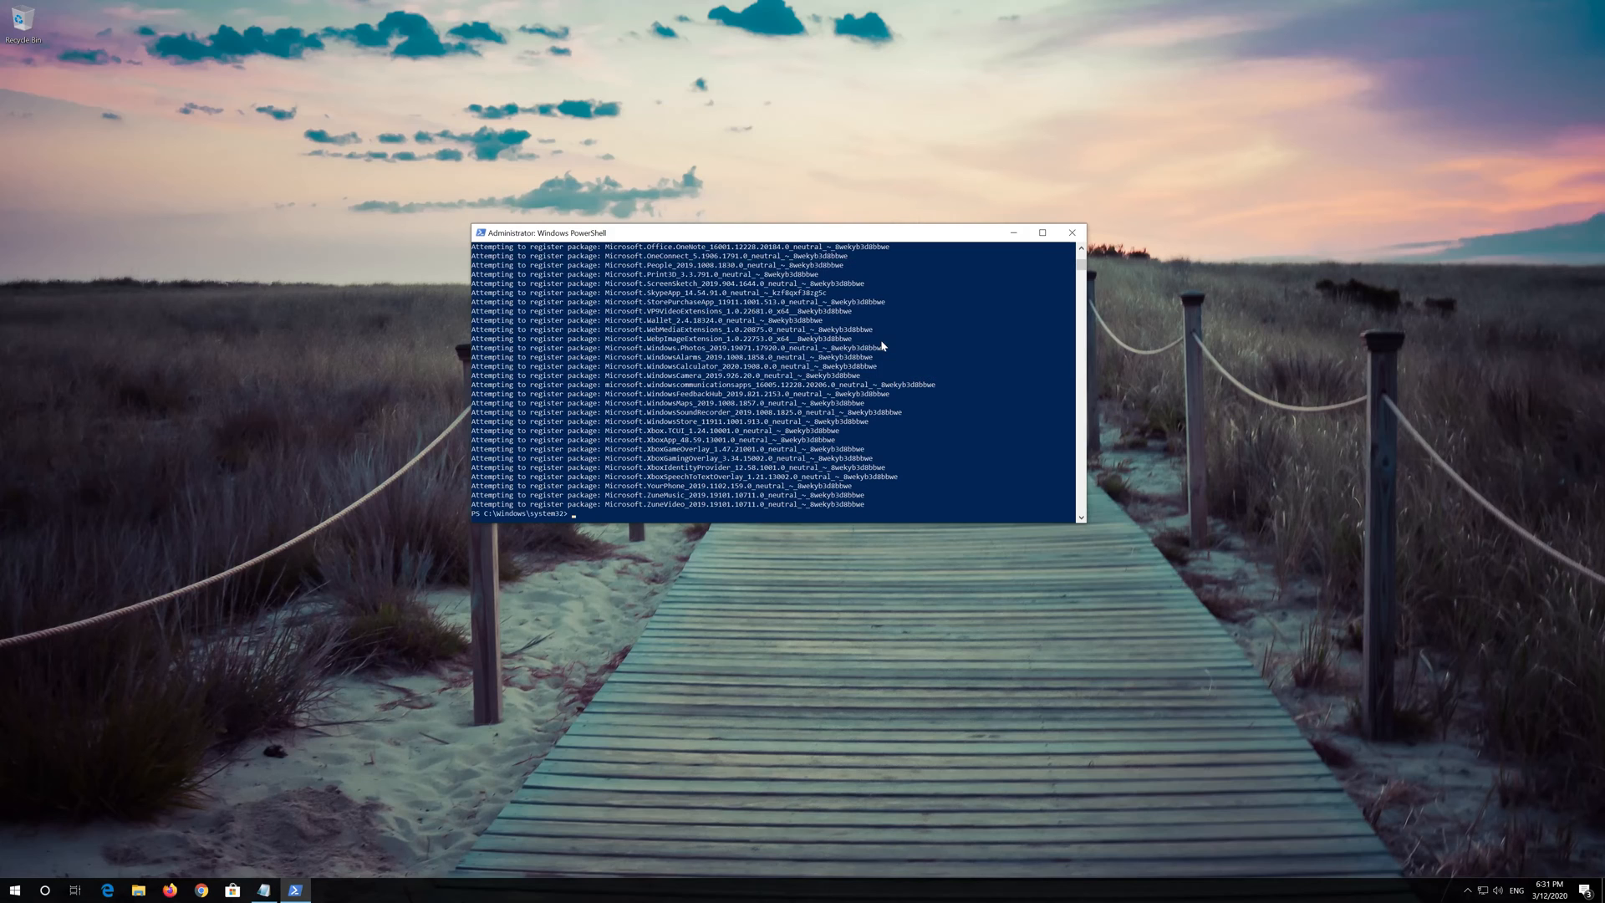
text(exit)
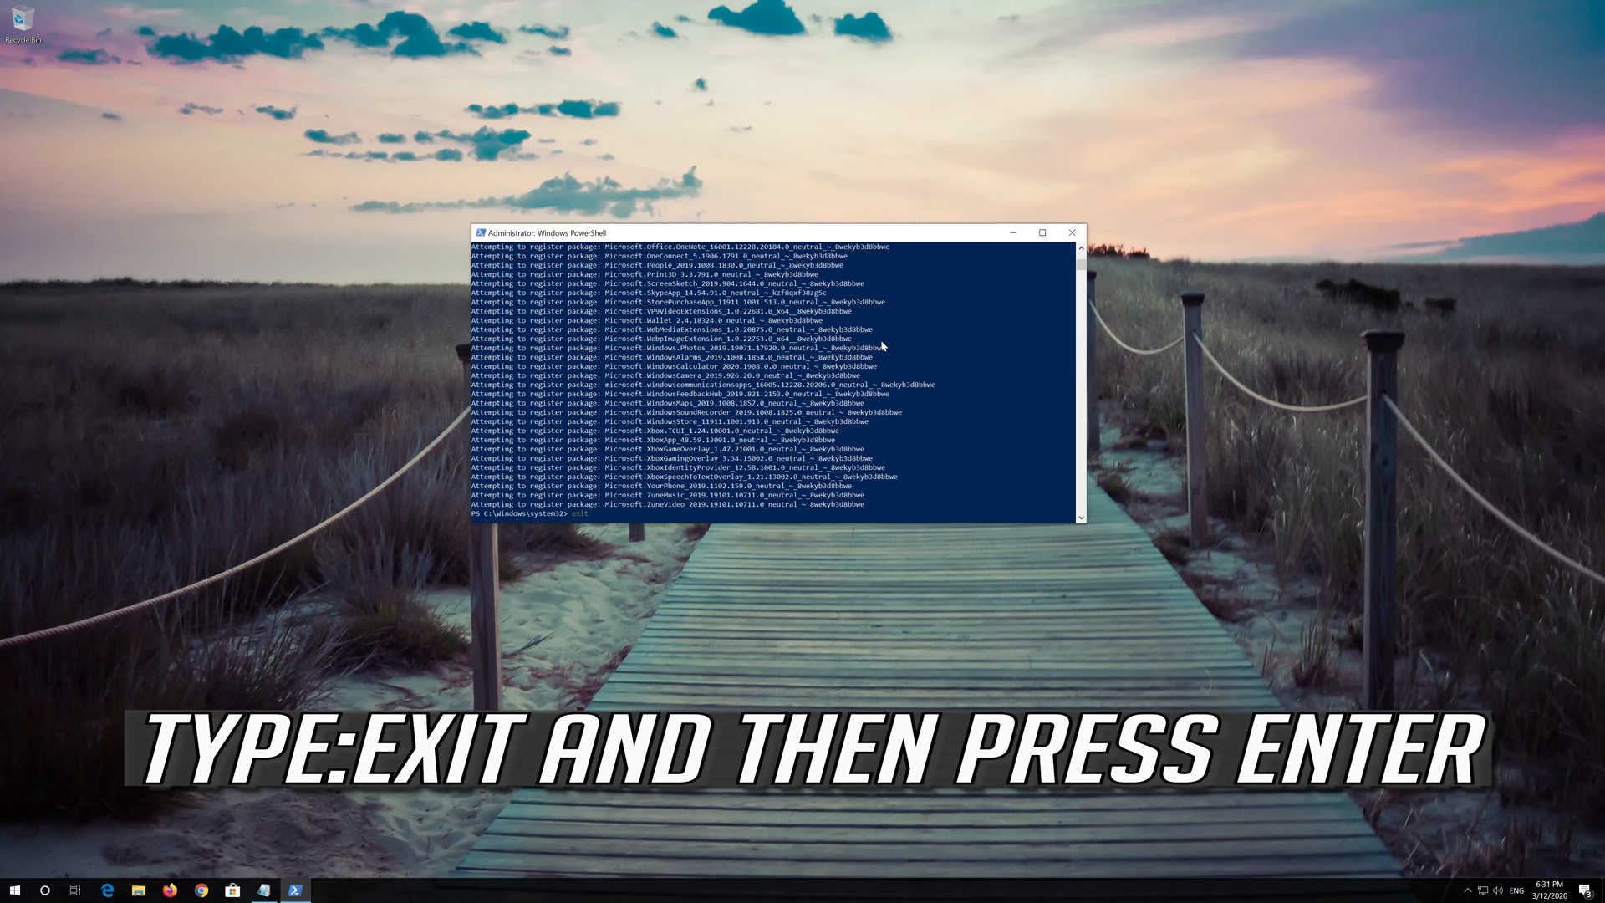
key(Return)
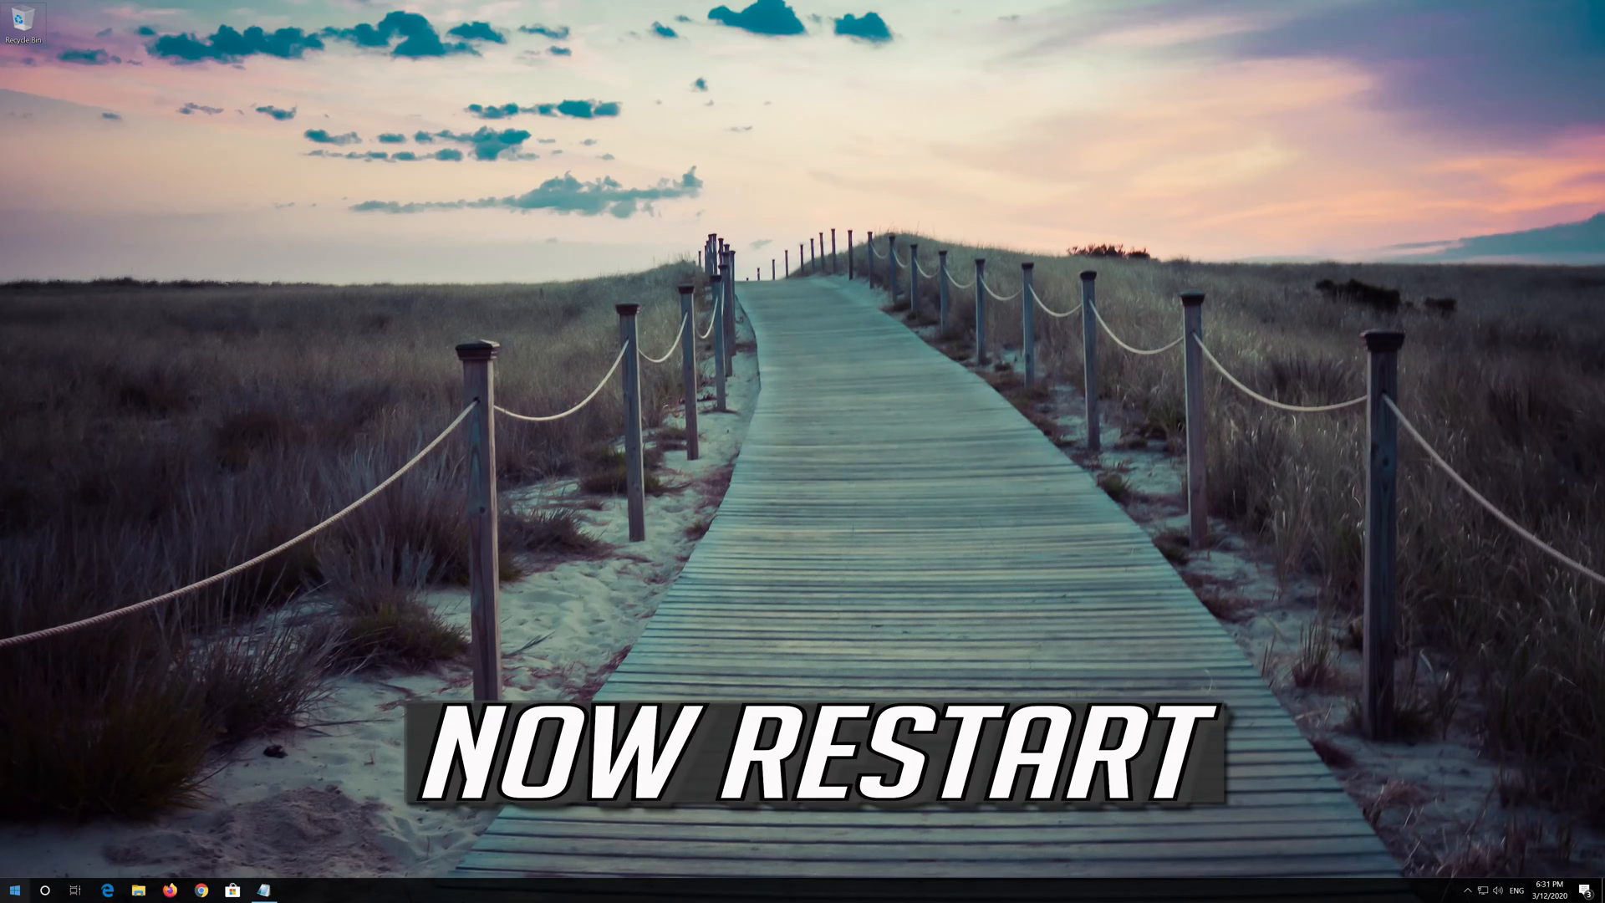
Step: Restart the computer from the Start menu's Power options
click(15, 888)
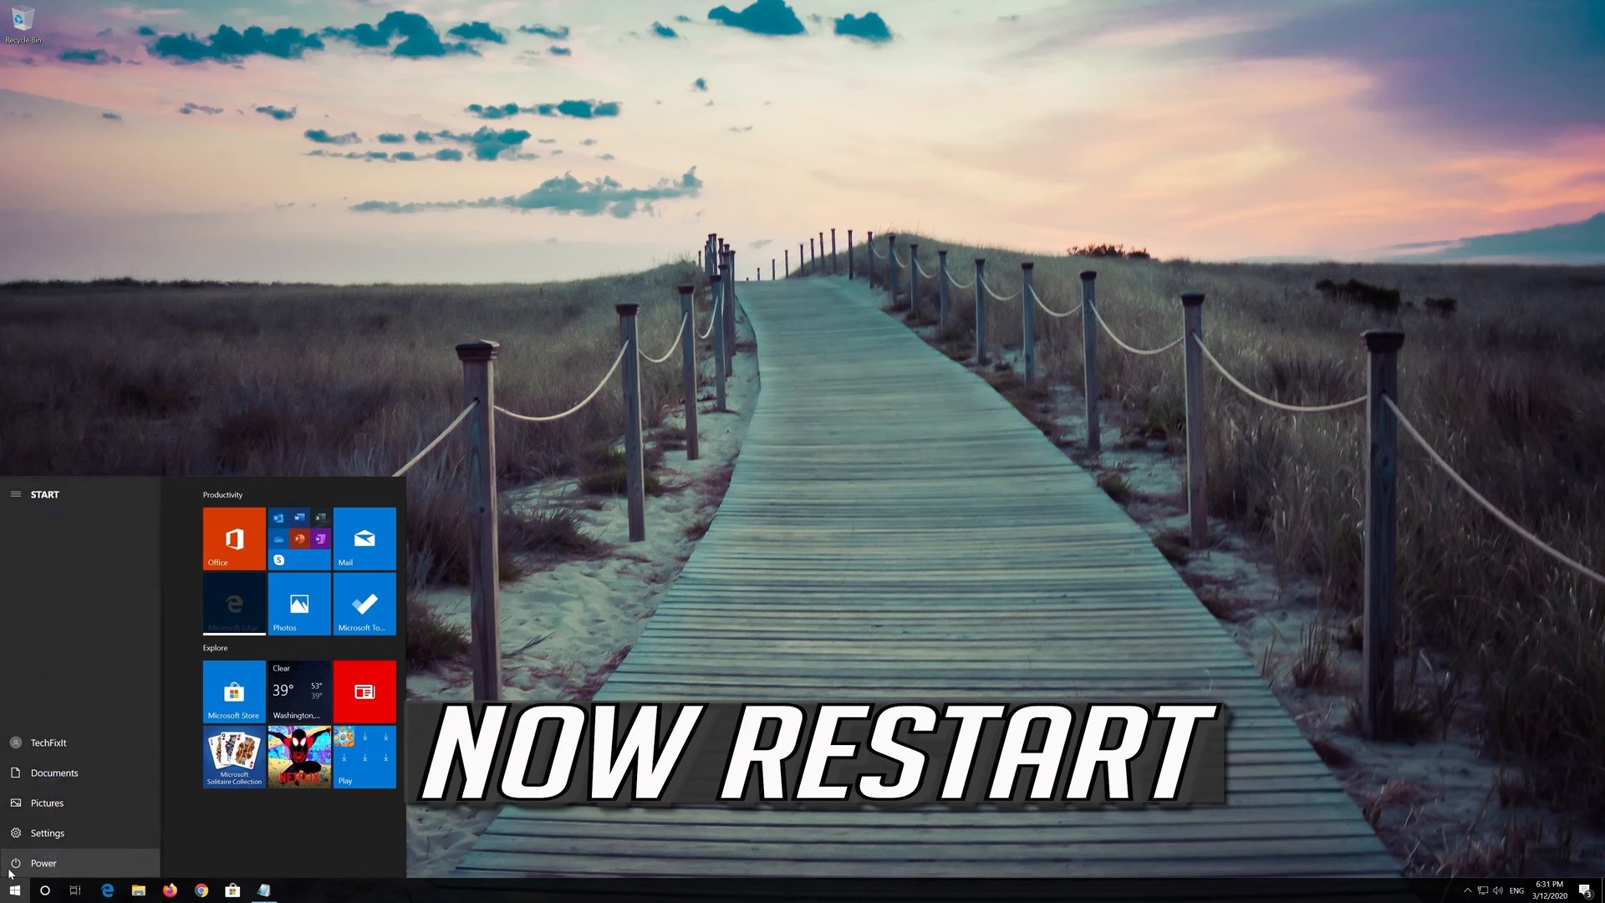
click(44, 863)
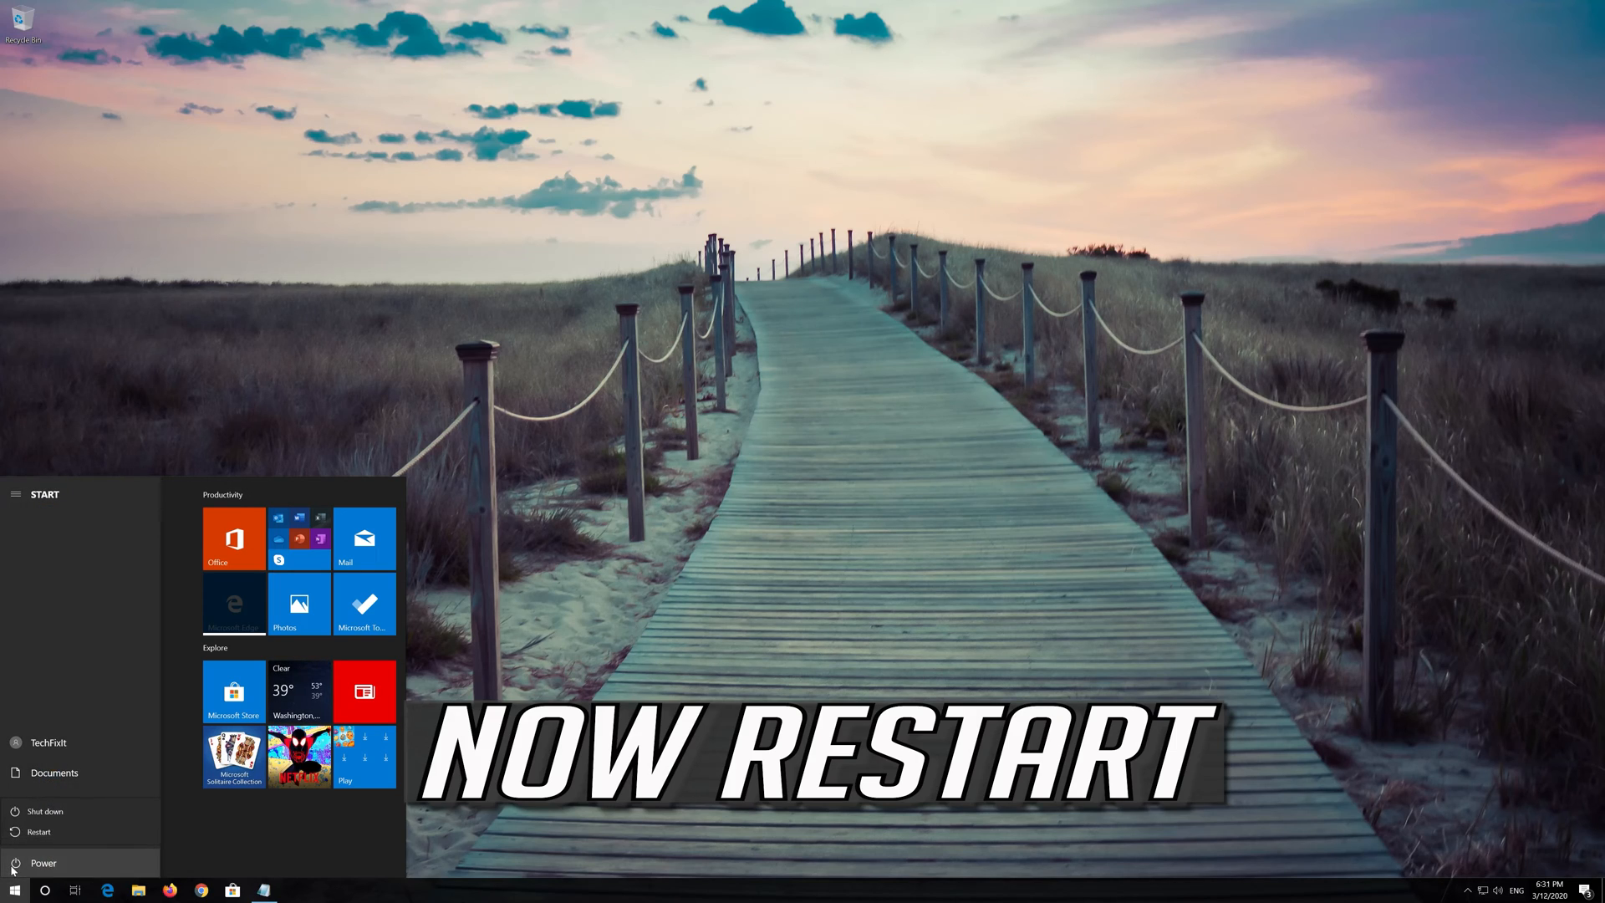
click(38, 831)
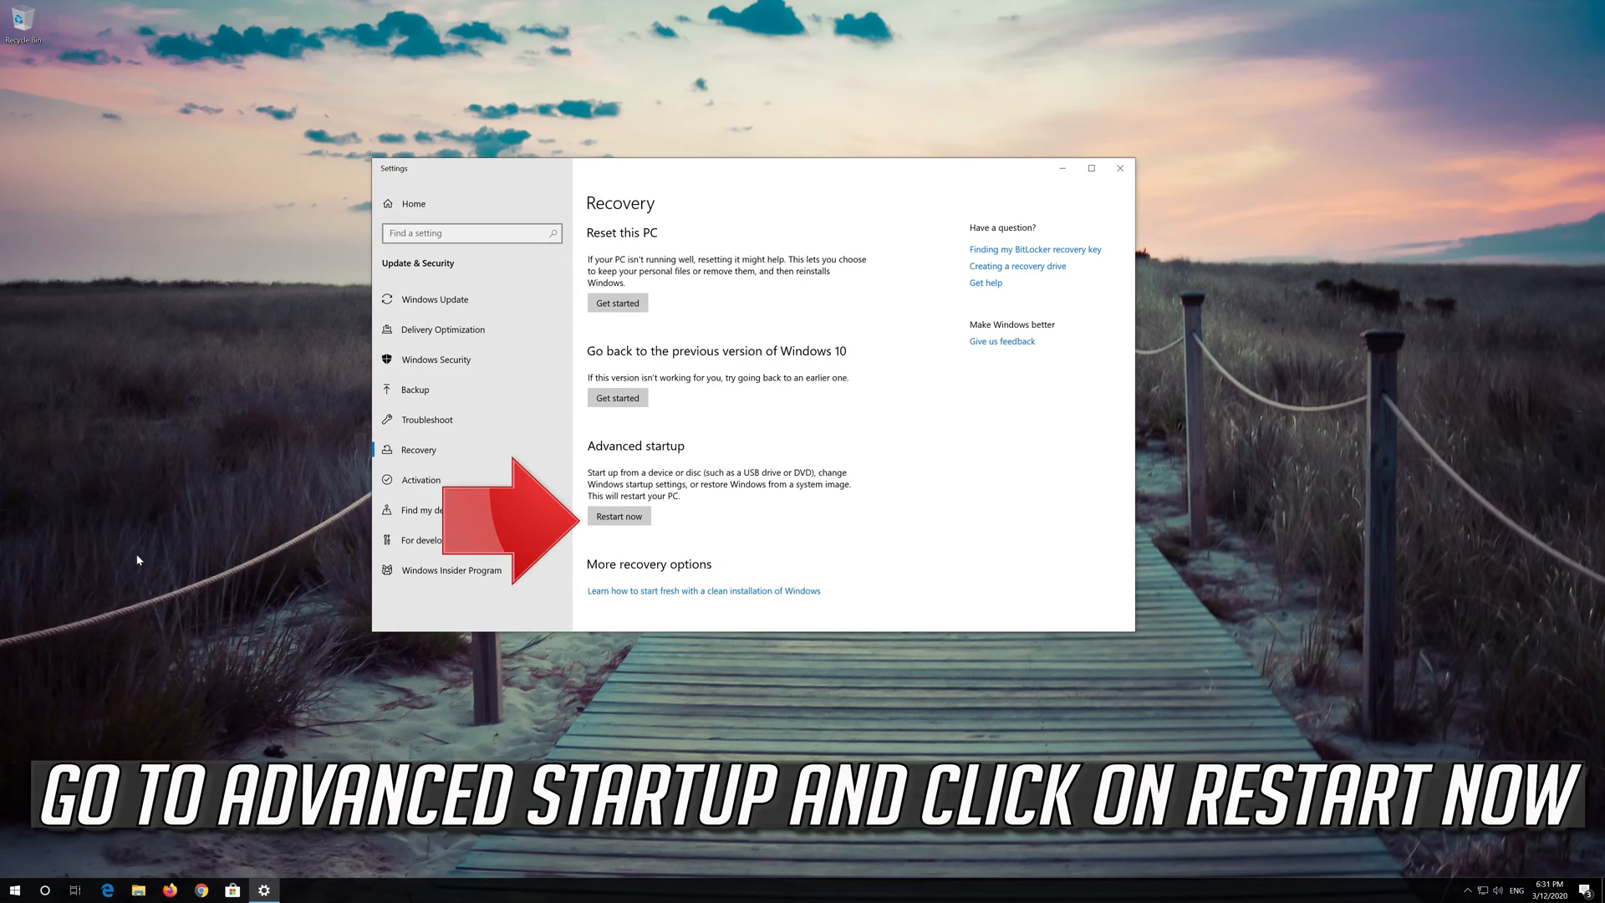
mouse_move(624, 537)
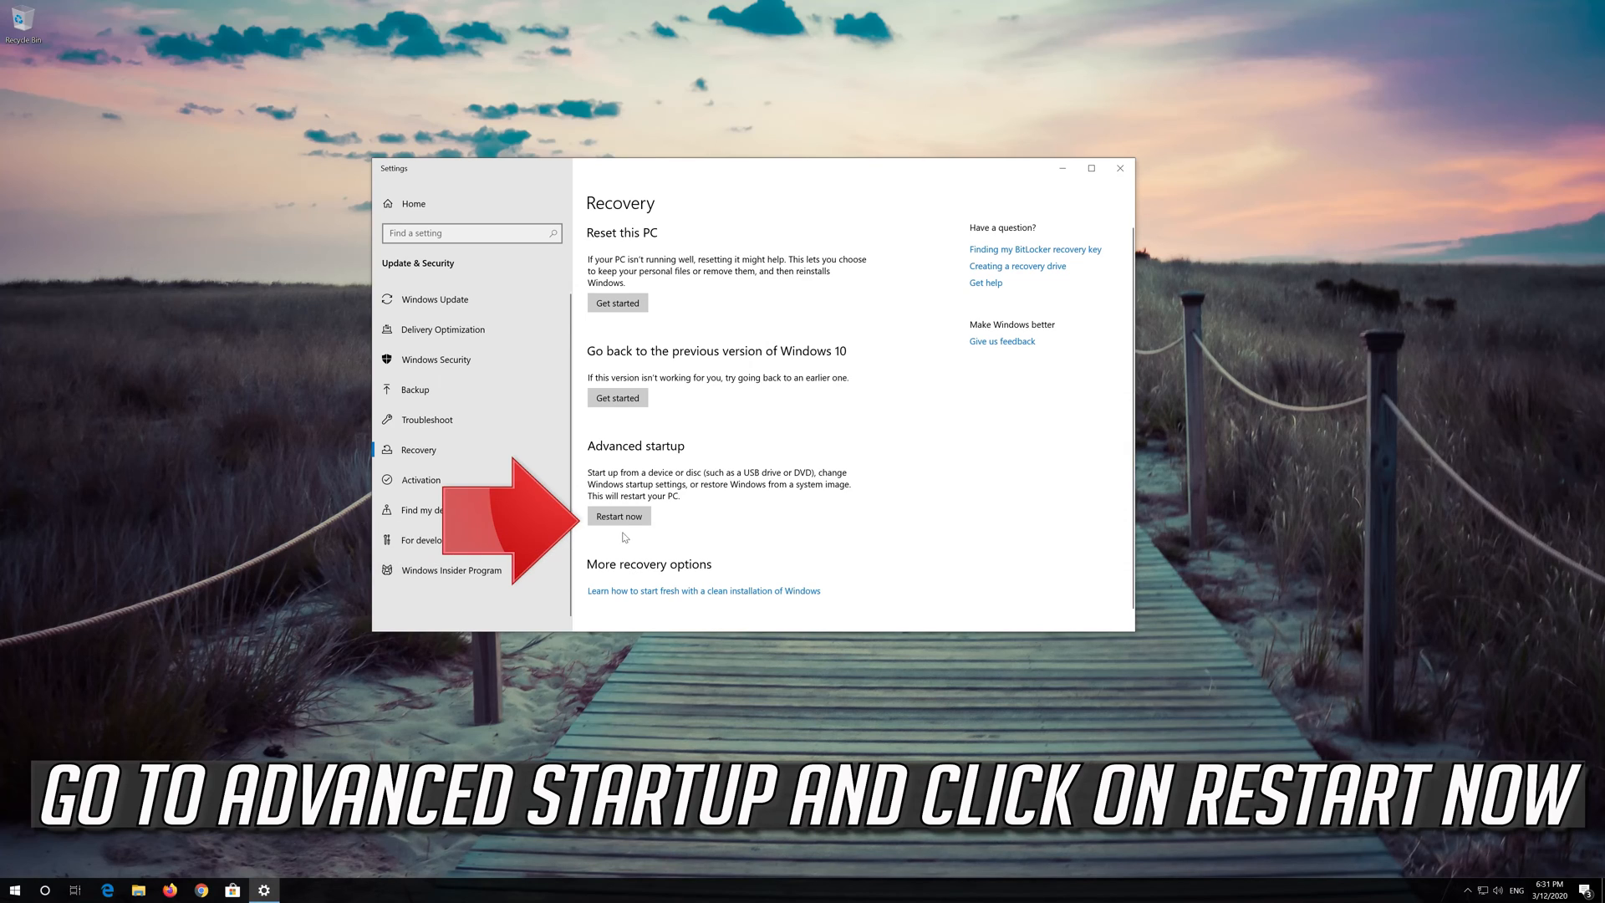
mouse_move(624, 537)
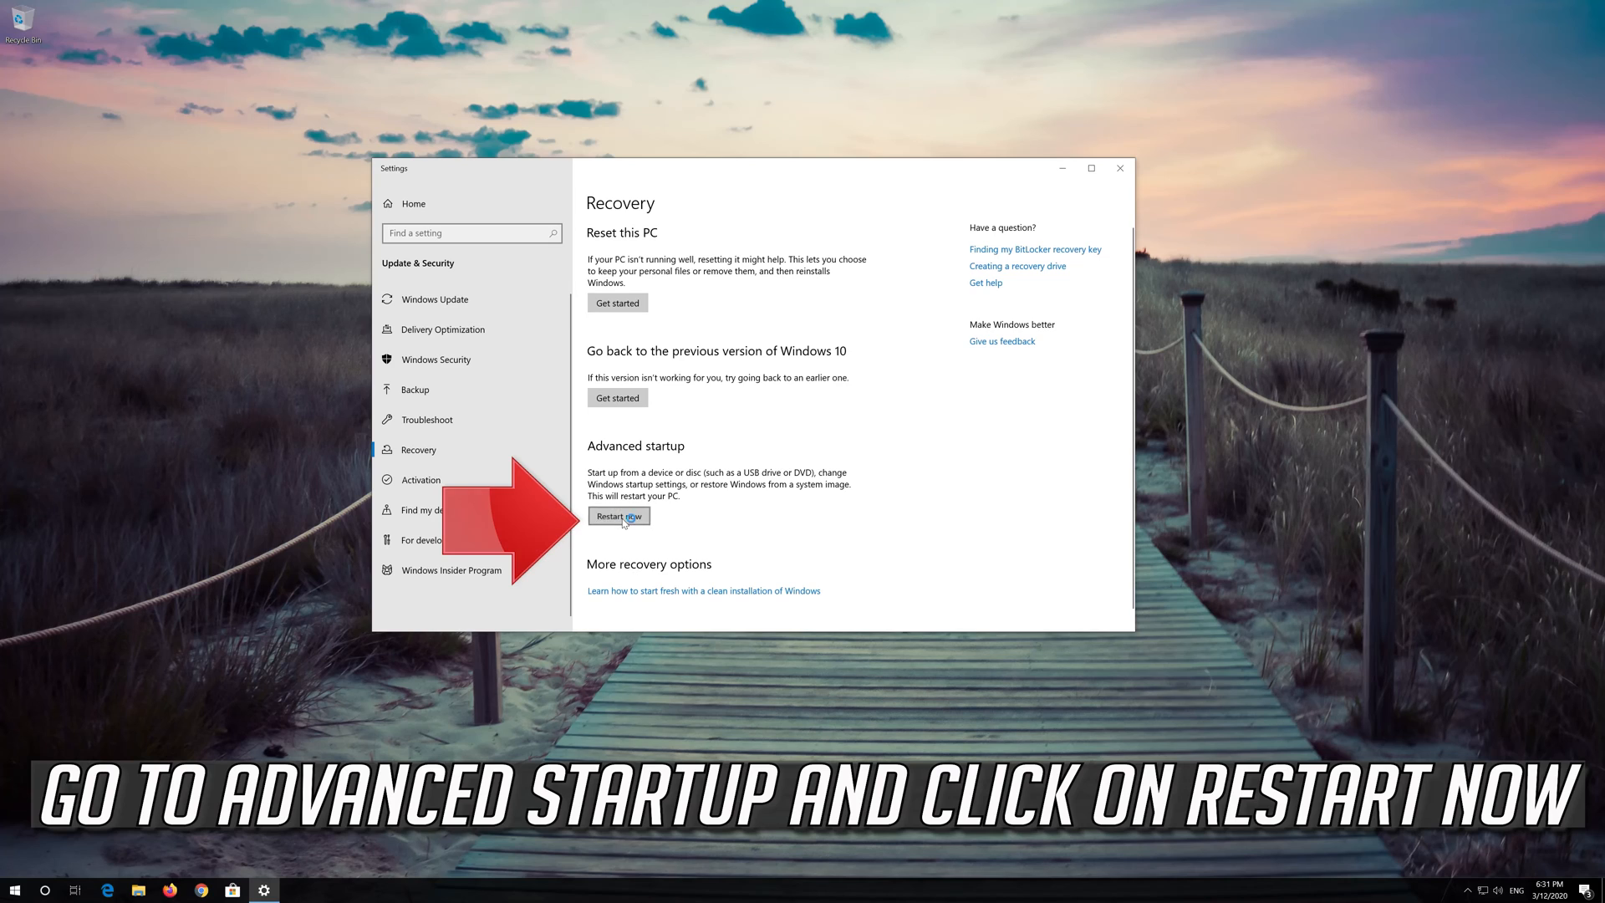
Step: Restart the PC into advanced startup from the Recovery page
click(618, 517)
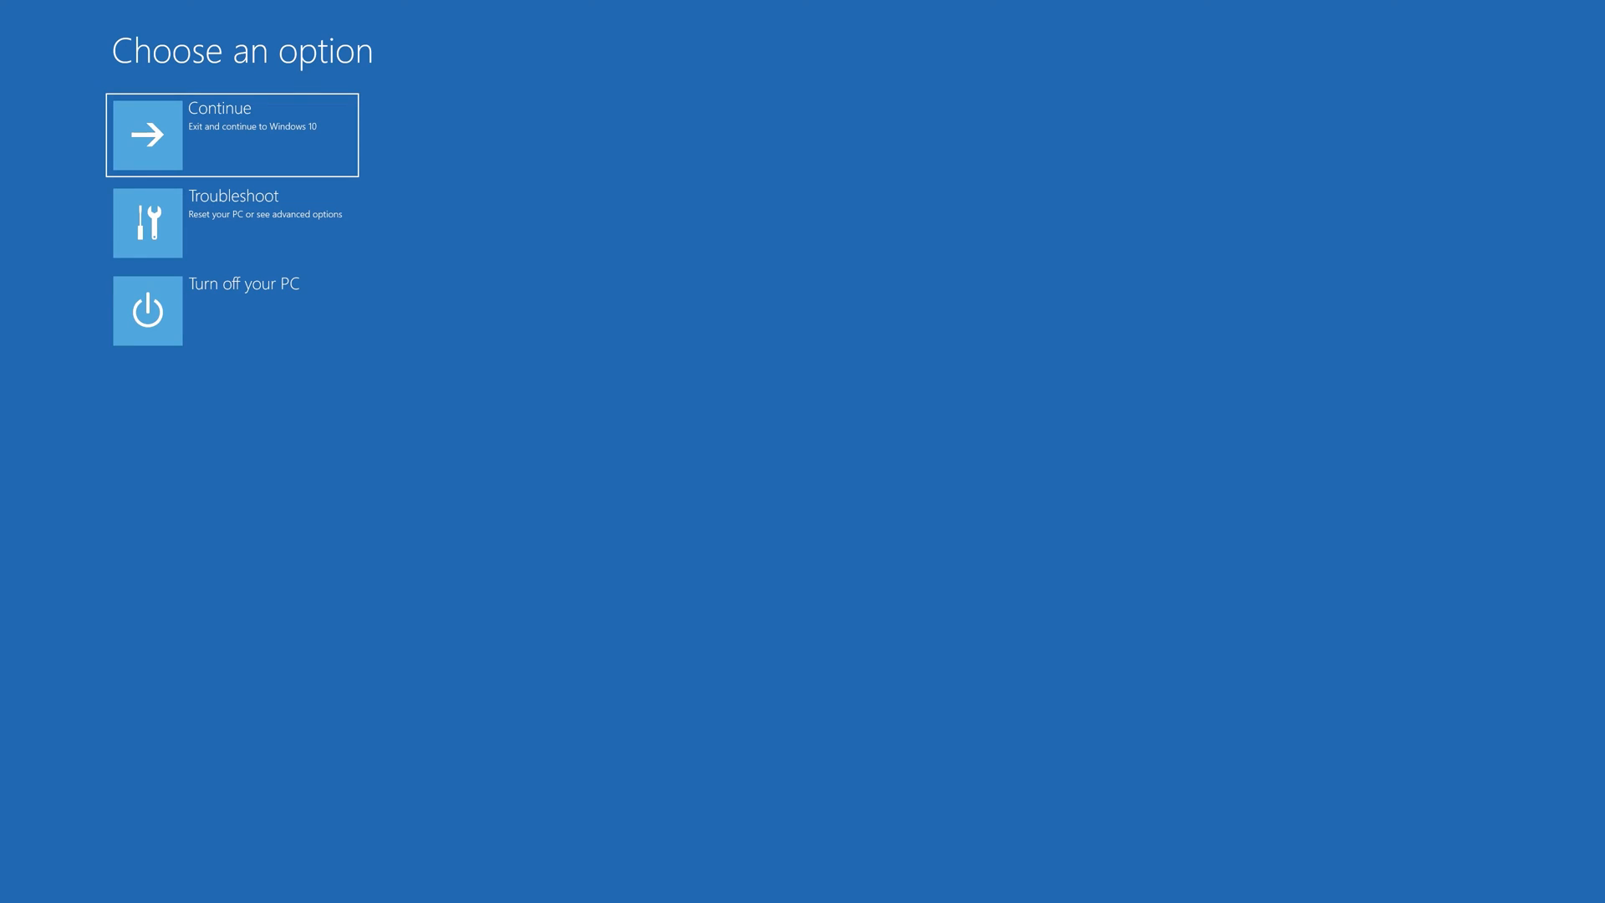
mouse_move(231, 222)
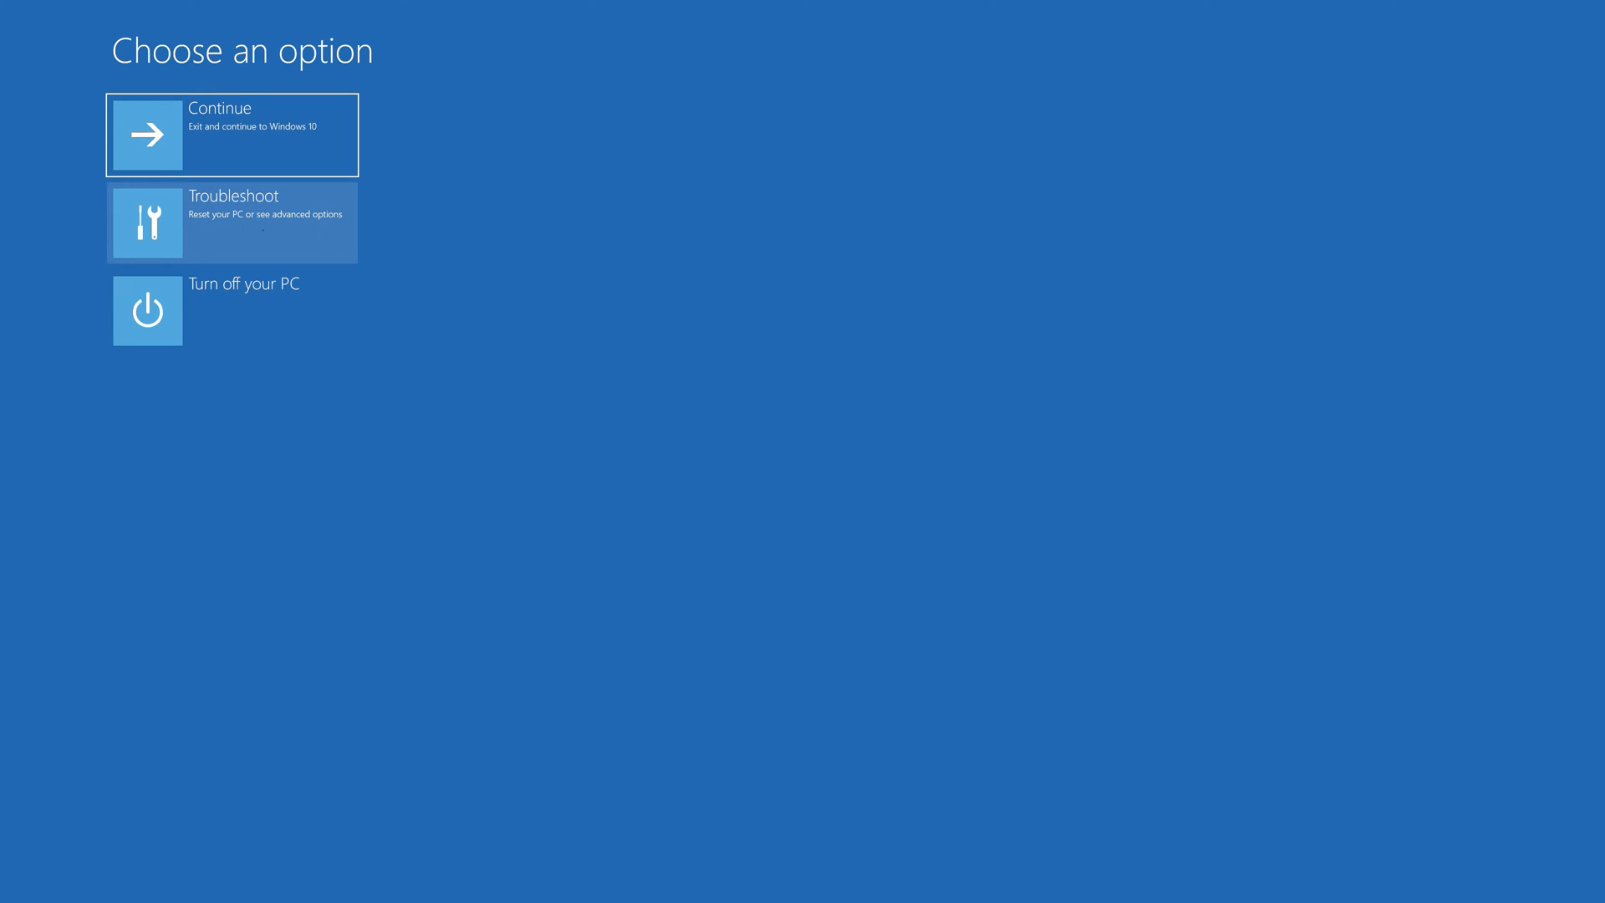
Step: Go through Troubleshoot and Advanced options to launch System Restore
click(231, 220)
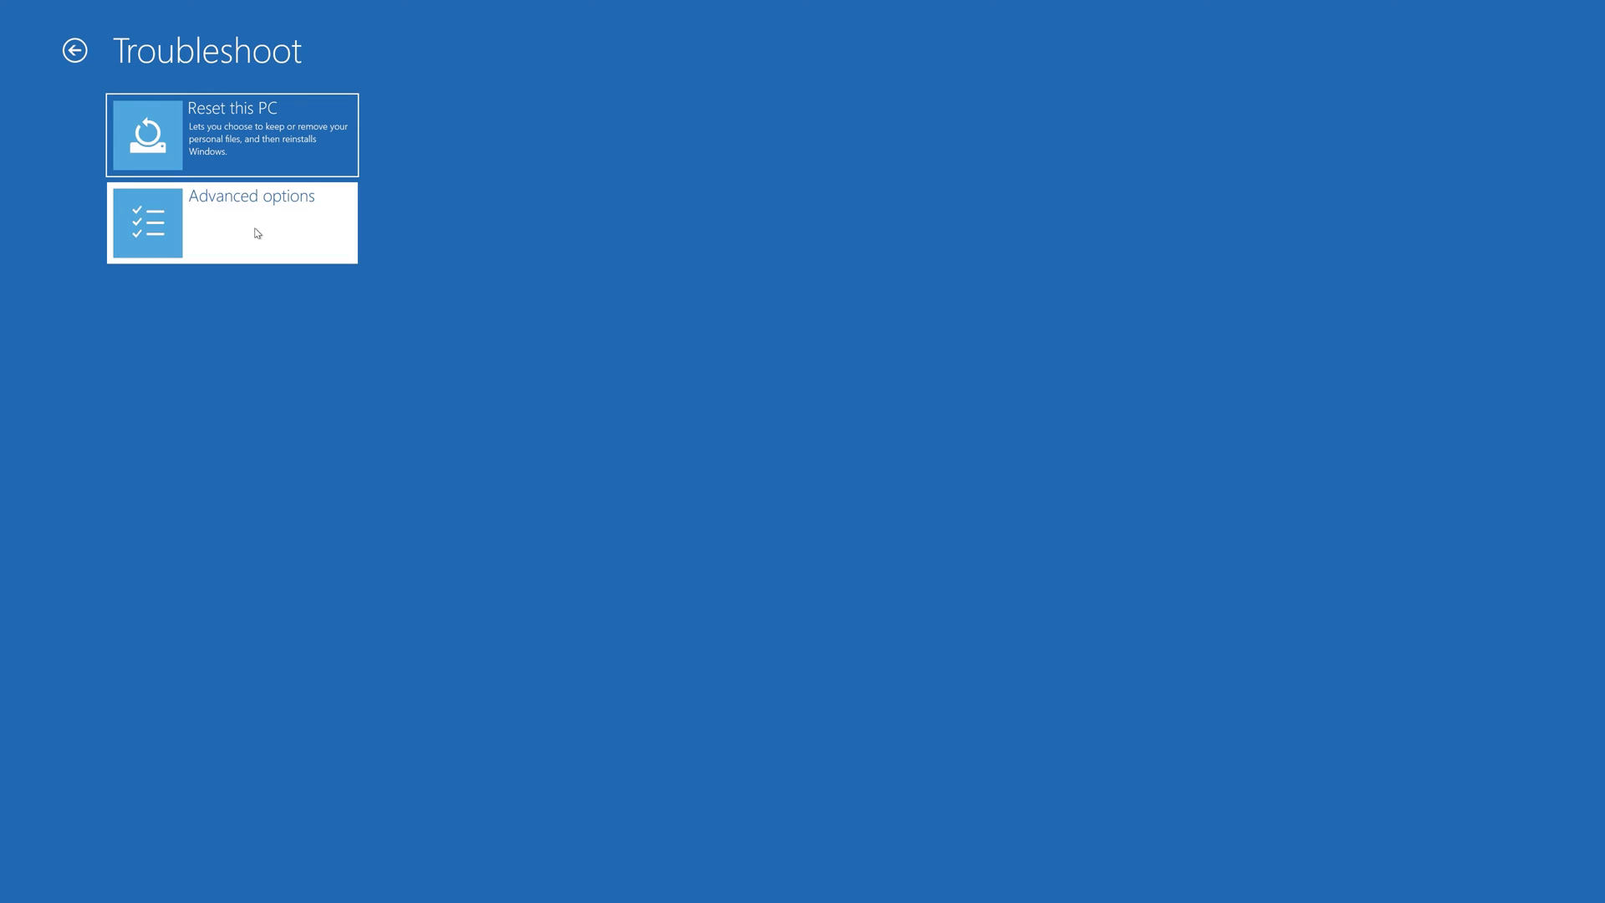
click(230, 223)
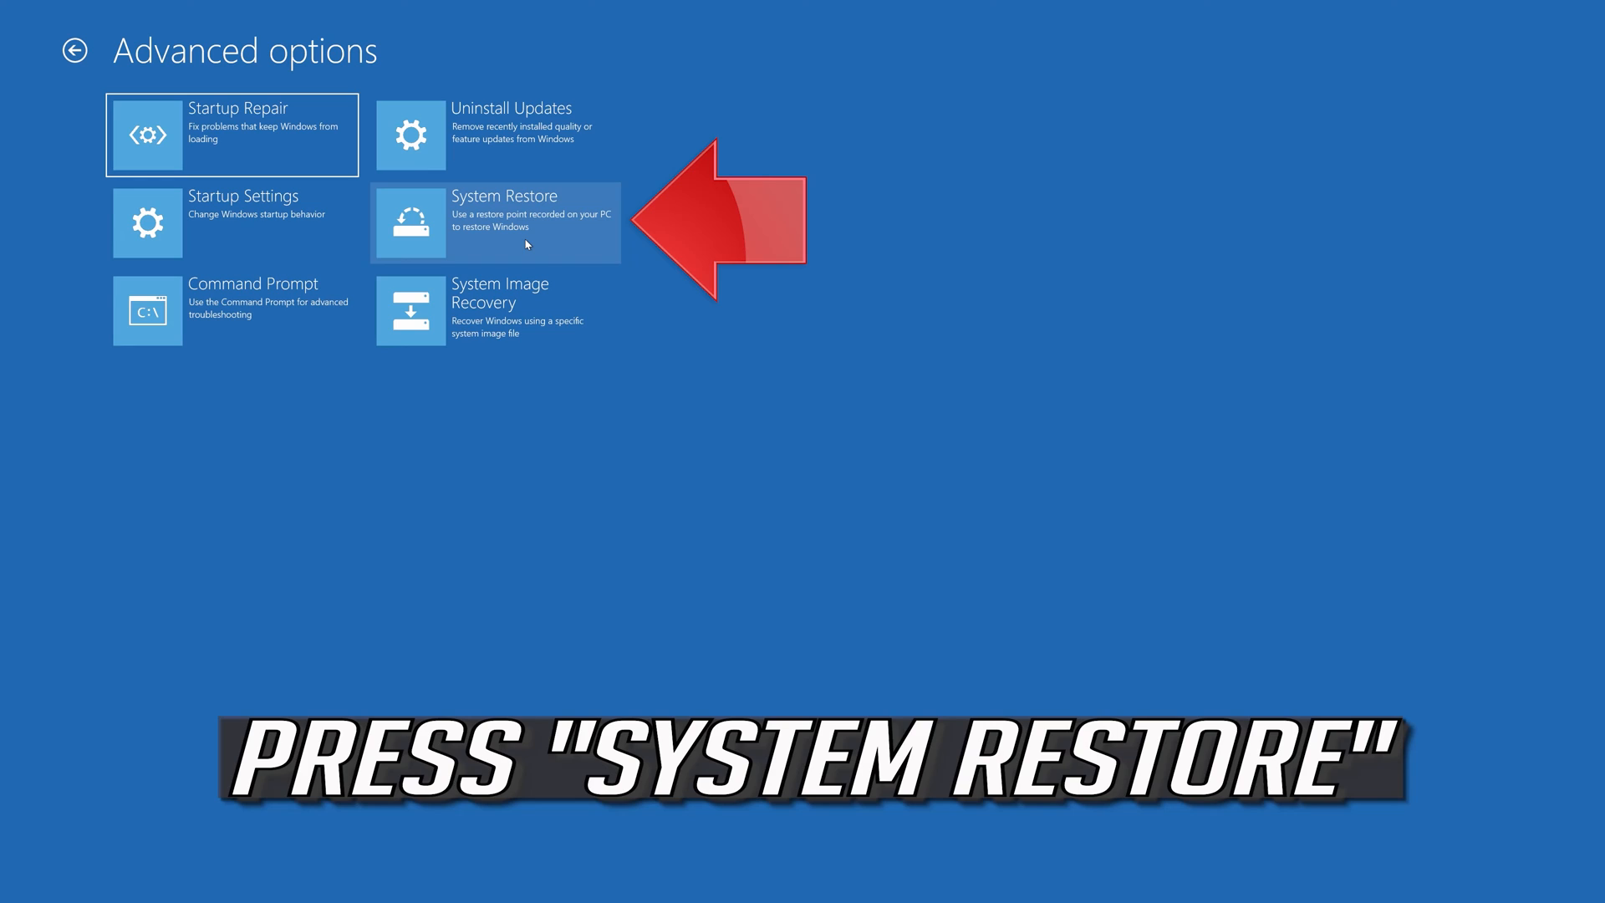
click(495, 222)
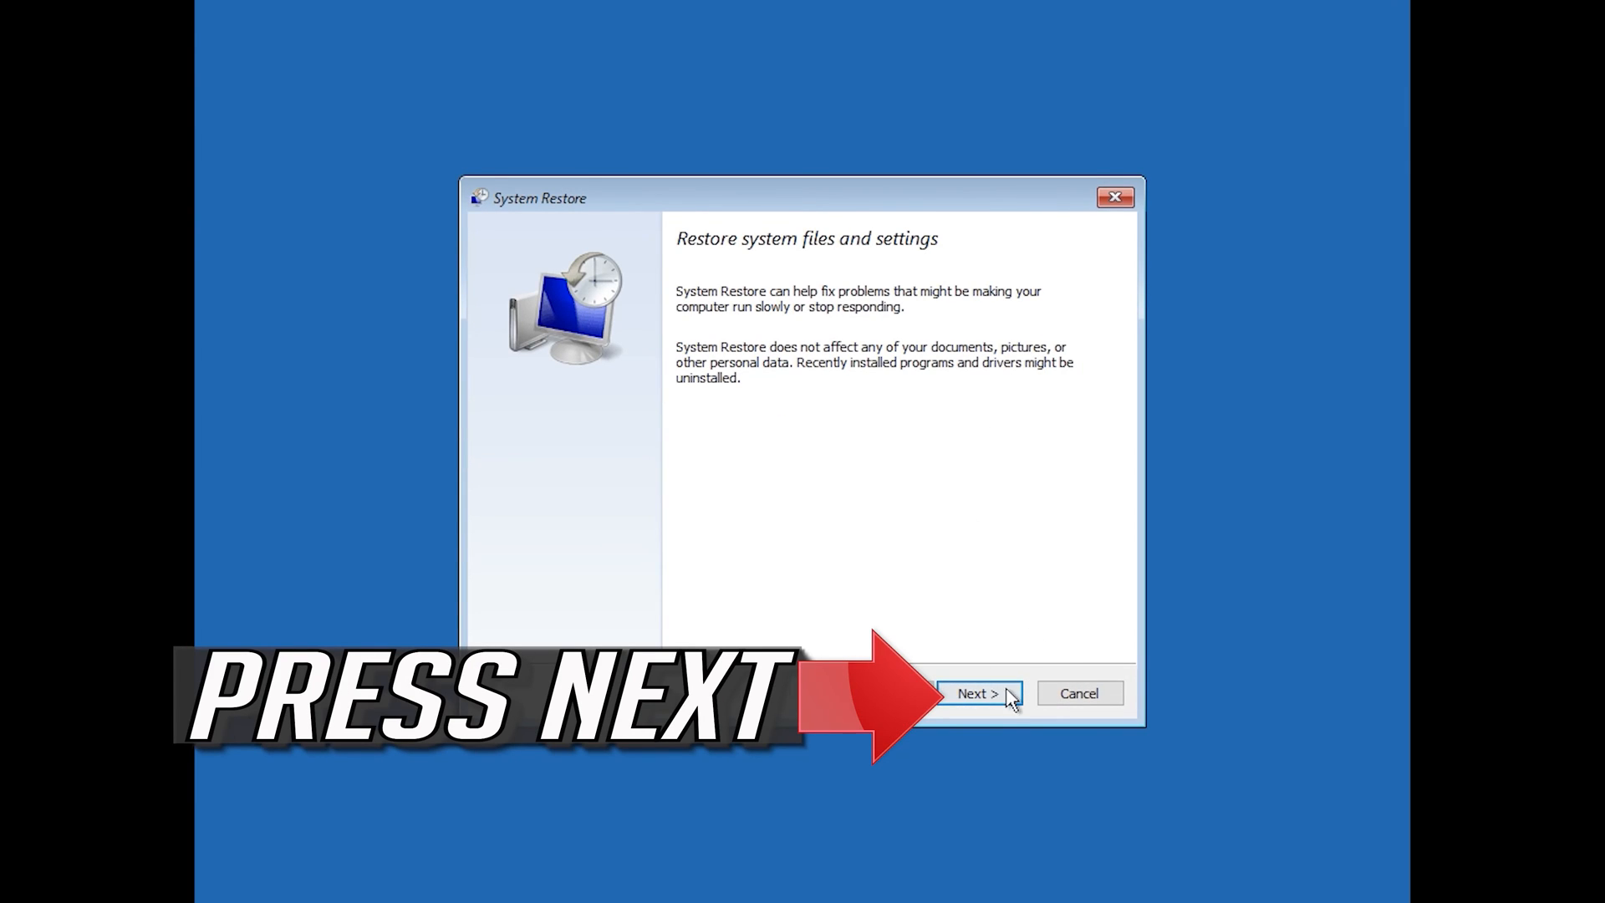
Step: Restore to the 1/10/2020 12:21:42 AM restore point and confirm so the restore begins initializing
click(978, 693)
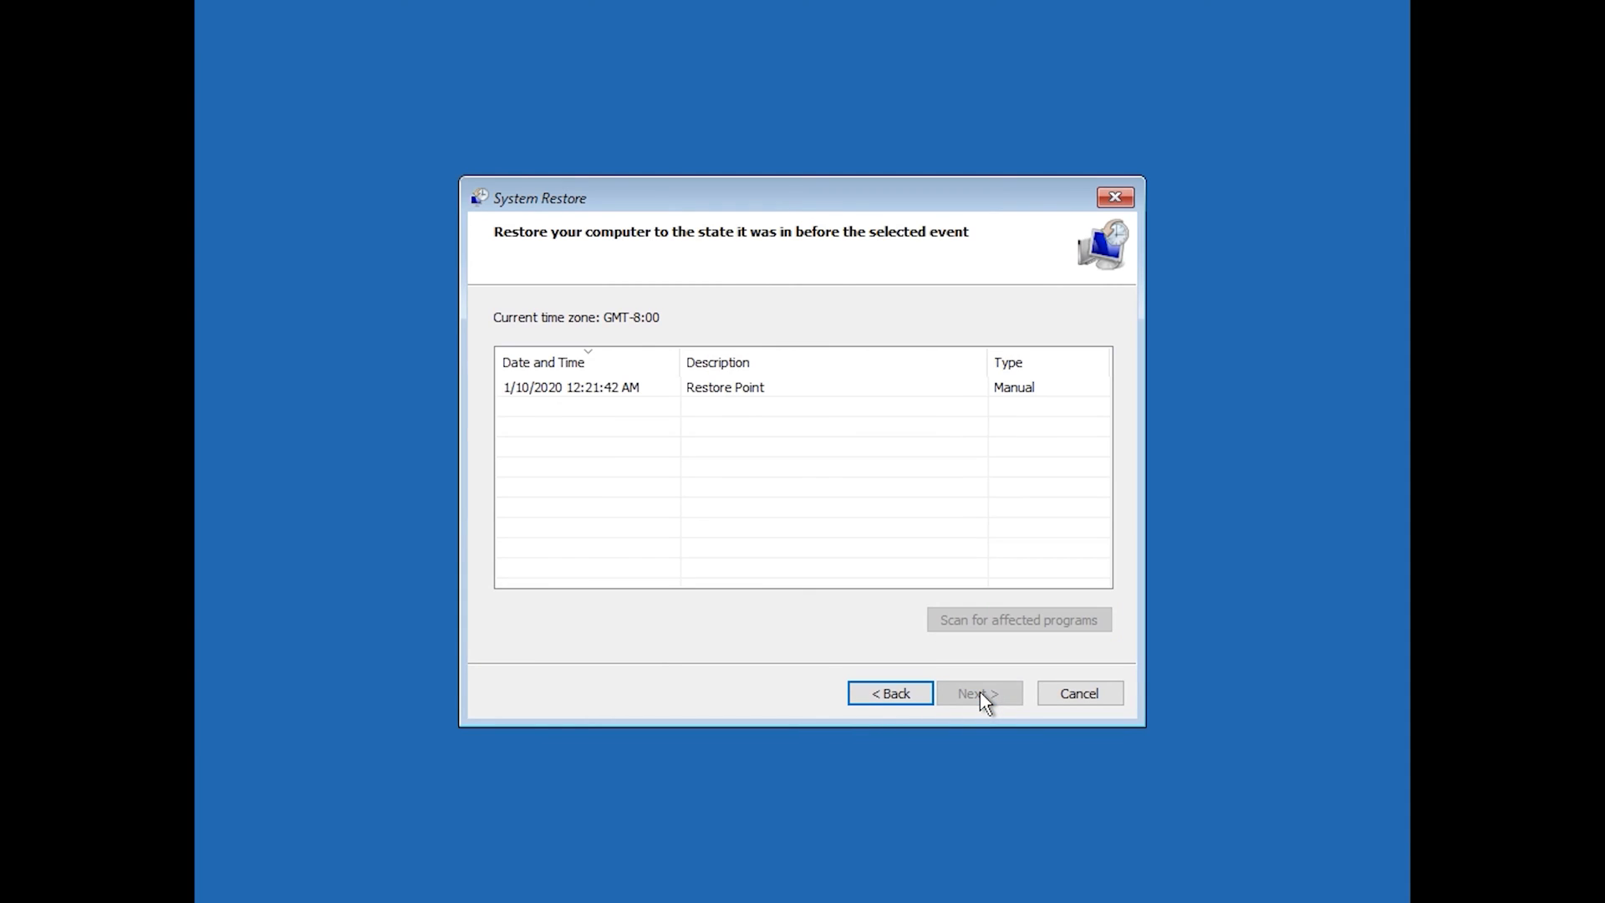
mouse_move(598, 414)
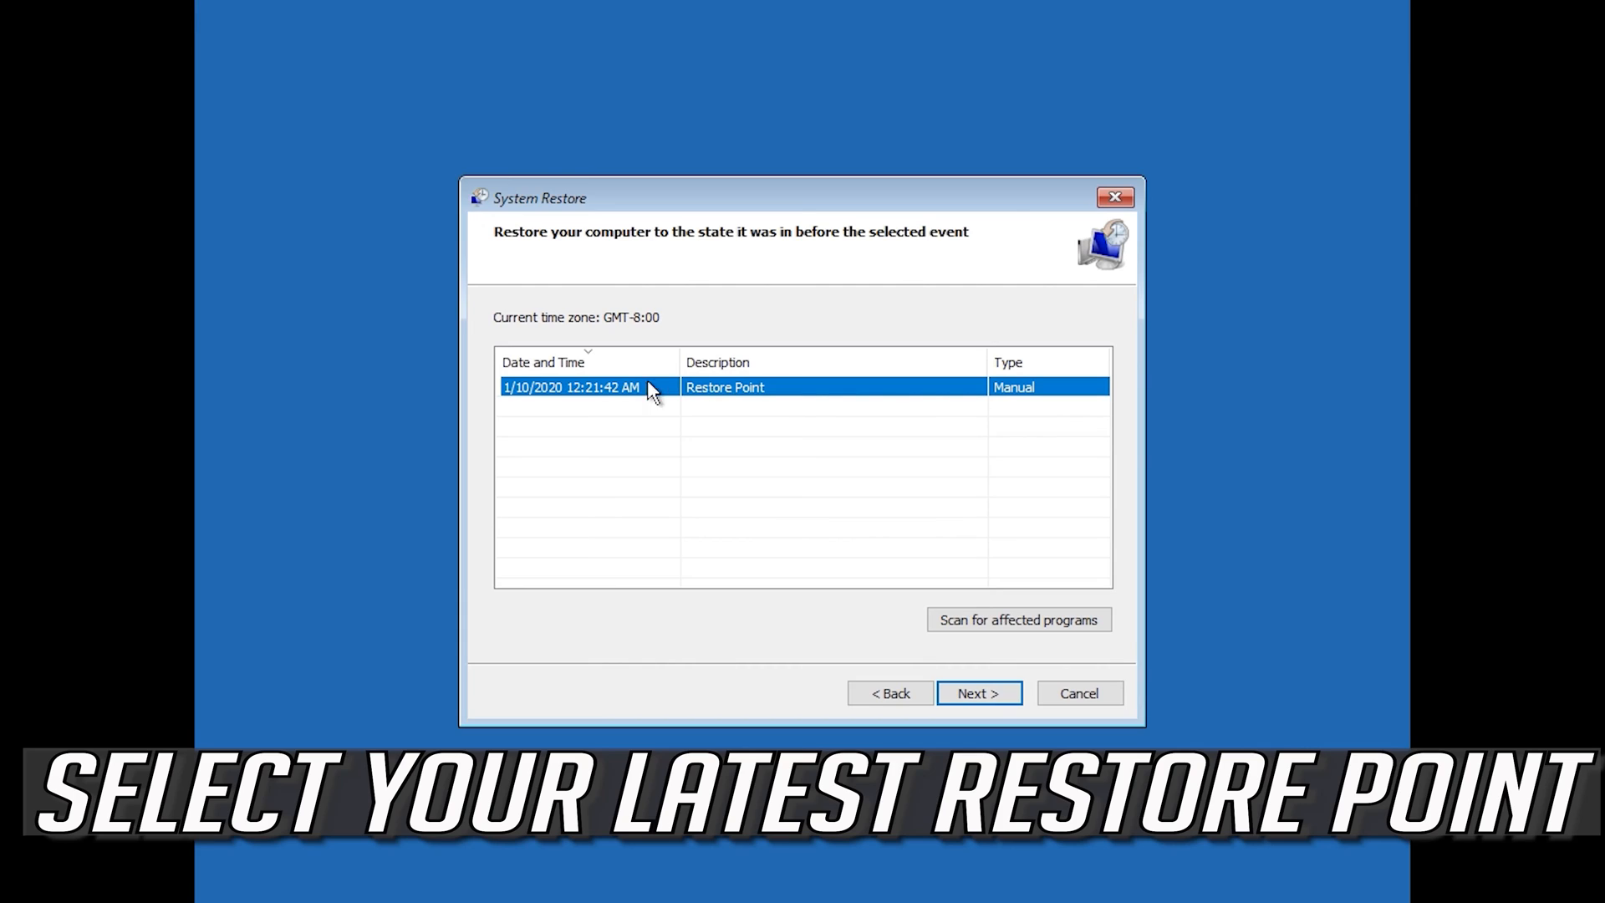
mouse_move(954, 458)
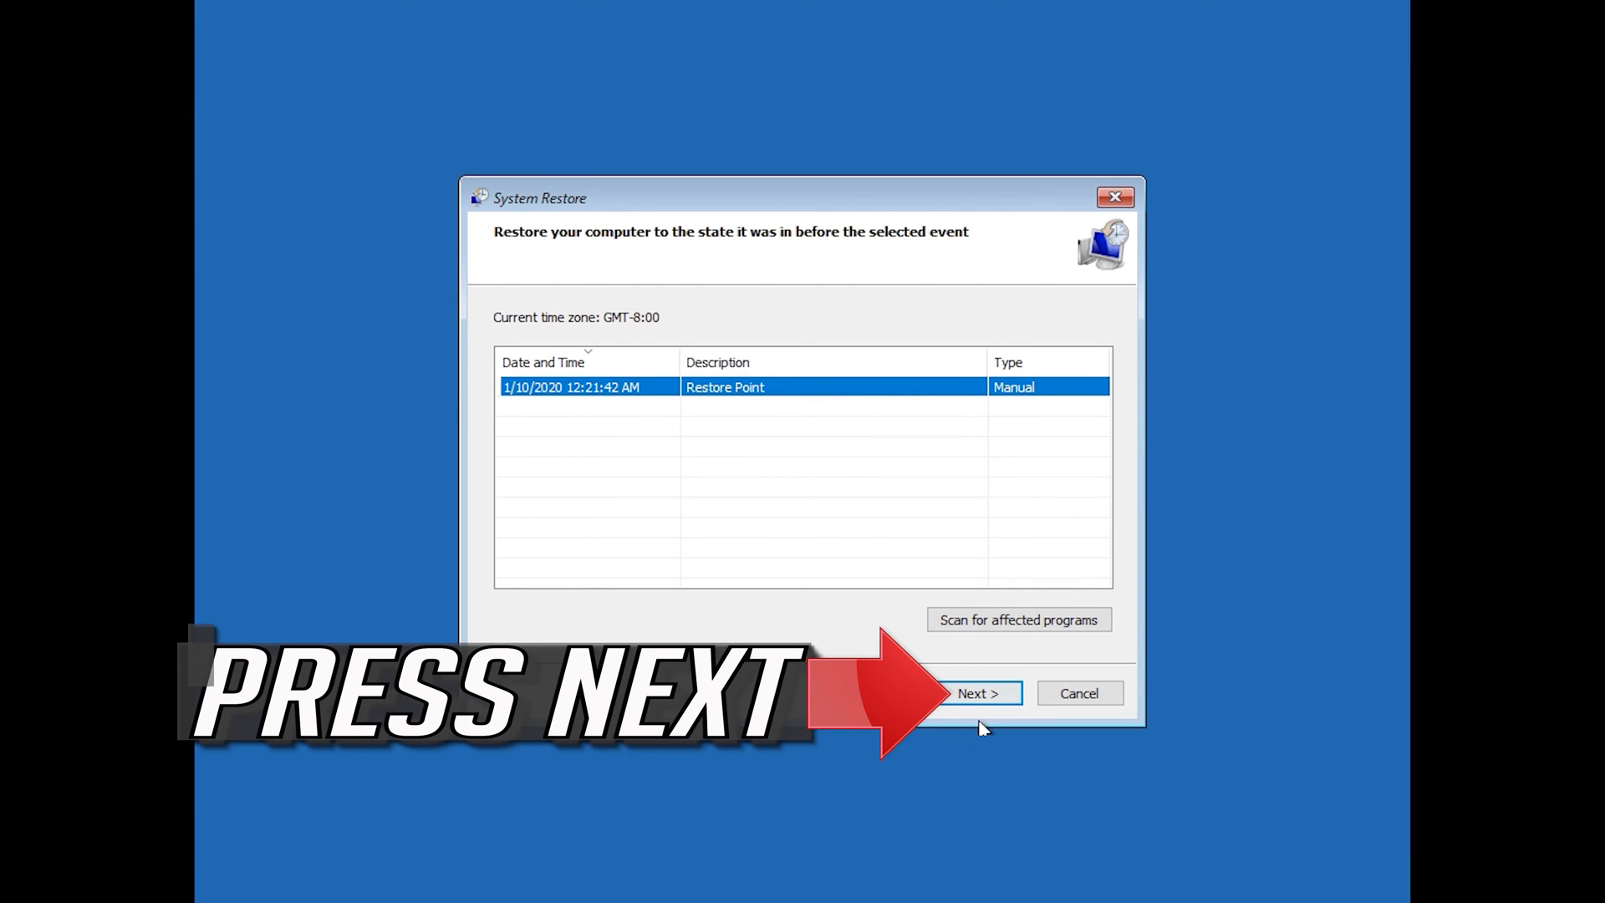
mouse_move(978, 692)
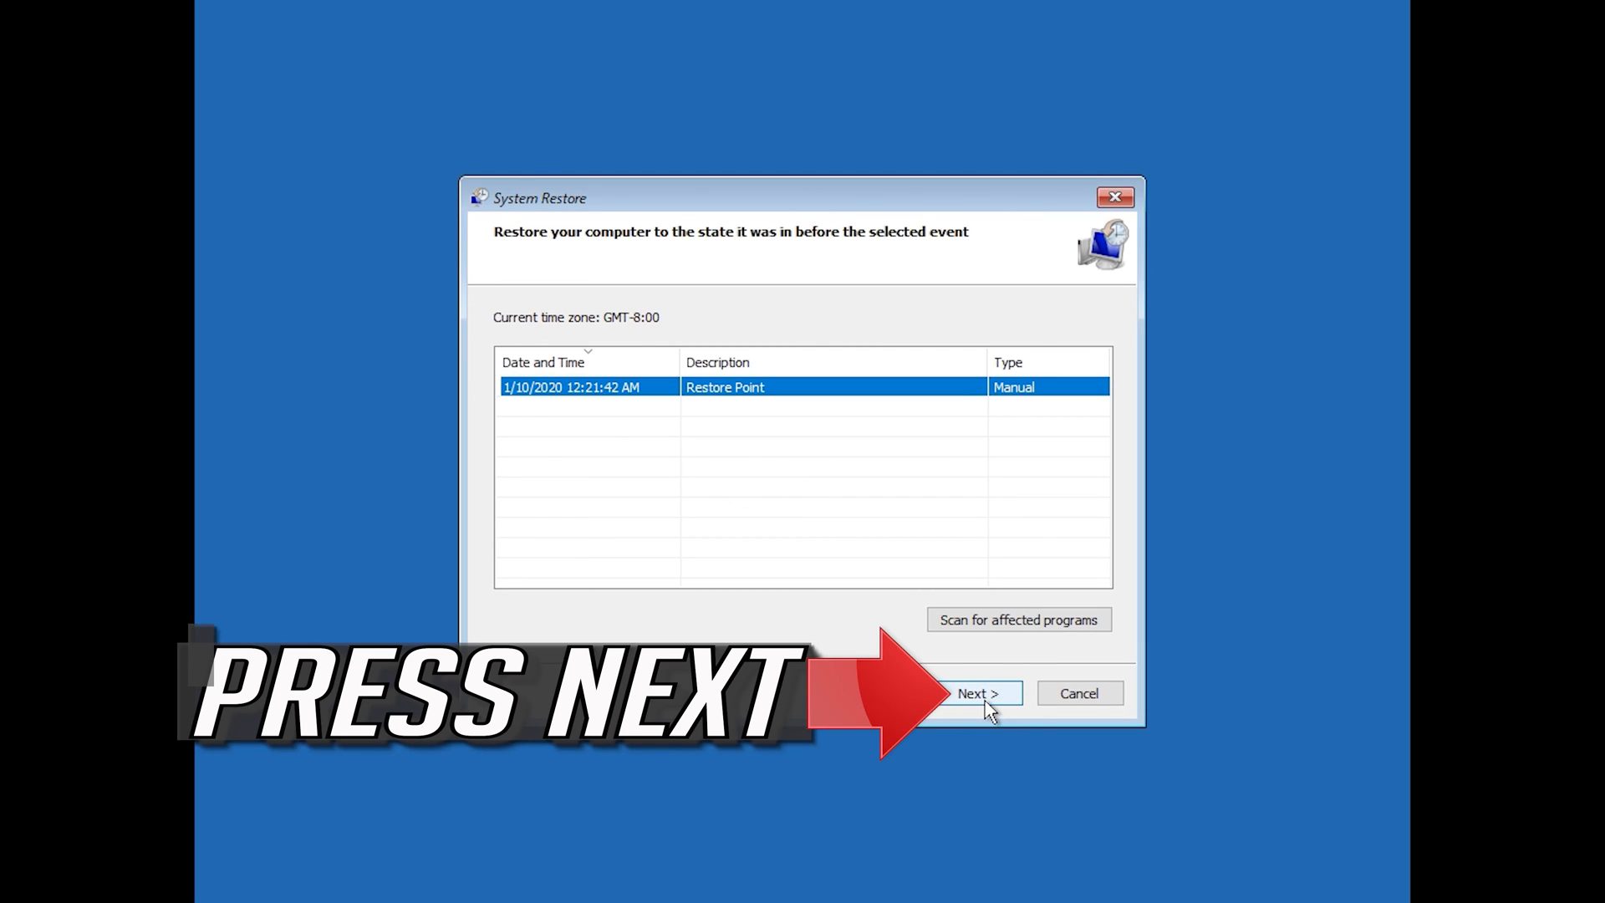
click(977, 692)
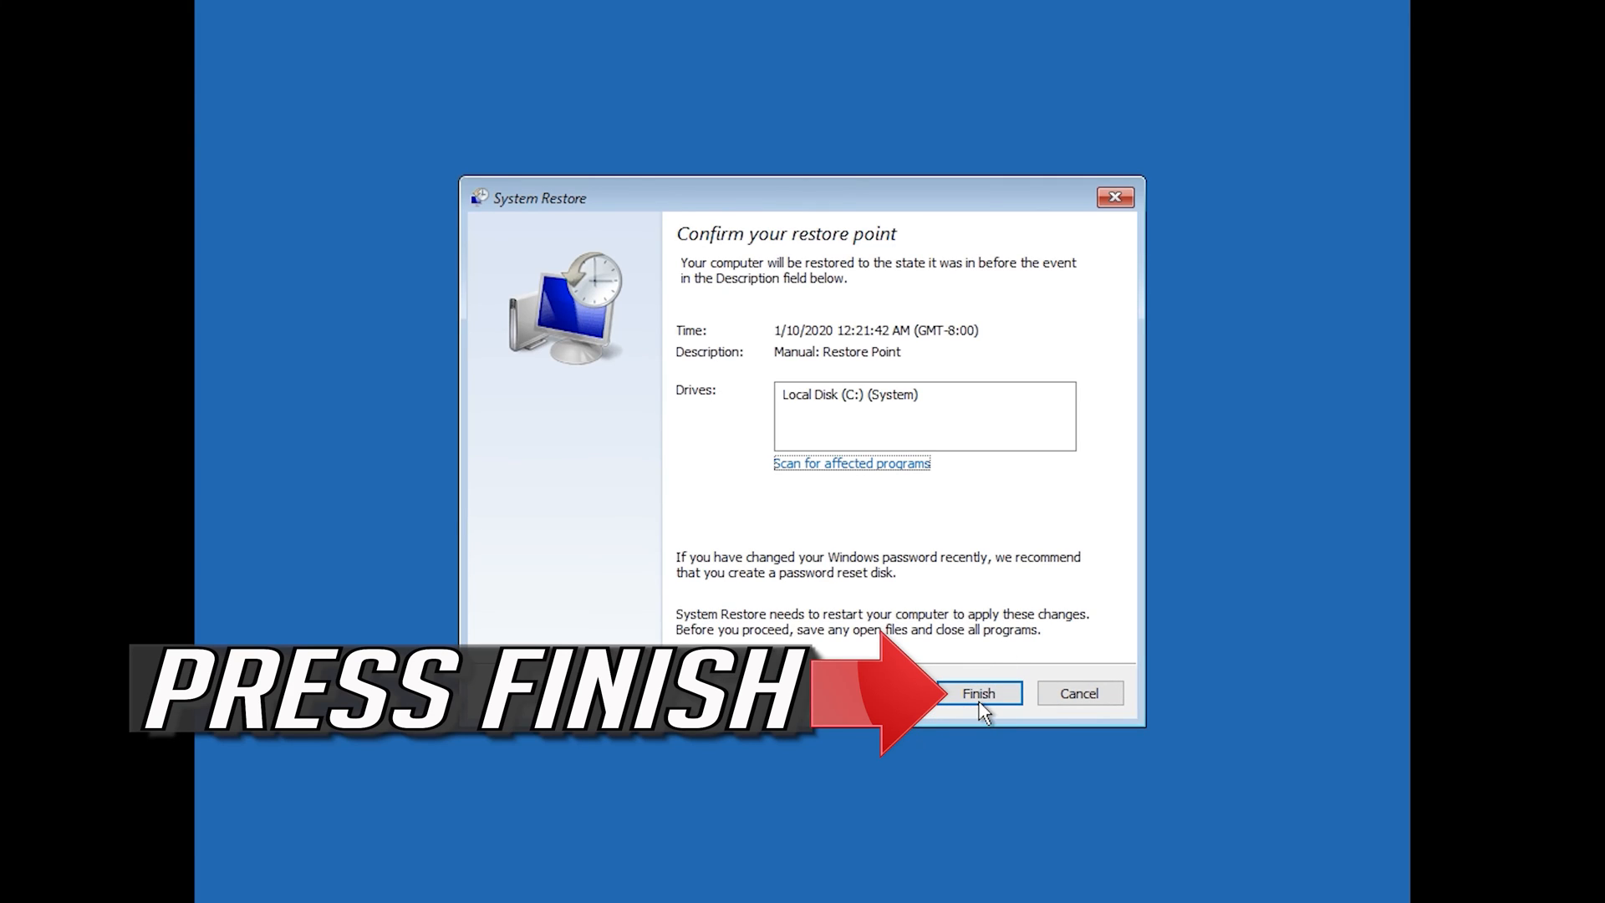
click(976, 692)
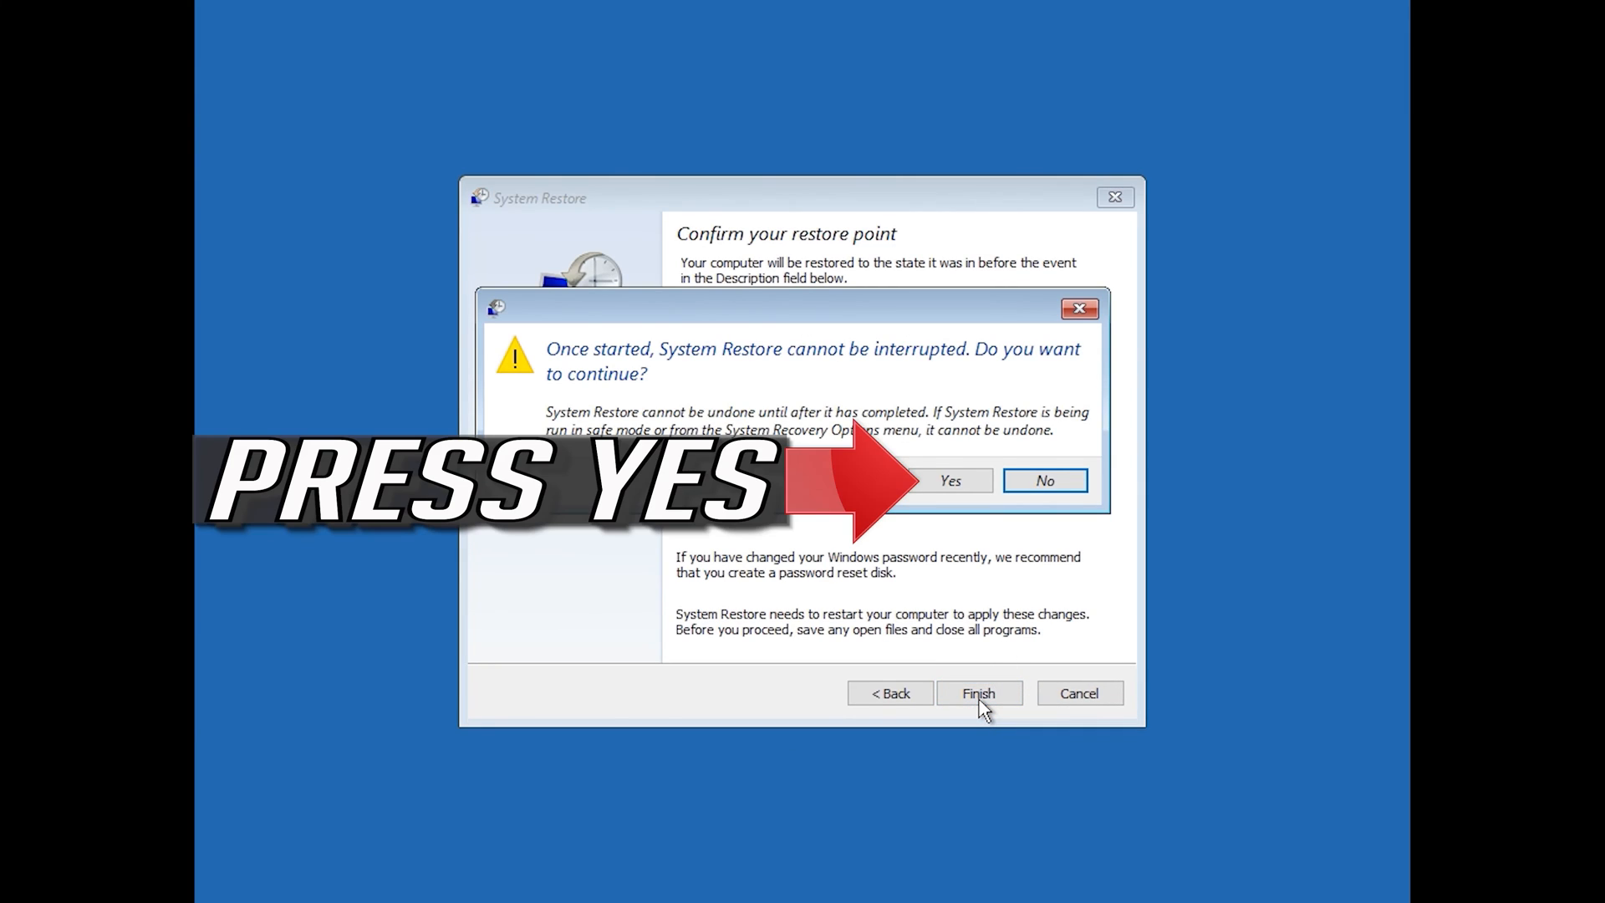
mouse_move(949, 479)
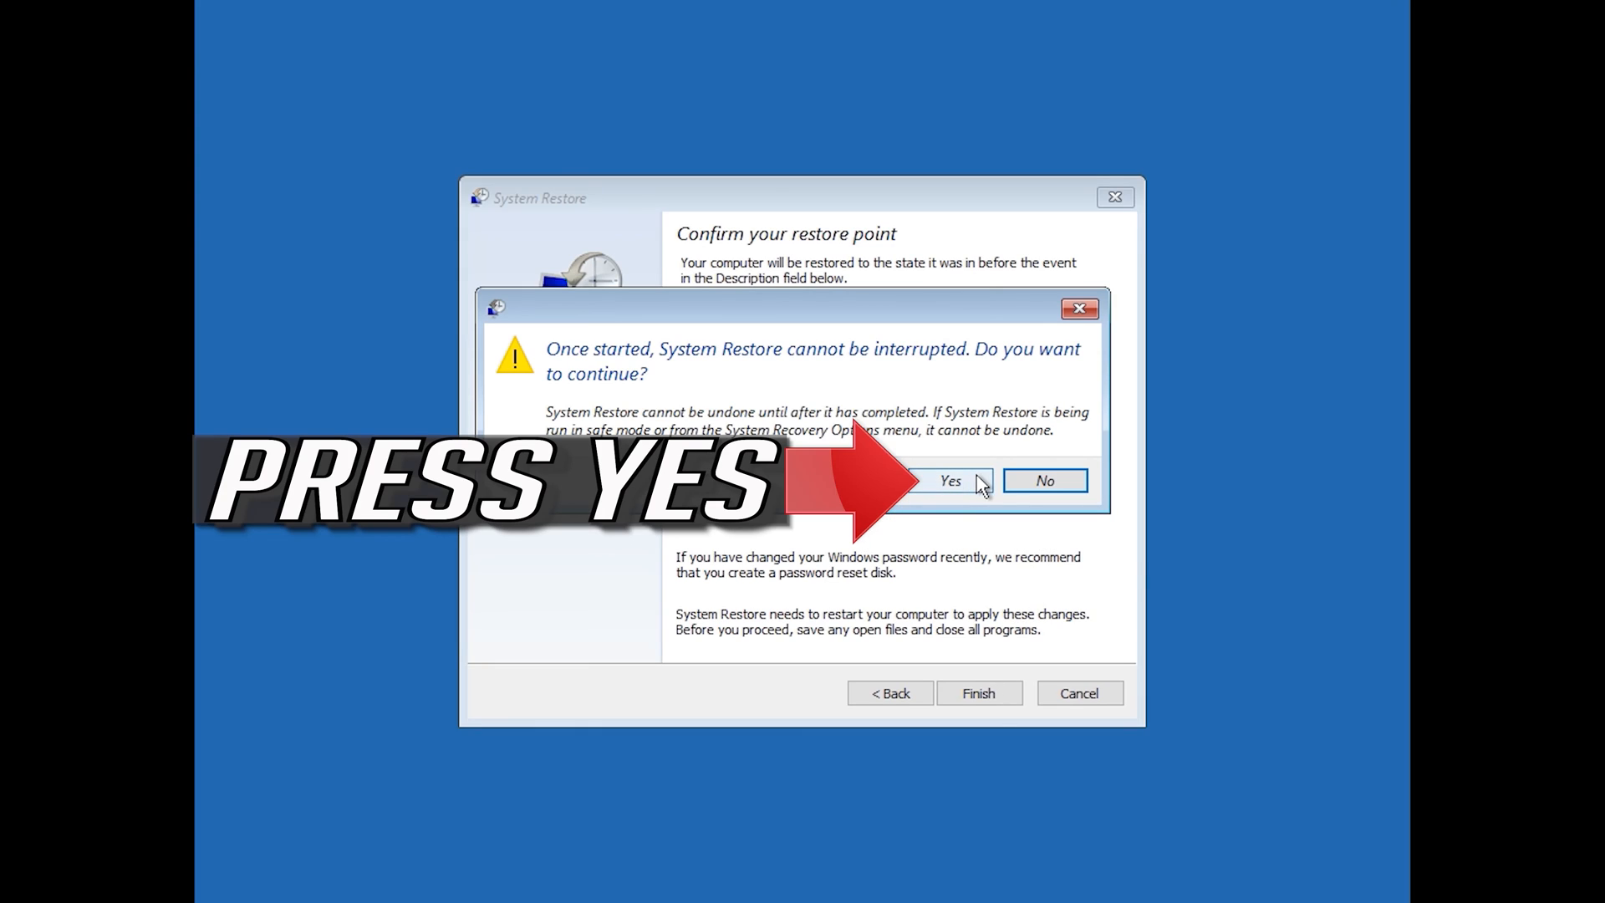
mouse_move(991, 503)
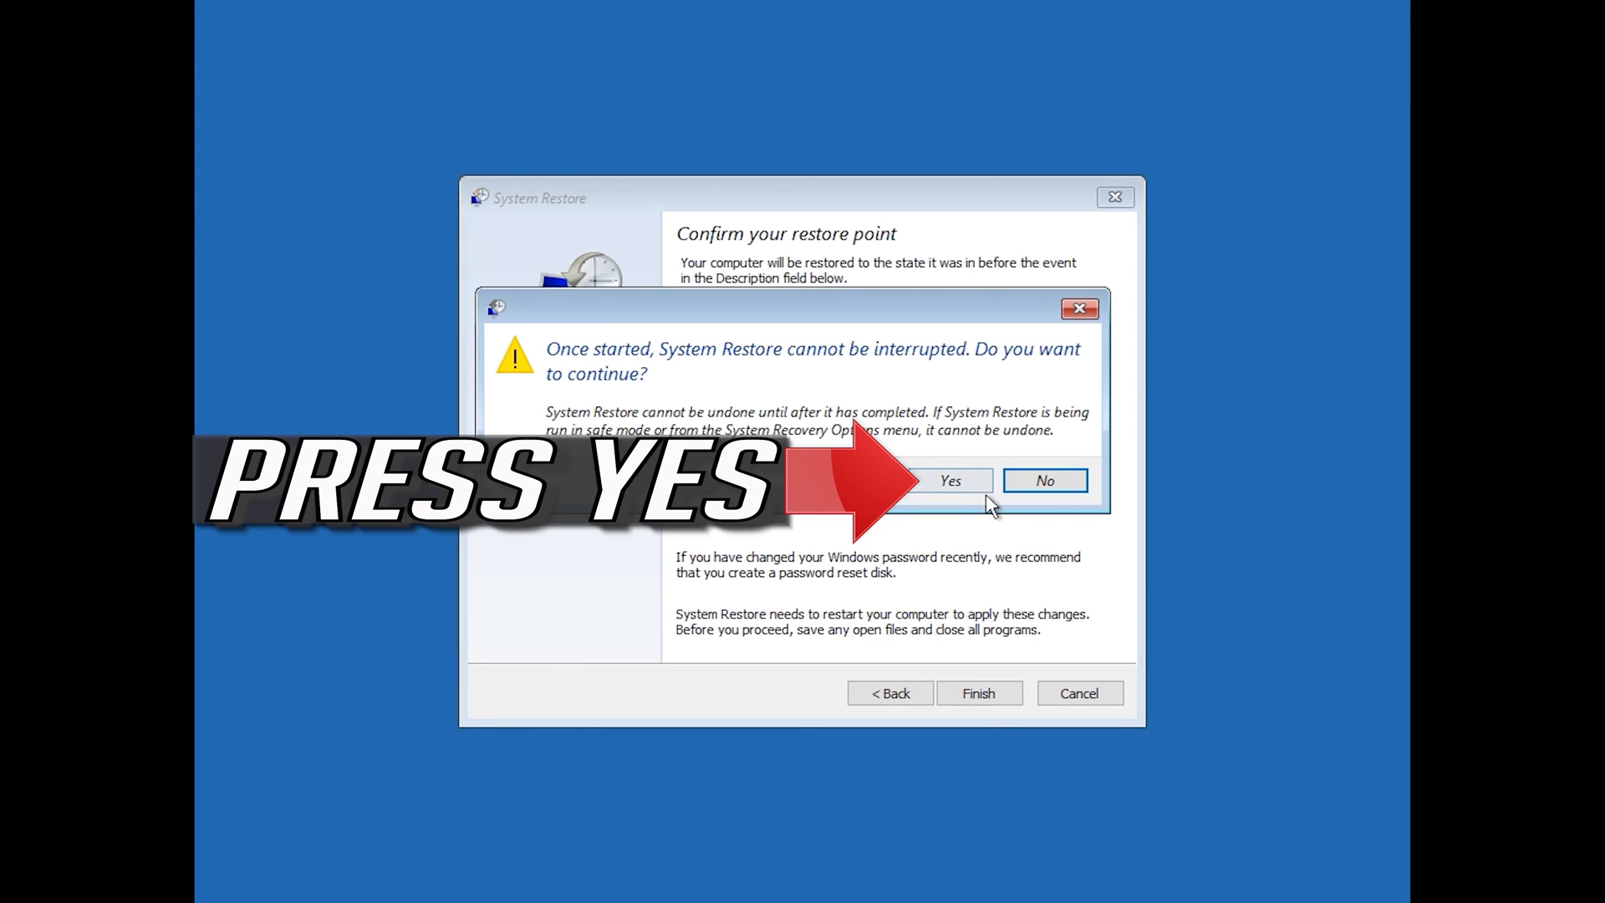
click(948, 480)
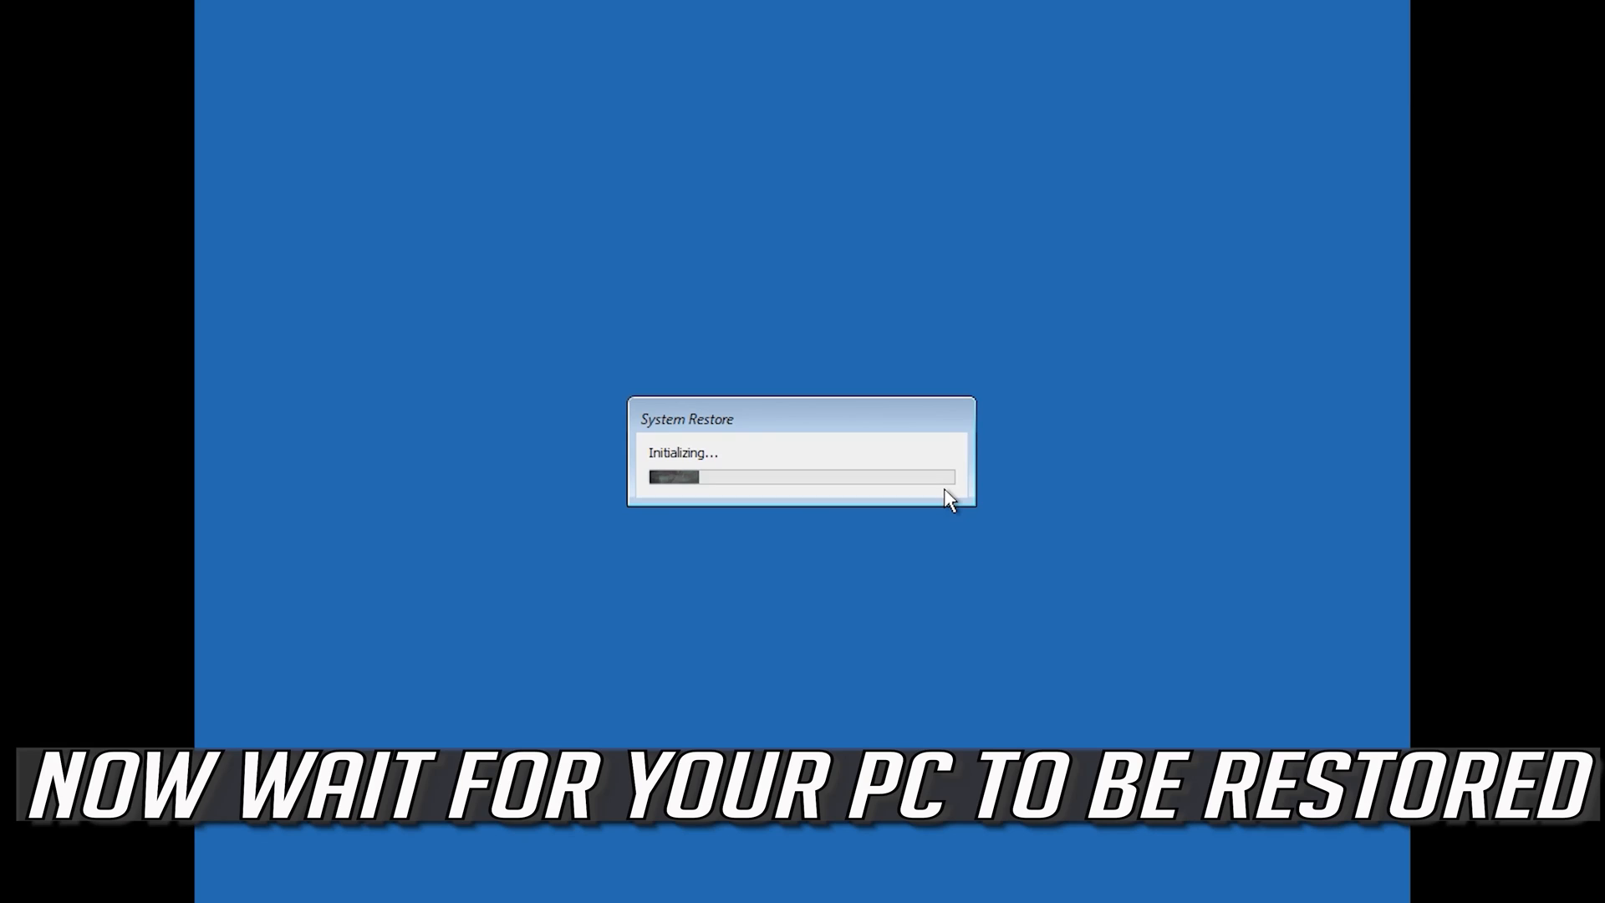